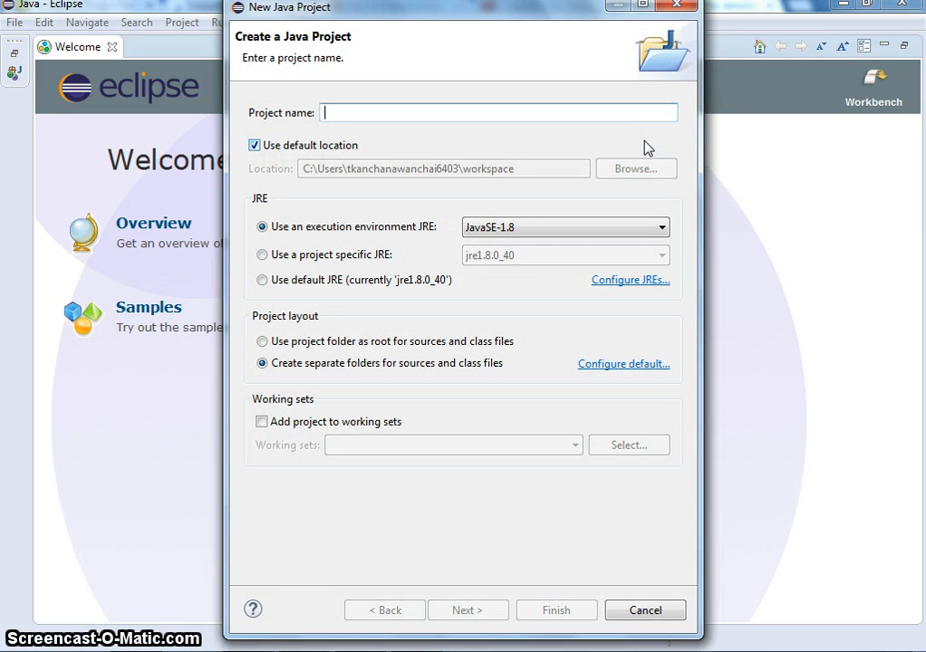
Name the new Java project ATM and finish the wizard.
{"action": "type", "text": "AT"}
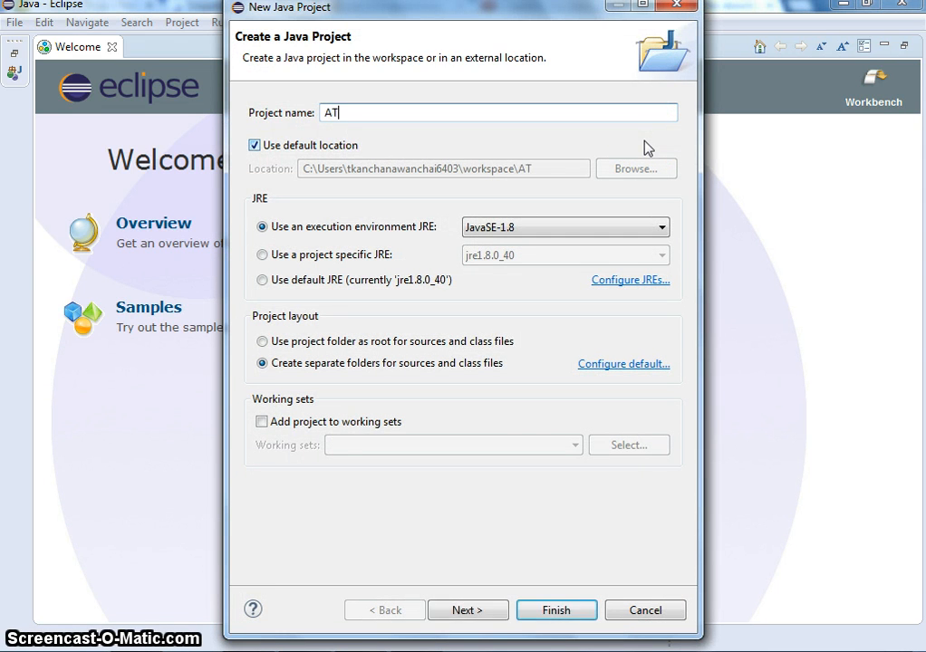
{"action": "left_click", "coordinate": [556, 609]}
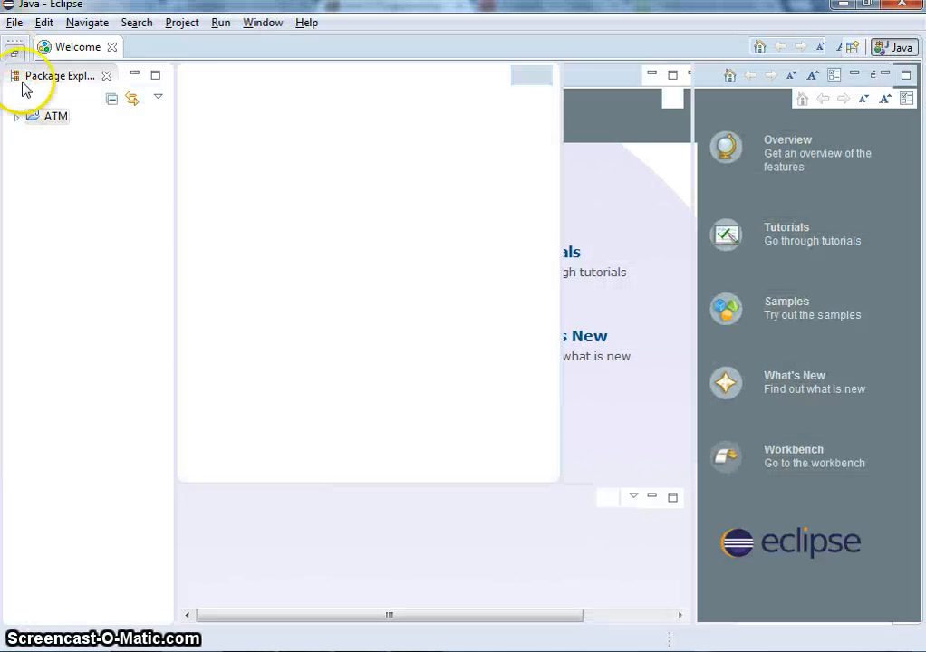
Create a class named Atm from the ATM project's context menu.
{"action": "right_click", "coordinate": [56, 116]}
{"action": "type", "text": "Atm"}
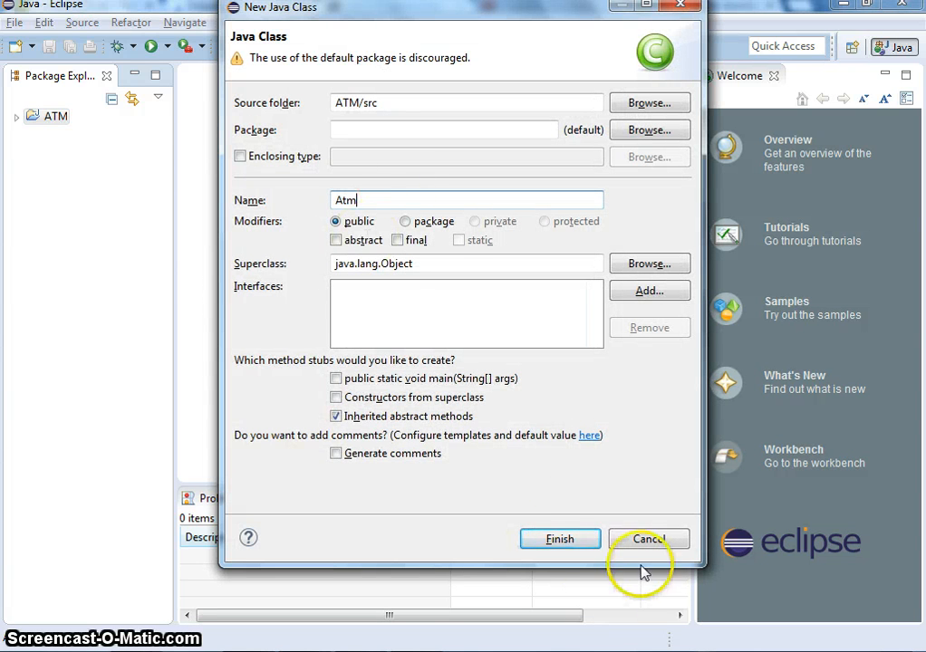
{"action": "left_click", "coordinate": [558, 540]}
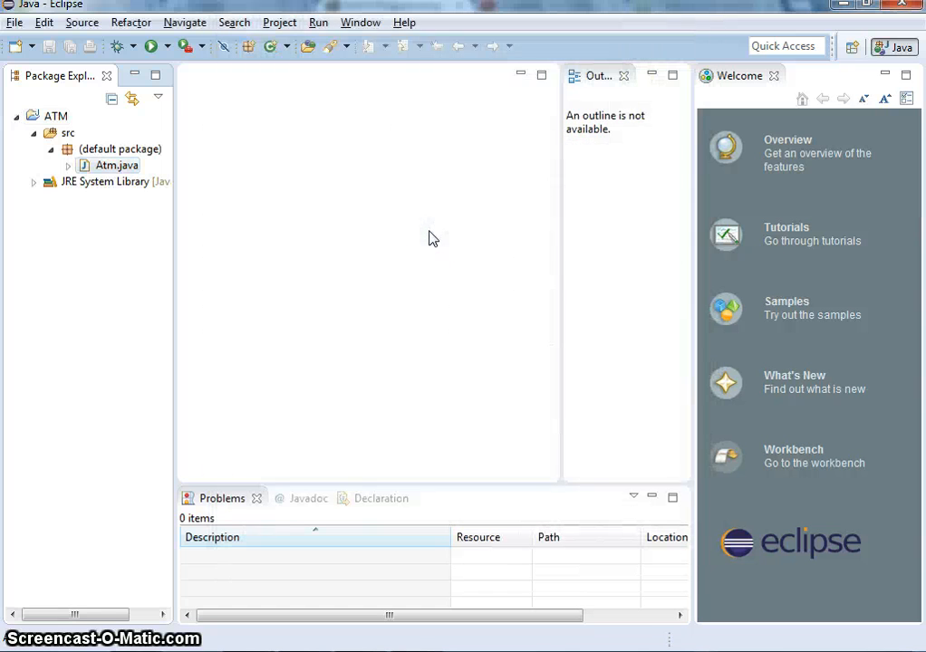
Make the Atm class extend JFrame and import javax.swing.JFrame.
{"action": "double_click", "coordinate": [116, 165]}
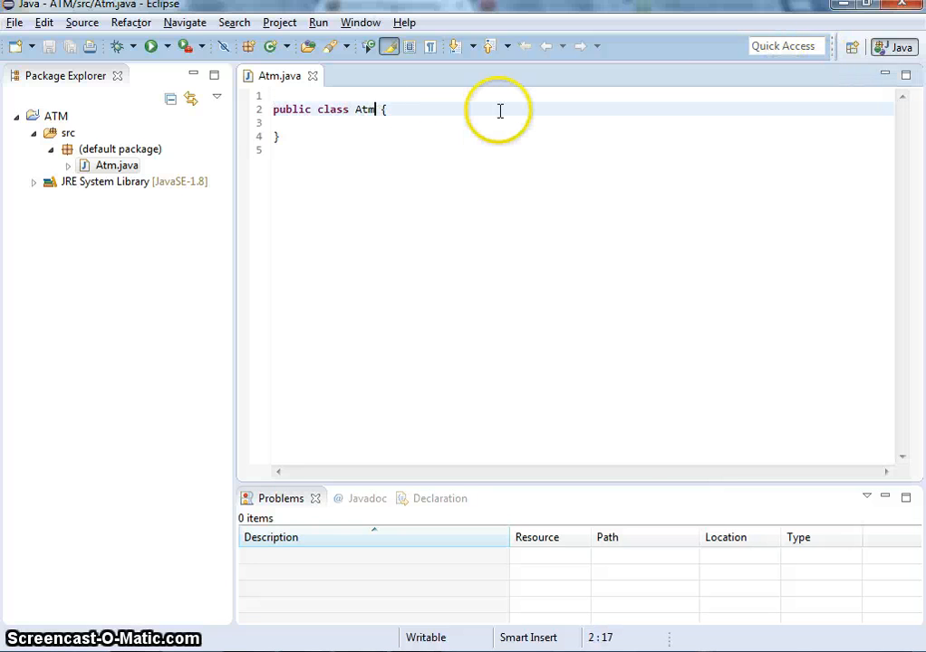
{"action": "type", "text": "exten"}
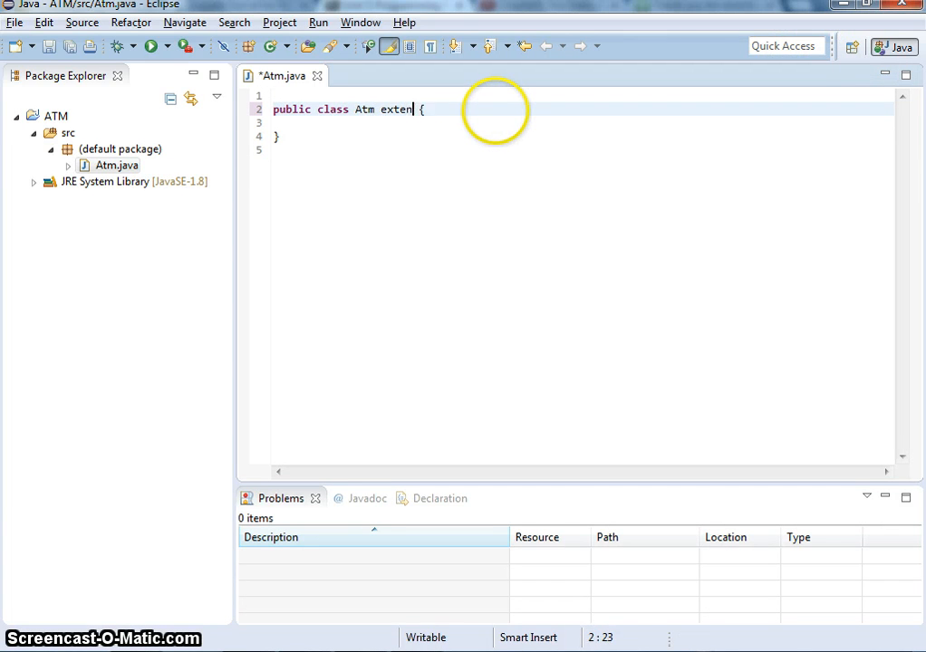
{"action": "type", "text": "ds JFrame"}
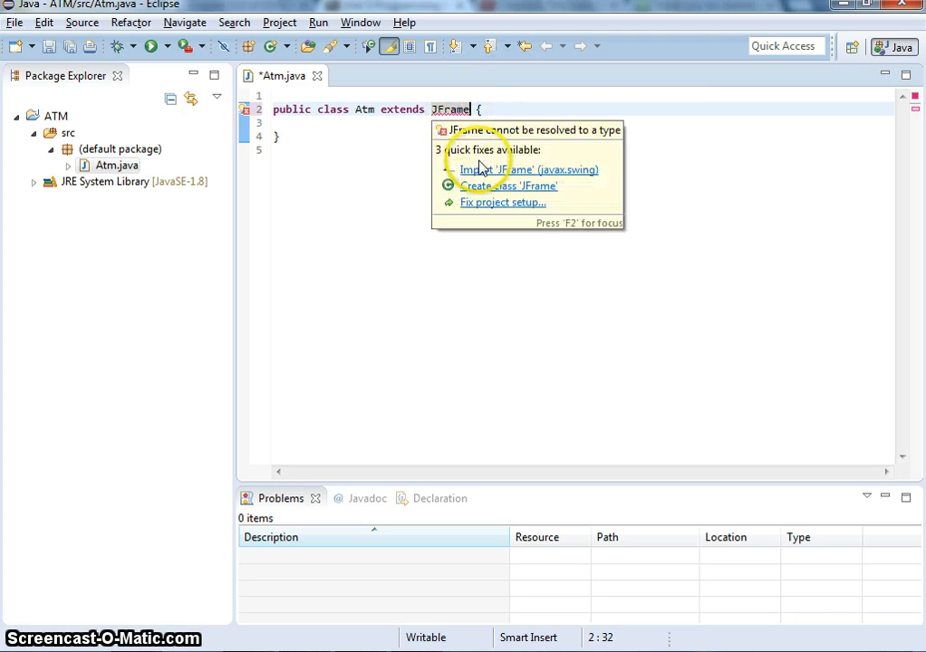
{"action": "left_click", "coordinate": [529, 170]}
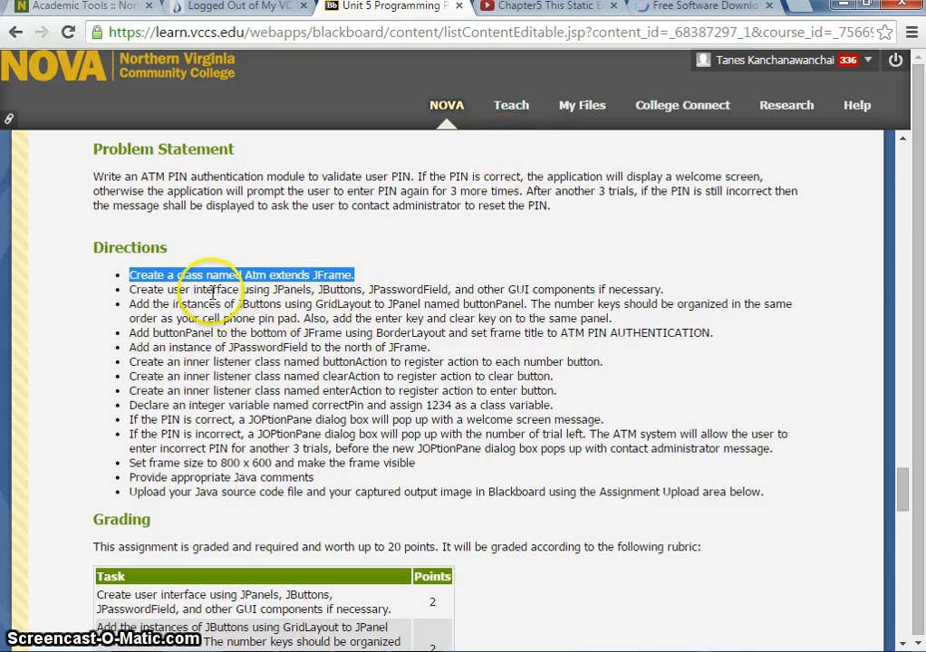
Highlight the Blackboard direction about building the ATM interface.
{"action": "left_click", "coordinate": [160, 290]}
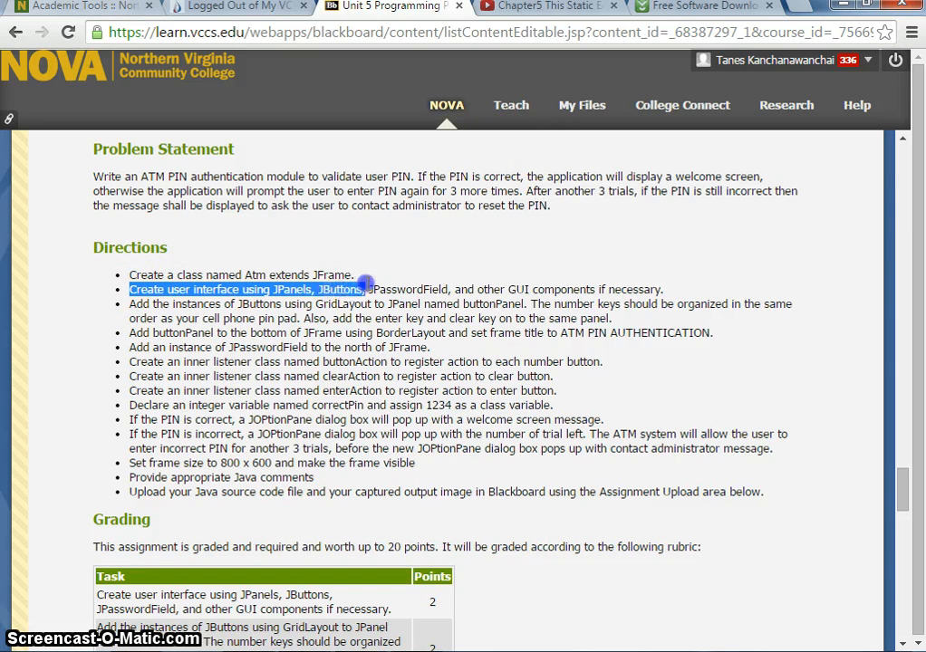
{"action": "left_click_drag", "start_coordinate": [366, 290], "coordinate": [522, 290]}
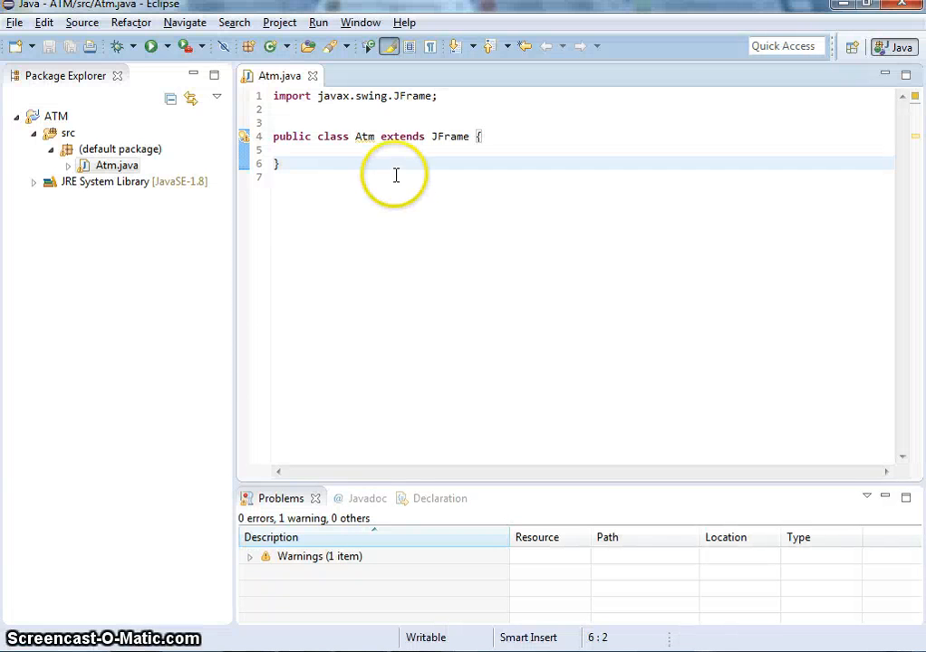
Declare 'private JPanel displayPanel' in the Atm class body.
{"action": "left_click", "coordinate": [392, 149]}
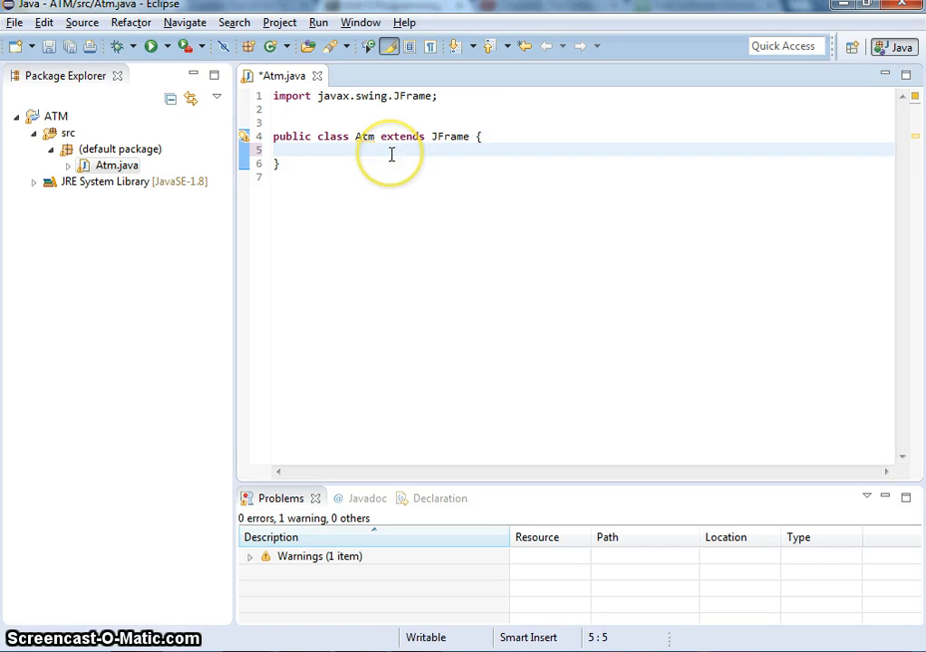
{"action": "type", "text": "private"}
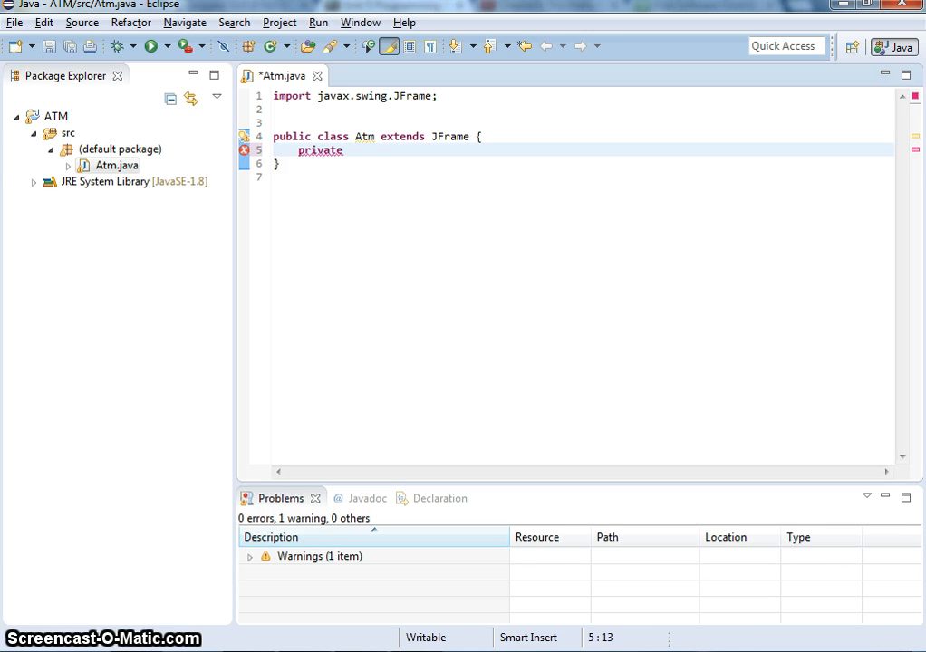
{"action": "type", "text": "JPanel"}
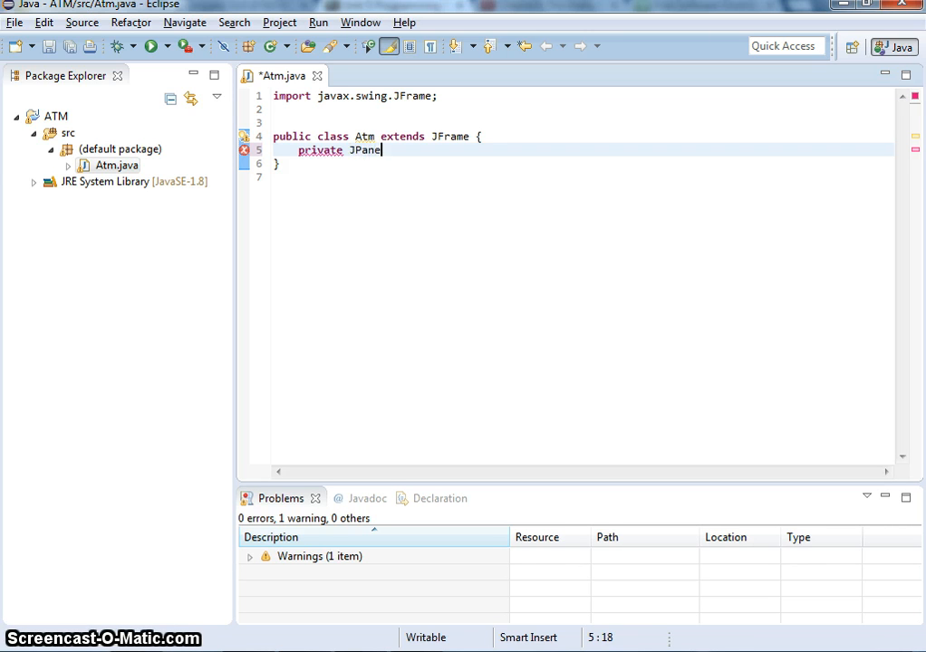
{"action": "type", "text": "l"}
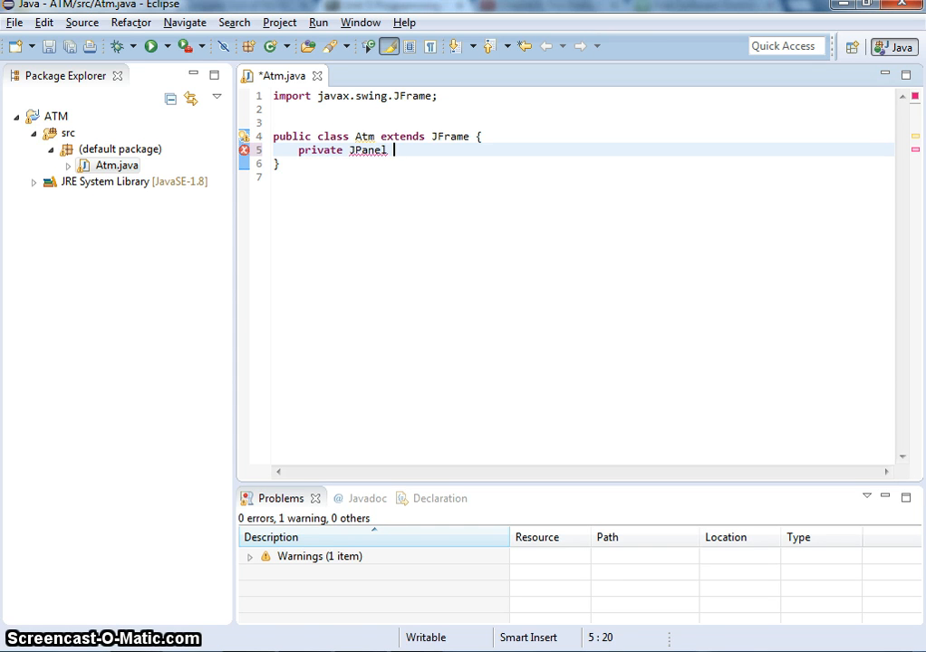
{"action": "type", "text": "display"}
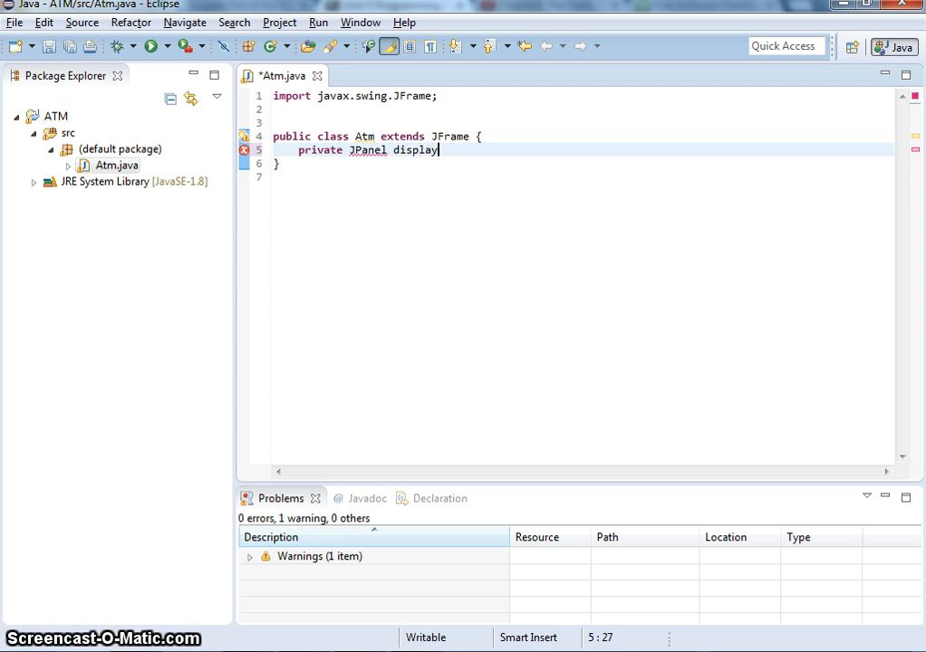
{"action": "type", "text": "Panel"}
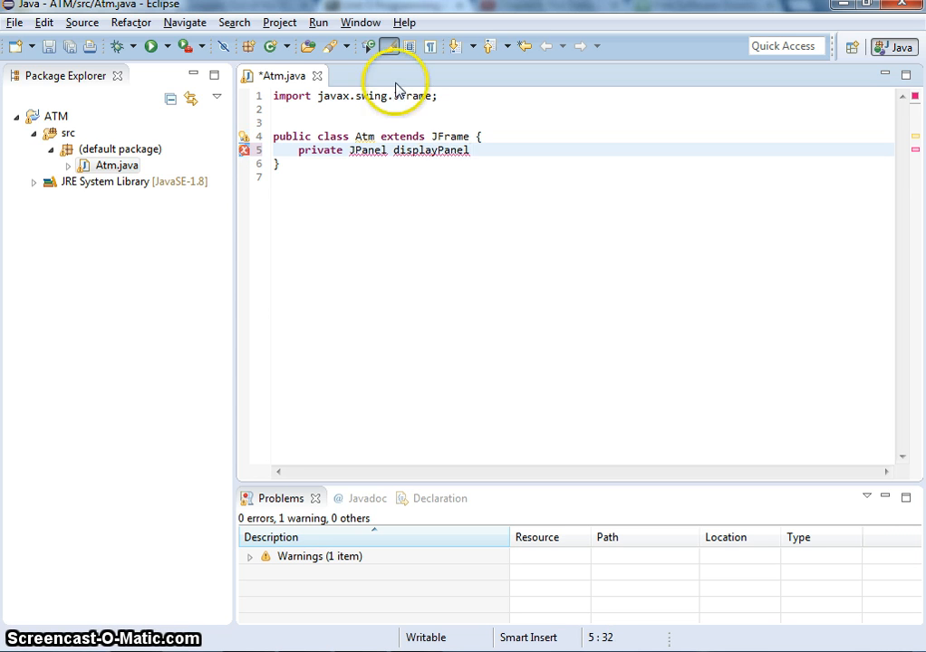
{"action": "left_click", "coordinate": [10, 648]}
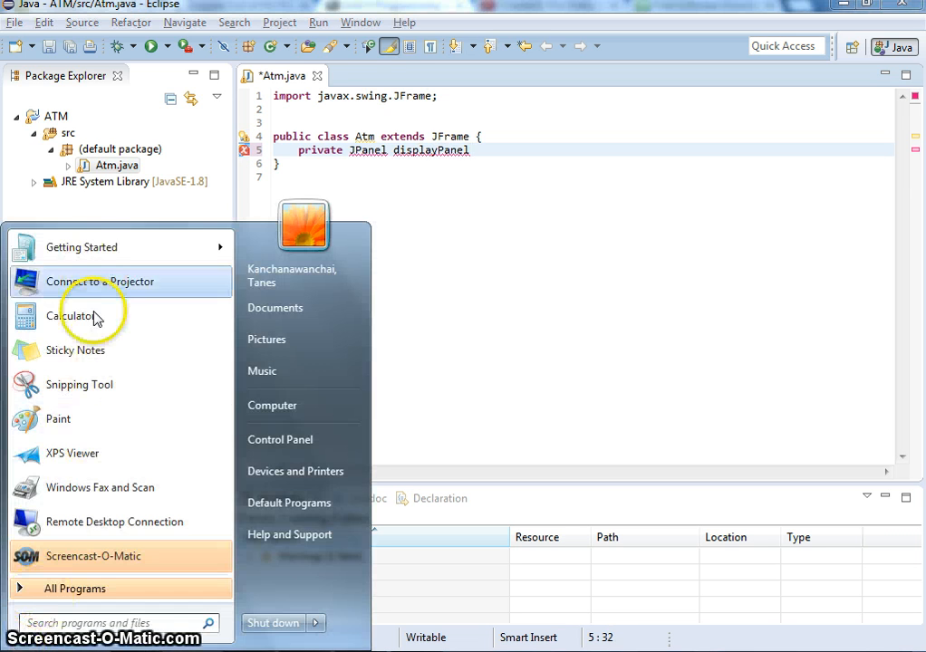
{"action": "left_click", "coordinate": [69, 315]}
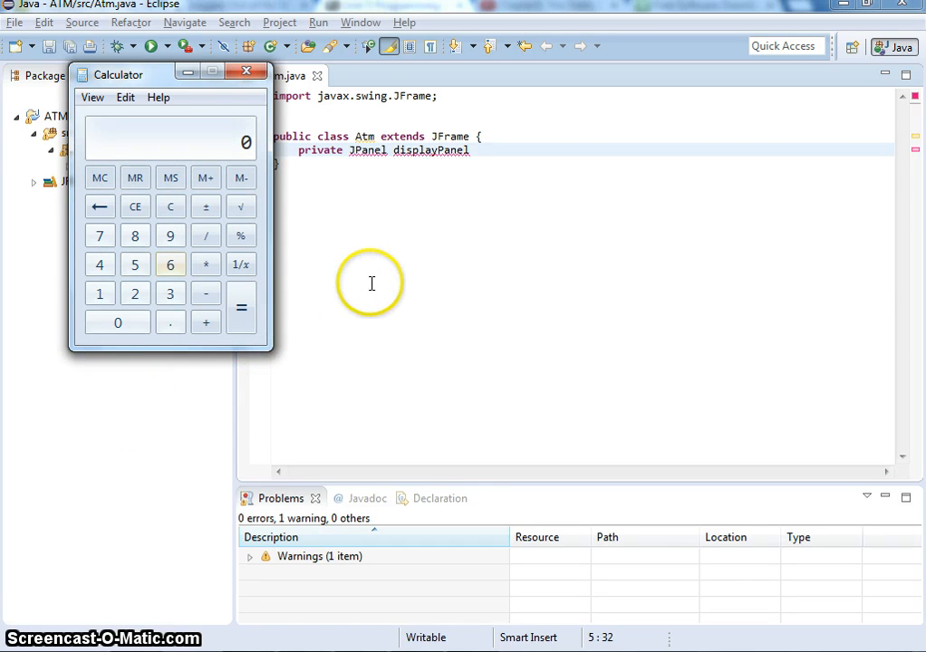
{"action": "mouse_move", "coordinate": [381, 131]}
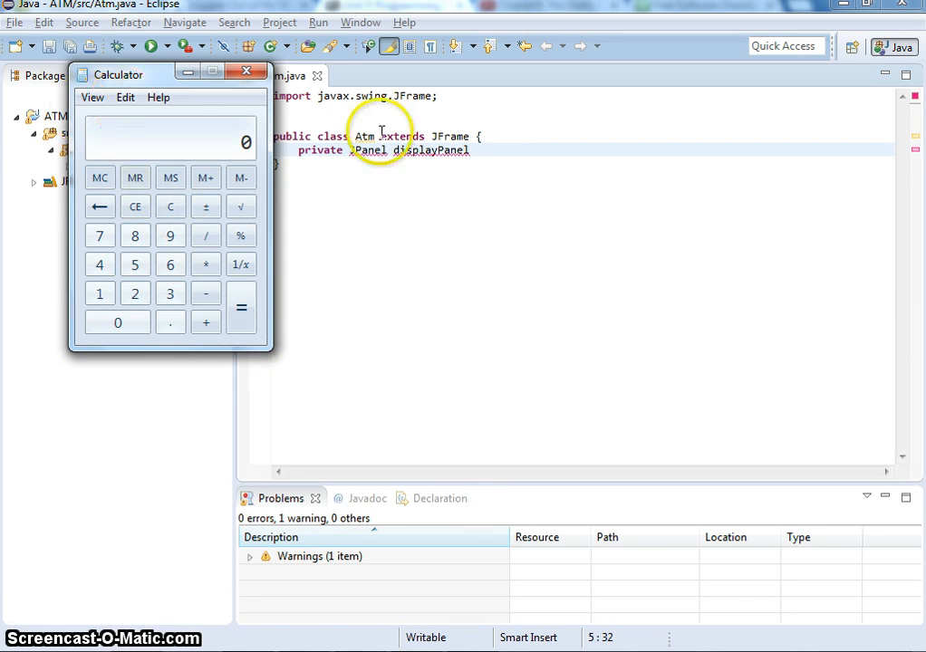
{"action": "left_click_drag", "start_coordinate": [121, 74], "coordinate": [487, 233]}
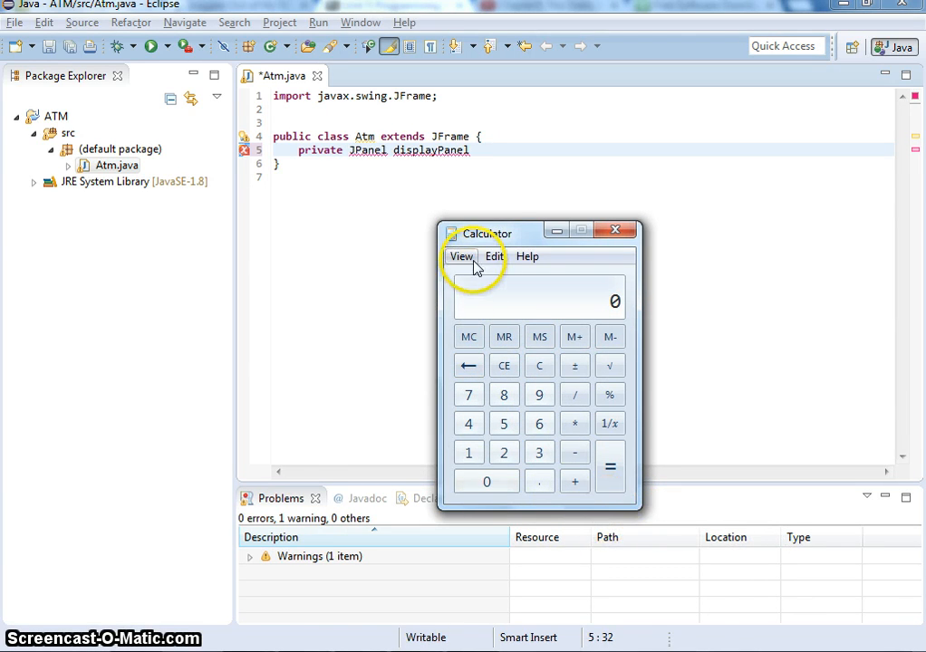
{"action": "mouse_move", "coordinate": [570, 265]}
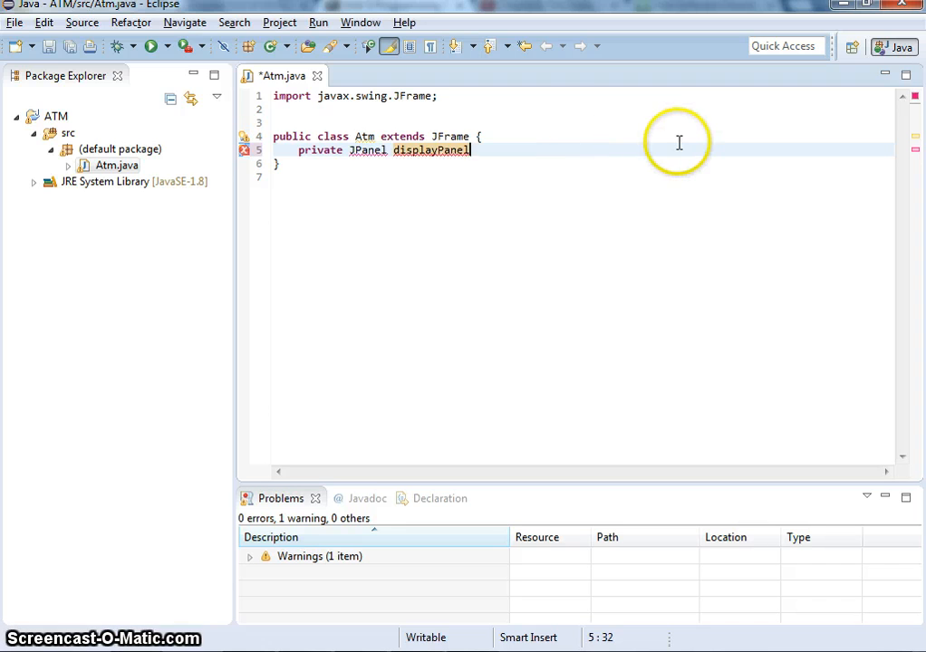
Add pinpadPanel to the JPanel declaration and import javax.swing.JPanel.
{"action": "type", "text": ";"}
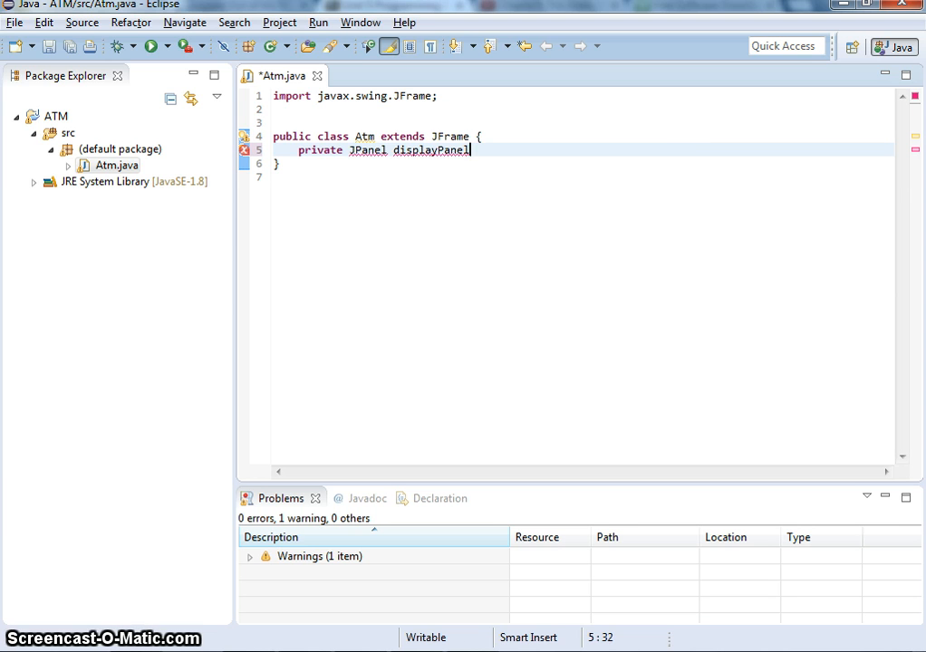
{"action": "type", "text": ","}
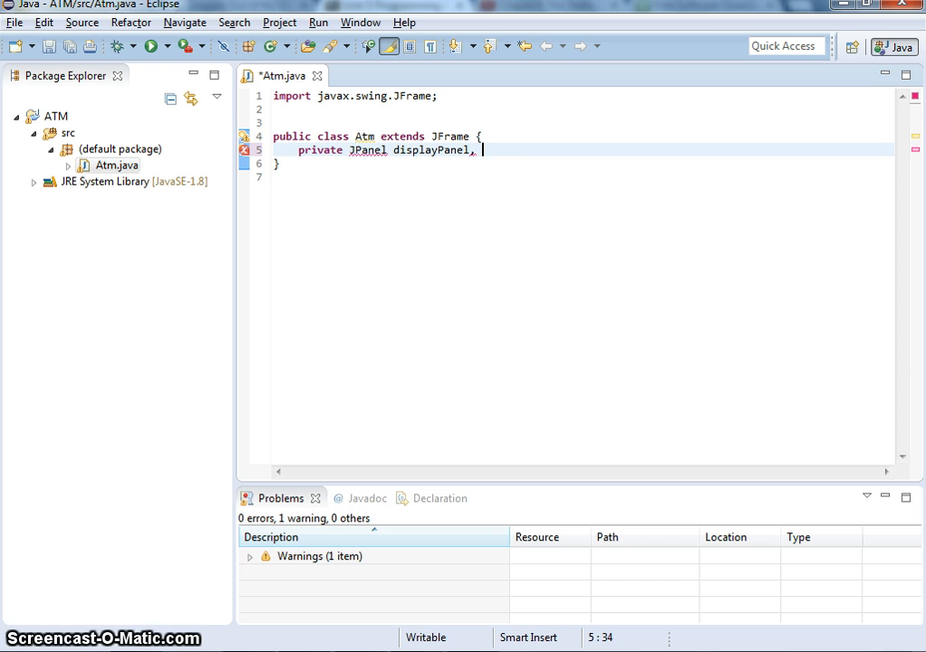
{"action": "type", "text": "pin"}
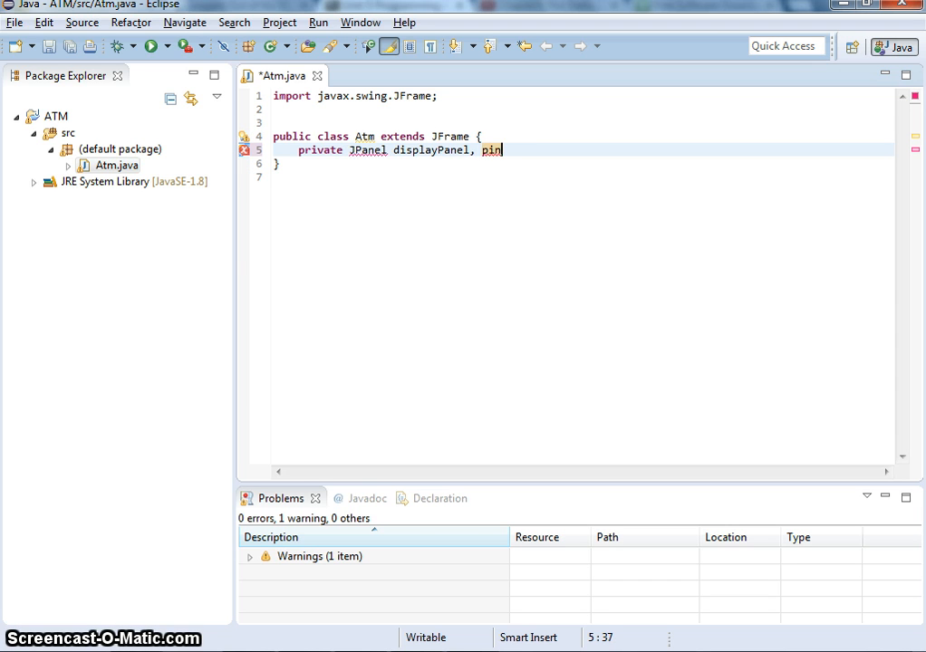
{"action": "type", "text": "padPanel;"}
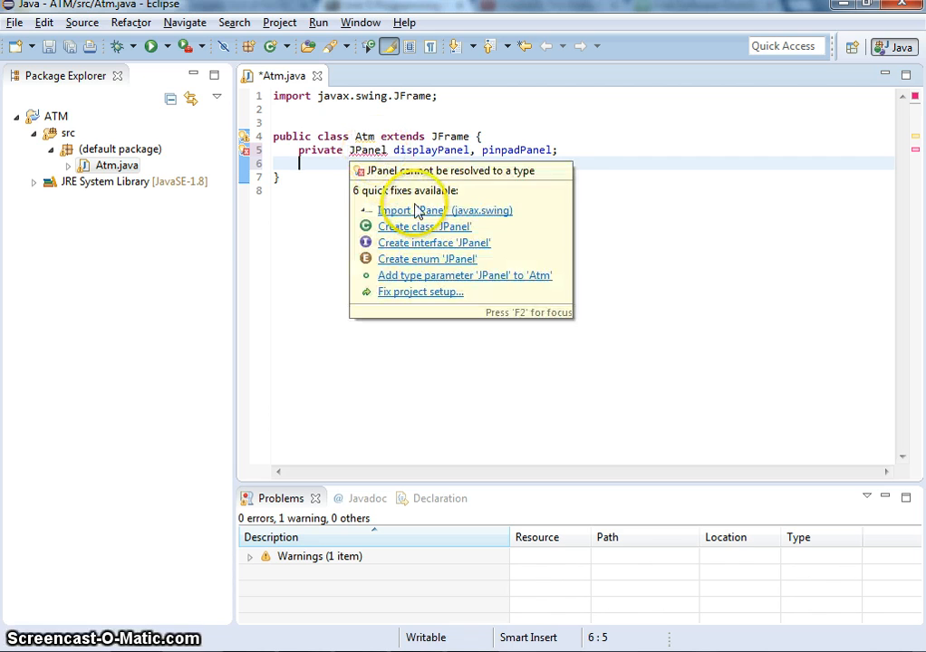
{"action": "left_click", "coordinate": [446, 210]}
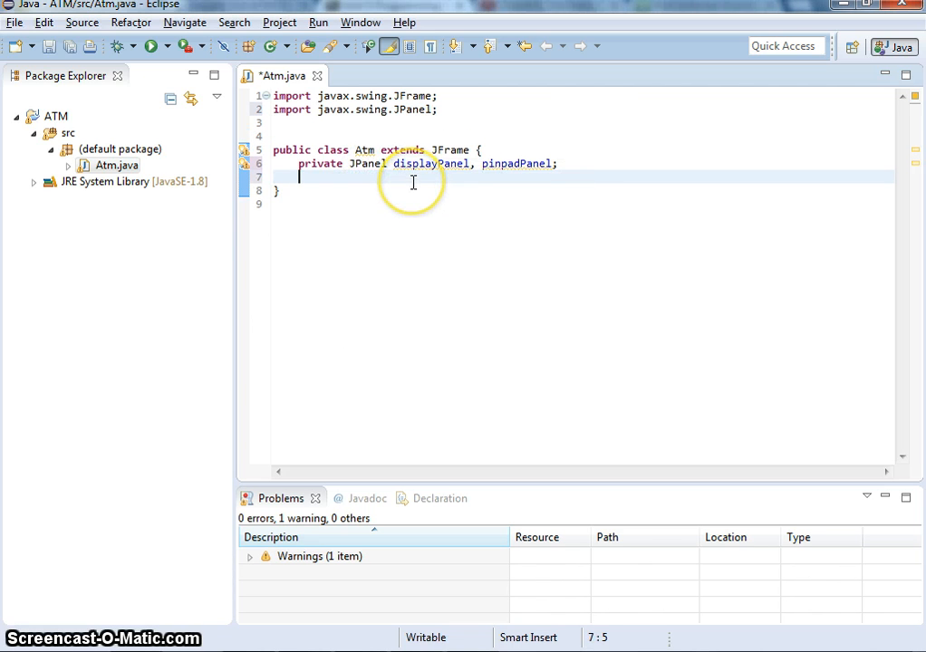
Declare 'private JButton[] numberButtons;' and import javax.swing.JButton.
{"action": "type", "text": "private JButton"}
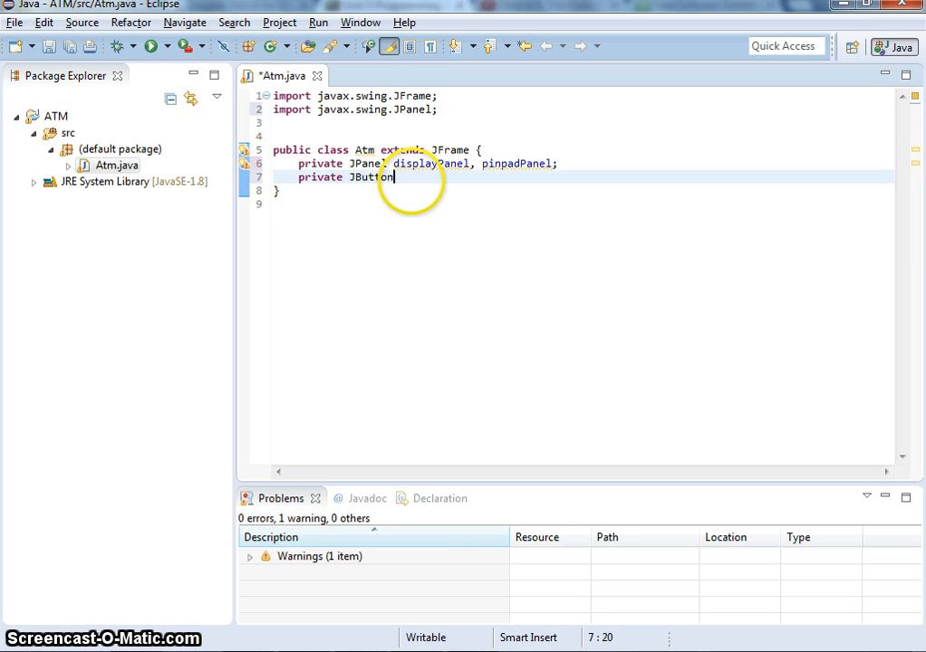
{"action": "type", "text": "but"}
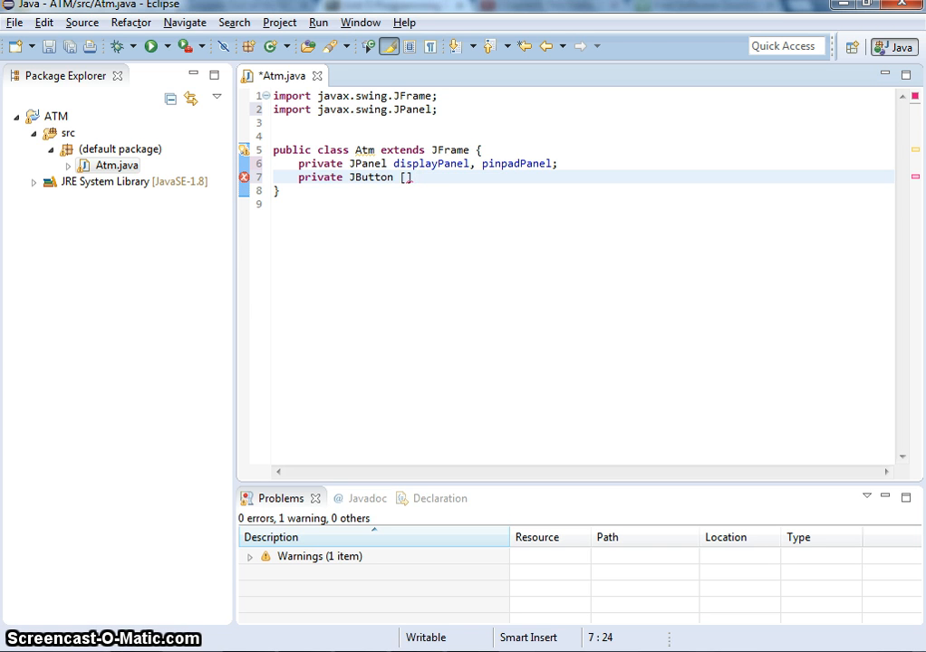
{"action": "type", "text": "nub"}
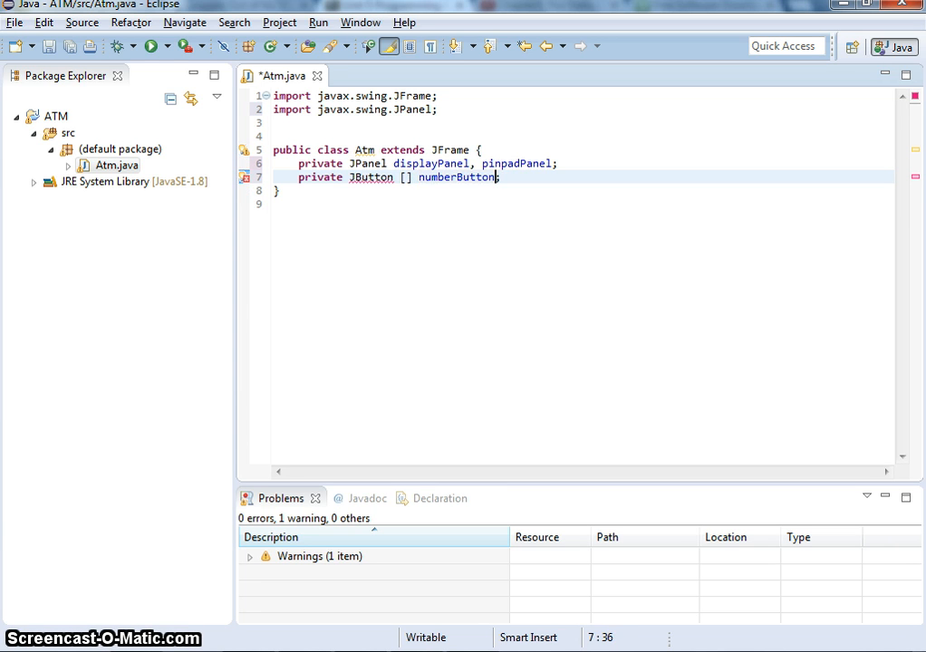
{"action": "type", "text": "s;"}
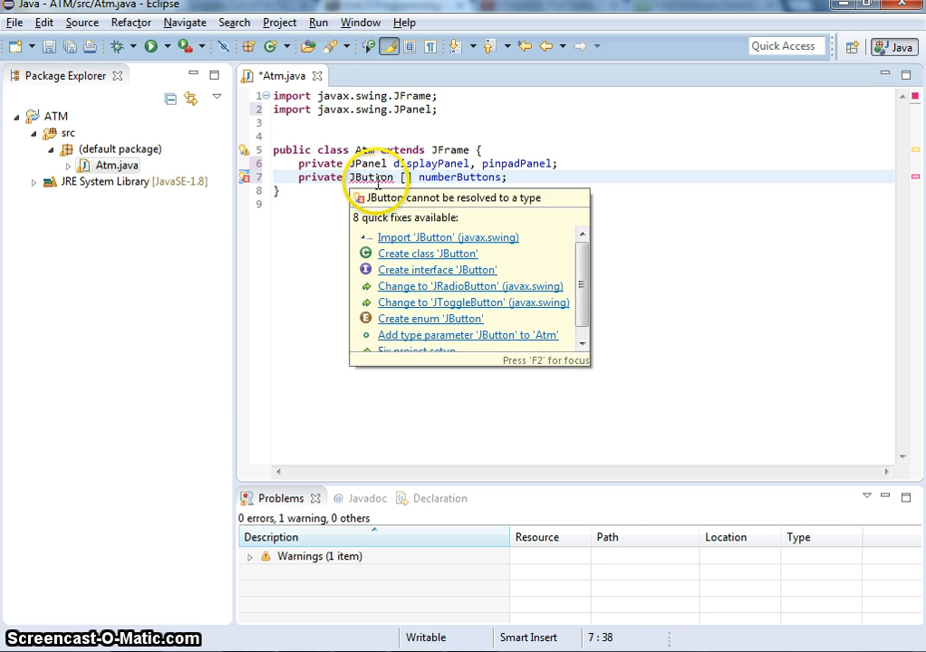
{"action": "left_click", "coordinate": [448, 237]}
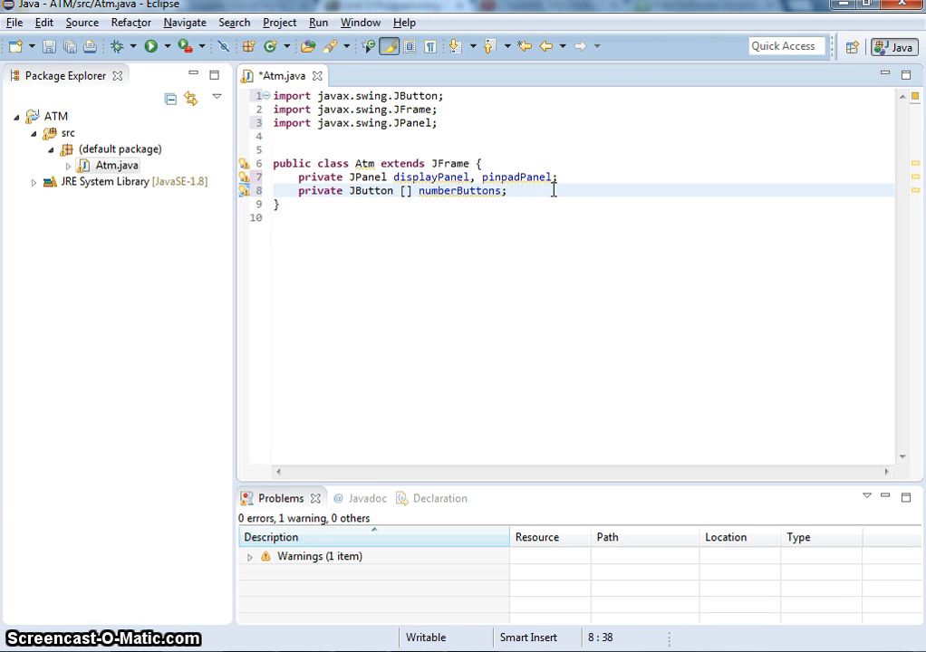
Declare 'private JPasswordField passwordField;' and import javax.swing.JPasswordField.
{"action": "type", "text": "pri"}
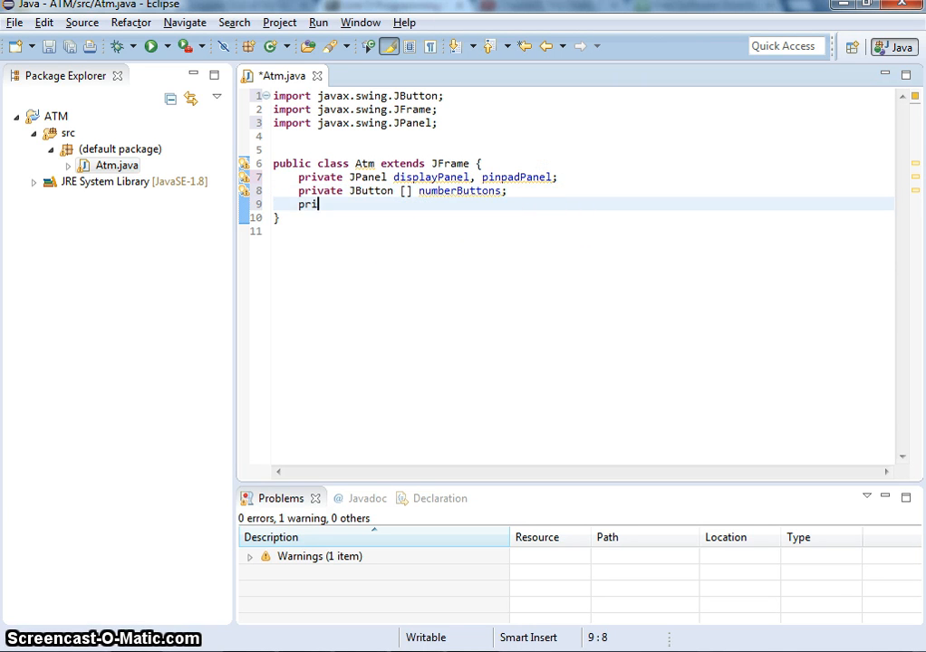
{"action": "type", "text": "avate"}
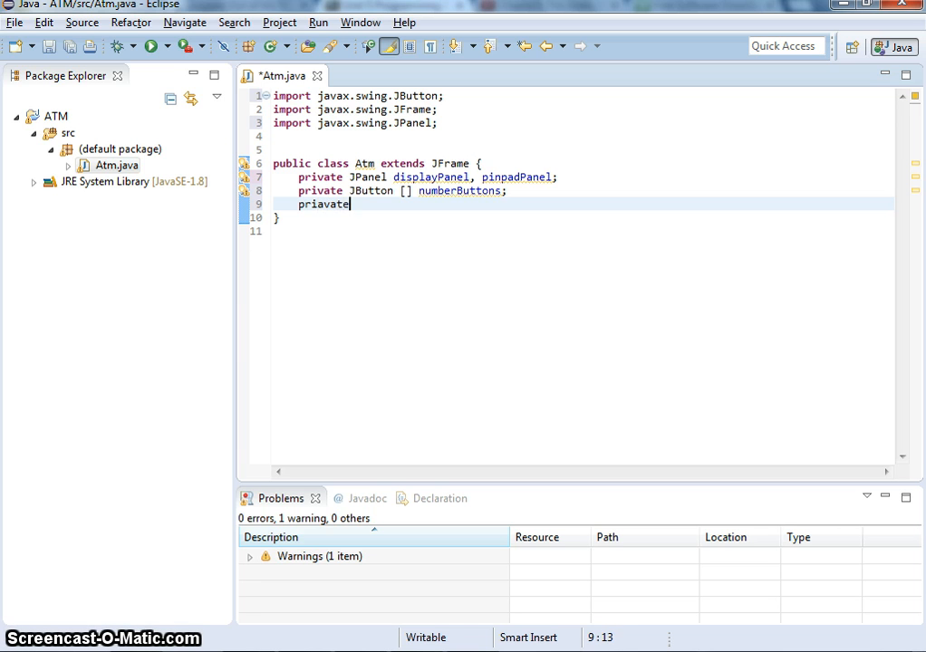
{"action": "key", "text": "BackSpace"}
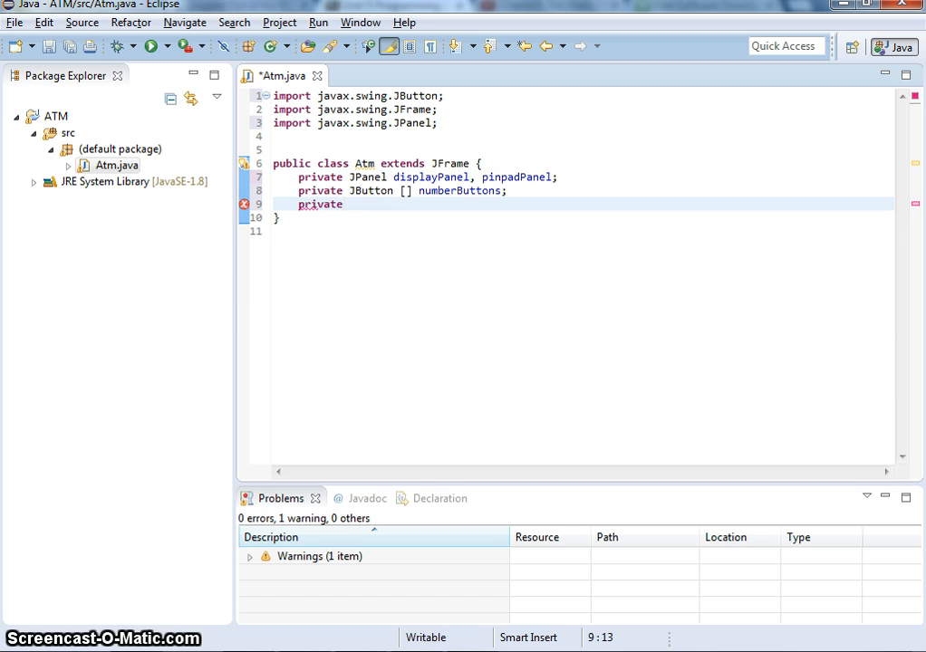
{"action": "type", "text": "JPasswor"}
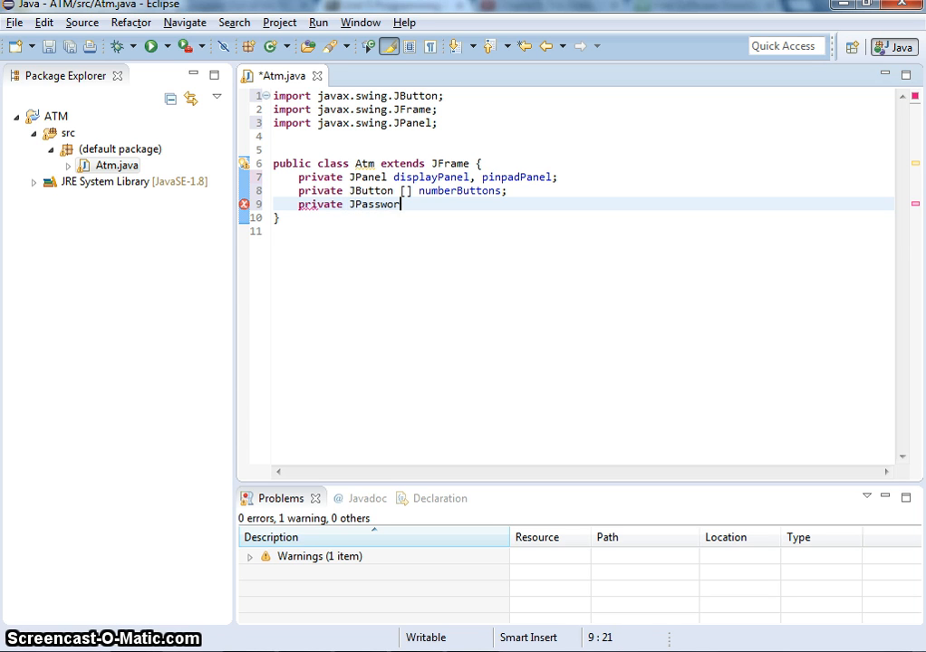
{"action": "type", "text": "Fei"}
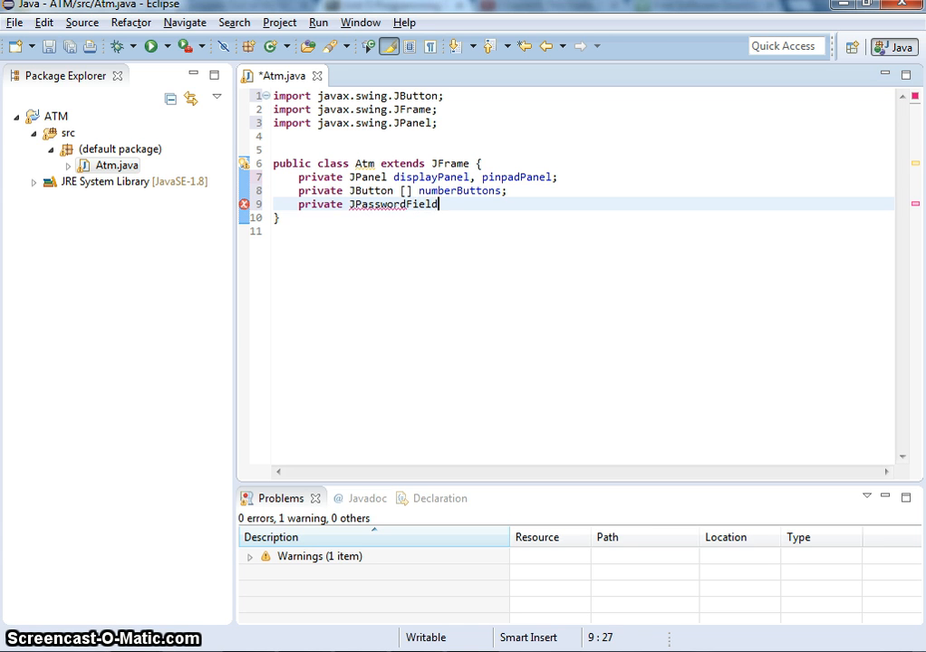
{"action": "type", "text": "pa"}
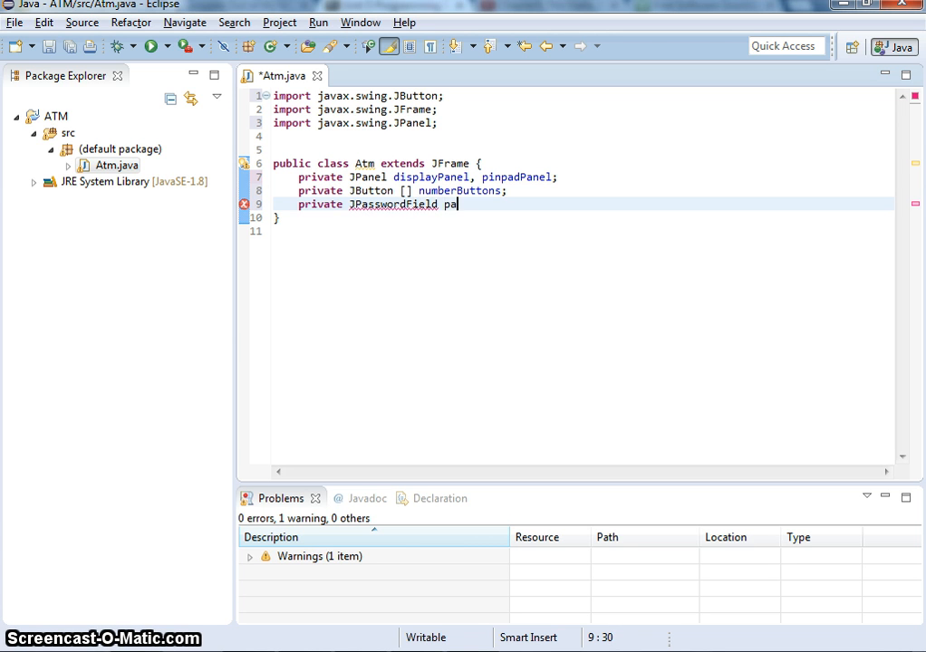
{"action": "type", "text": "ssword"}
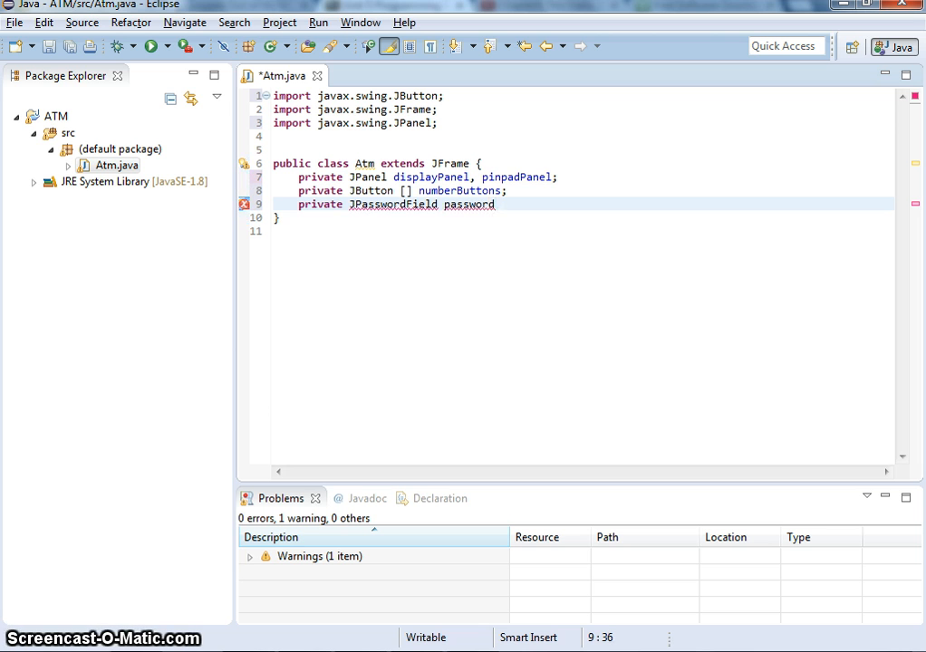
{"action": "type", "text": "Fi"}
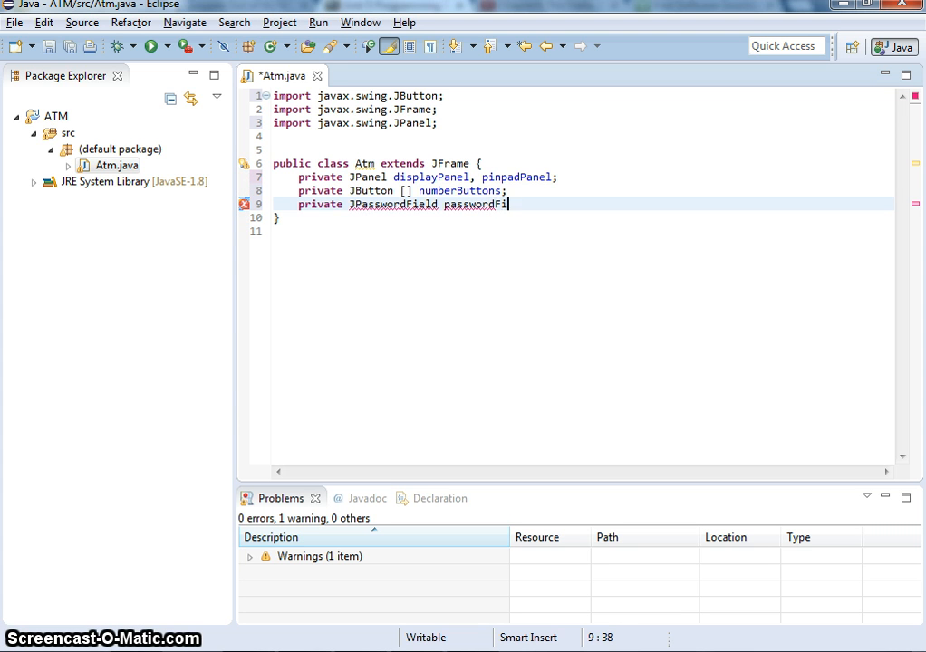
{"action": "type", "text": "eld;"}
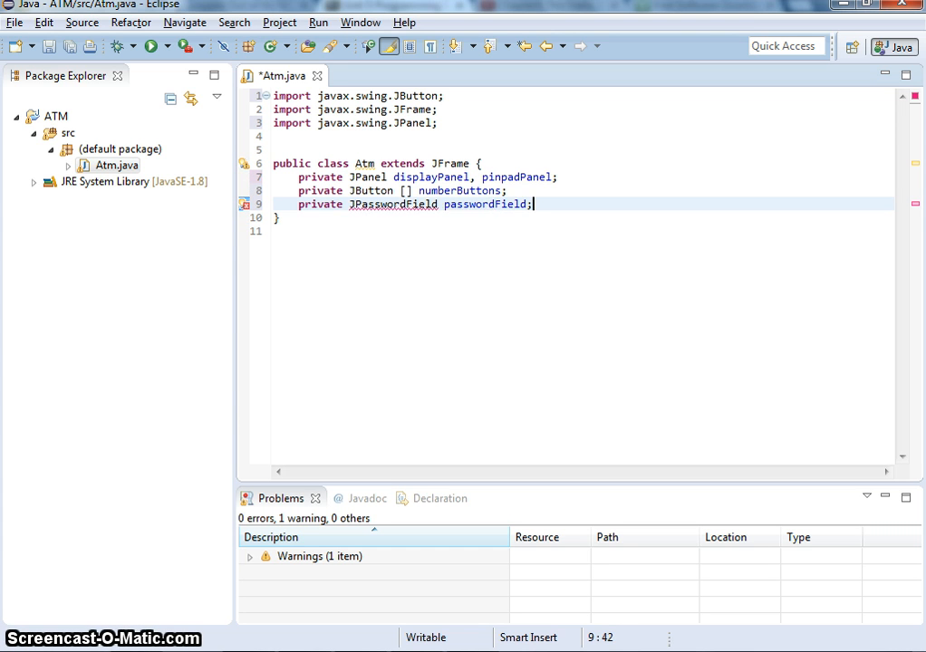
{"action": "mouse_move", "coordinate": [357, 221]}
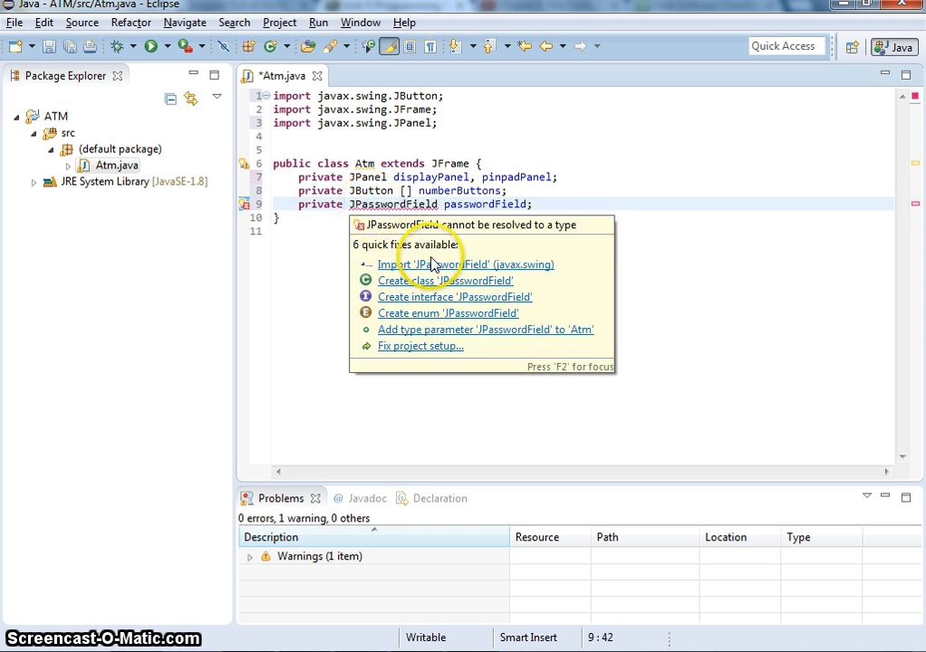
{"action": "left_click", "coordinate": [465, 264]}
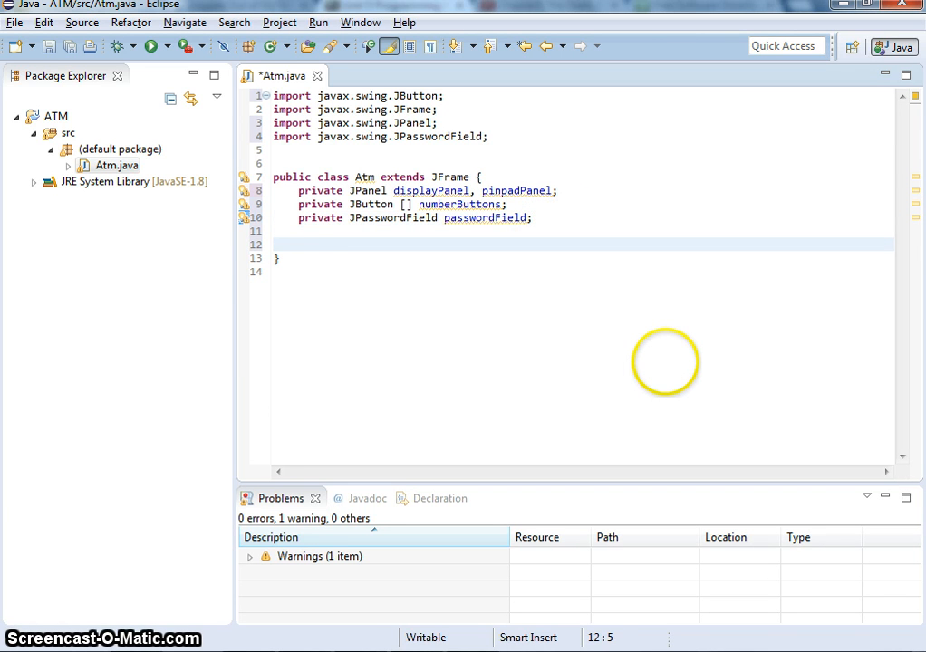
Begin a 'public Atm' constructor declaration below the fields.
{"action": "type", "text": "public"}
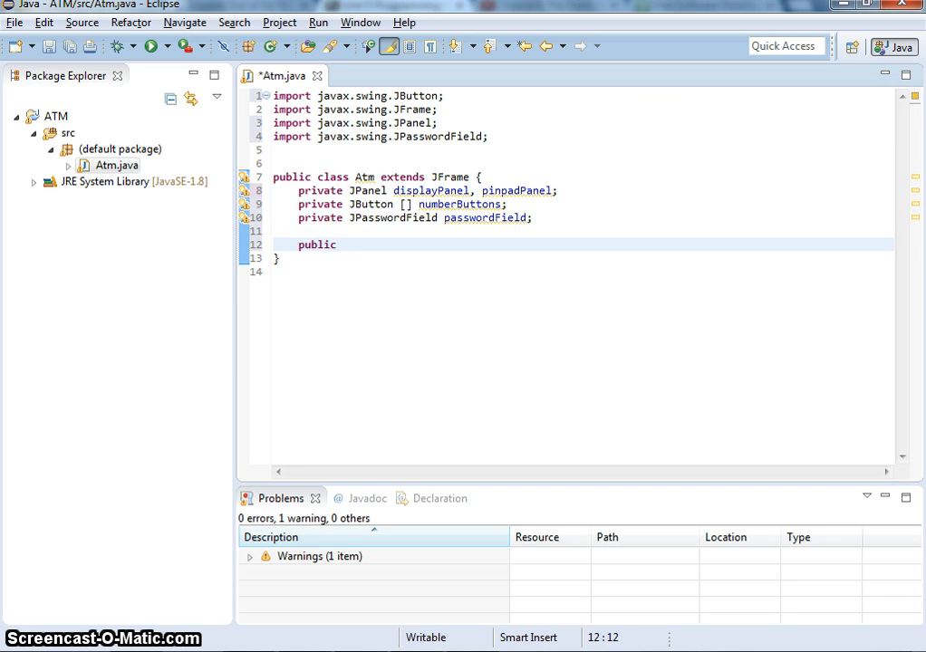
{"action": "type", "text": "Atm"}
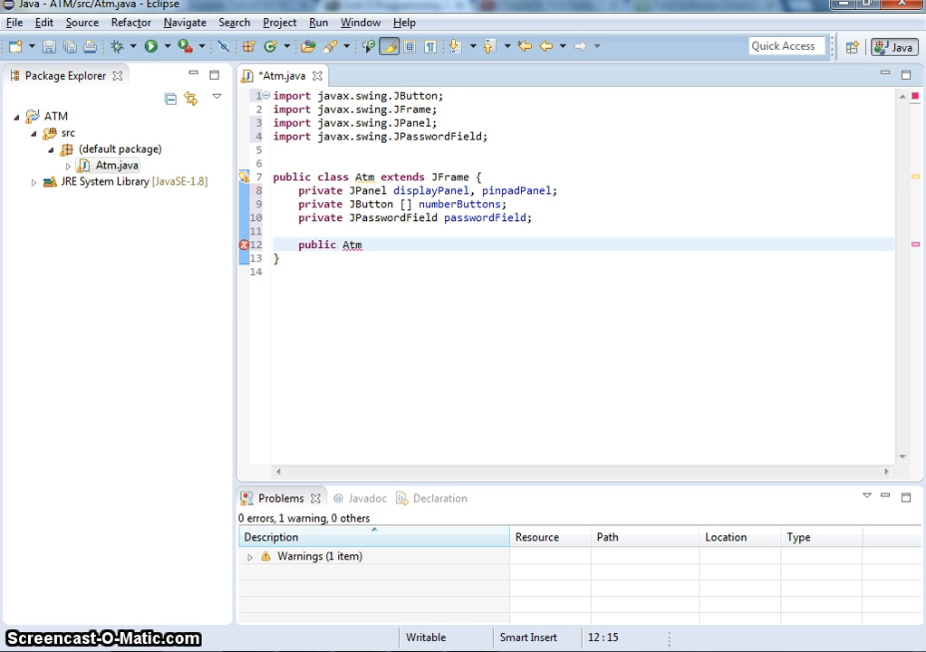
Complete the empty public Atm() constructor and place the cursor in its body.
{"action": "type", "text": "() {"}
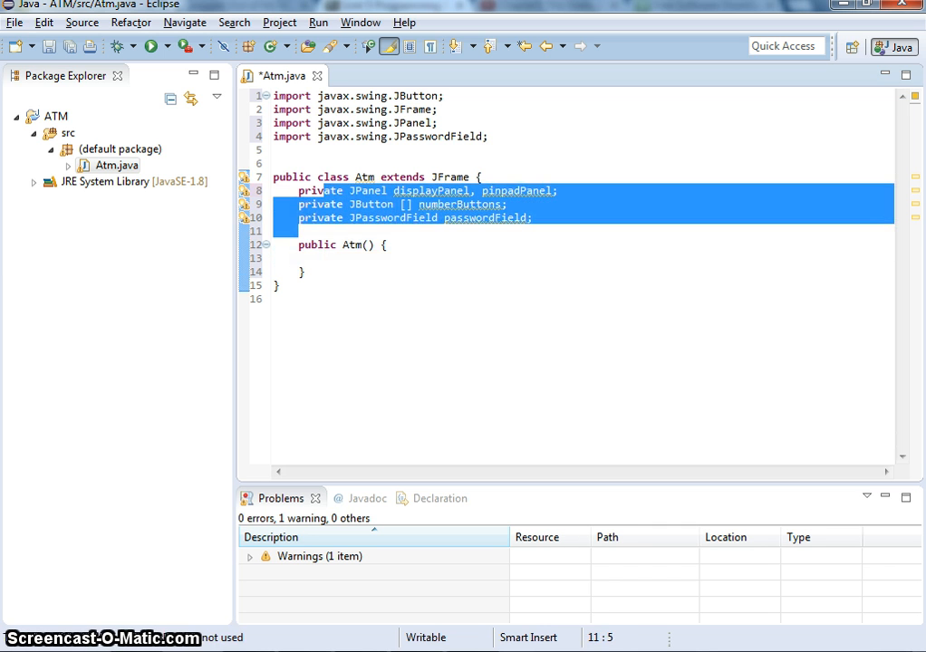
{"action": "left_click", "coordinate": [324, 257]}
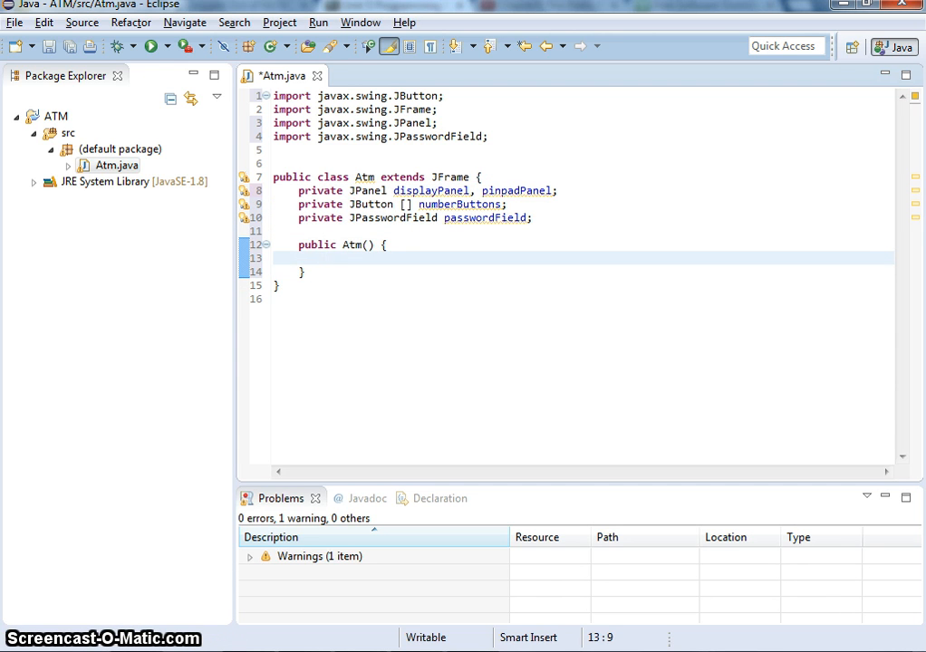
Create displayPanel as a new JPanel and set its background to Color.CYAN.
{"action": "type", "text": "d"}
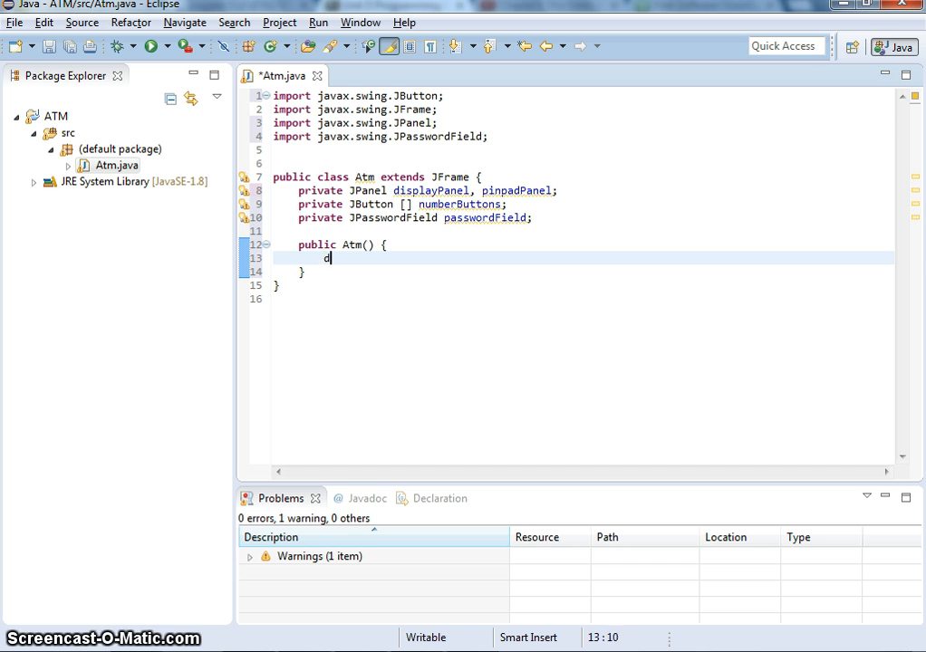
{"action": "type", "text": "isplayPanel = new JPanel();"}
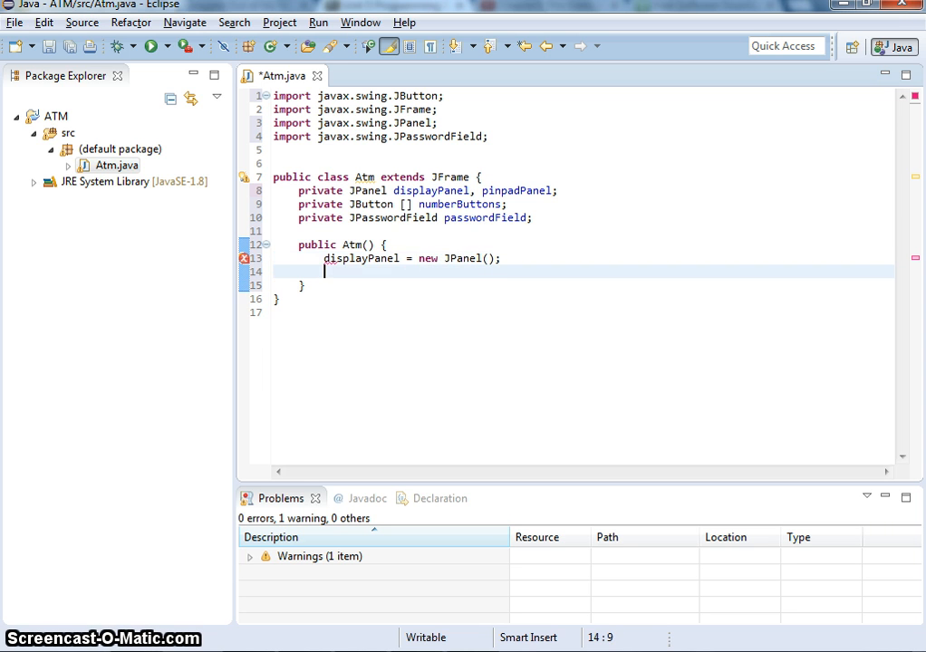
{"action": "type", "text": "di"}
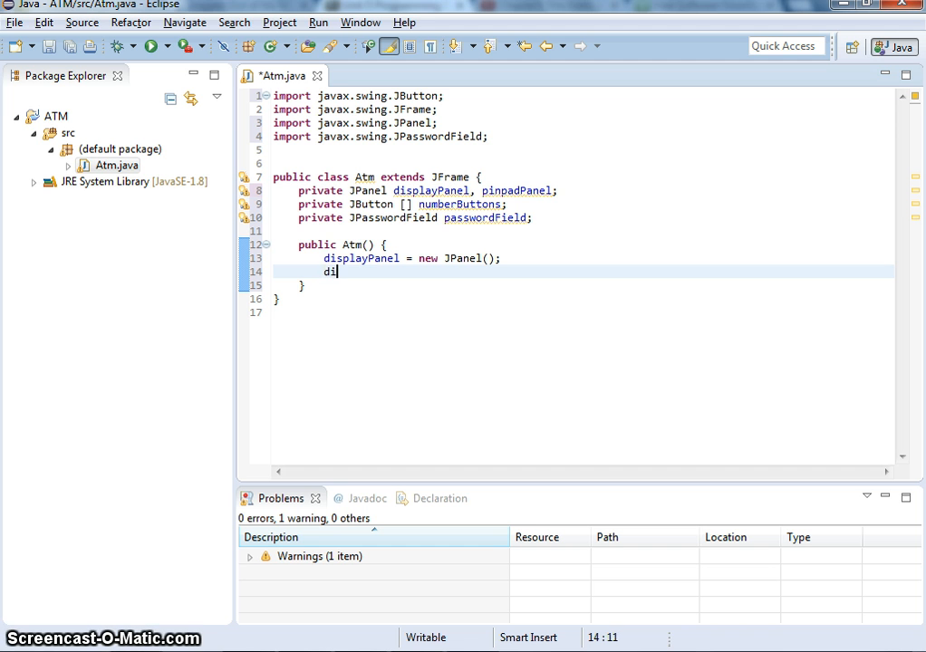
{"action": "type", "text": "splayPane"}
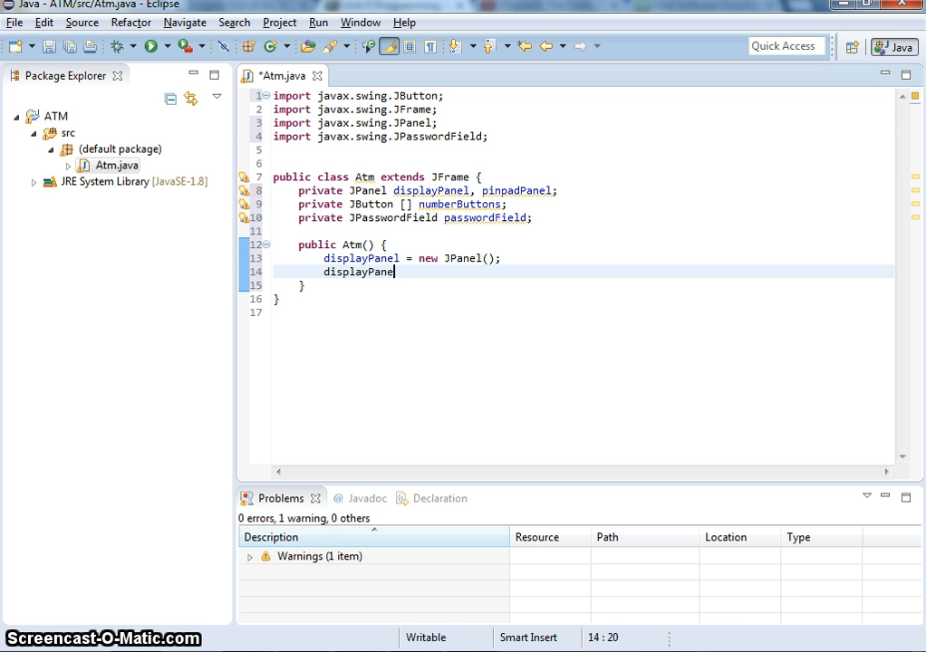
{"action": "type", "text": "."}
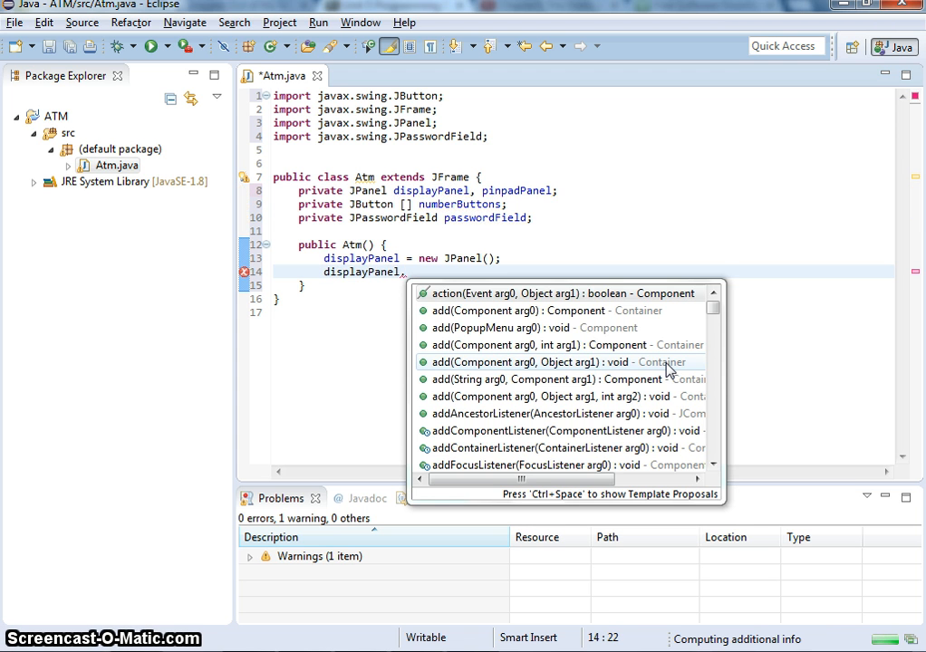
{"action": "type", "text": "set"}
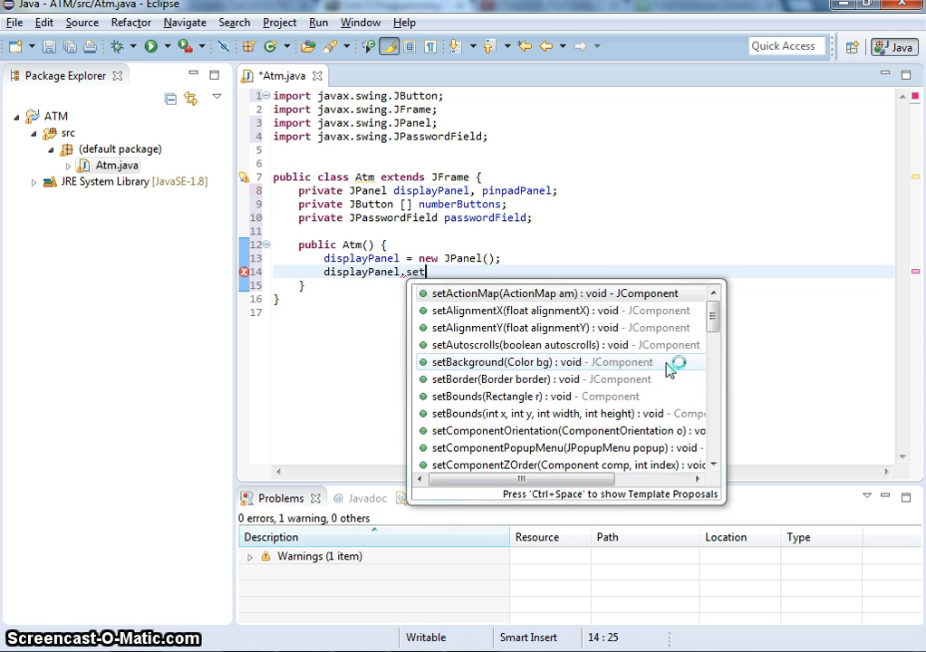
{"action": "type", "text": "Background(bg);"}
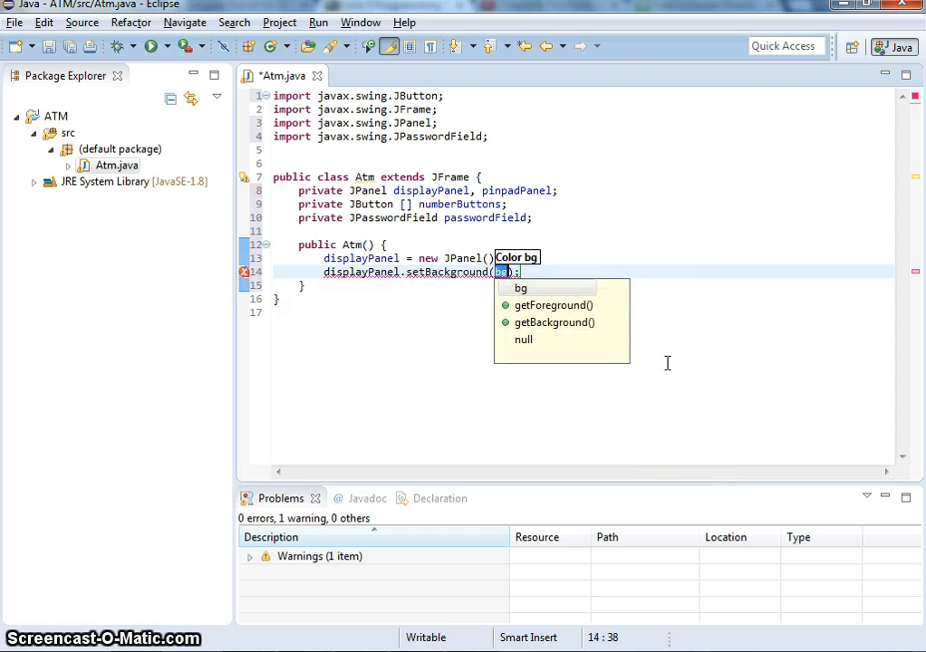
{"action": "type", "text": "Color."}
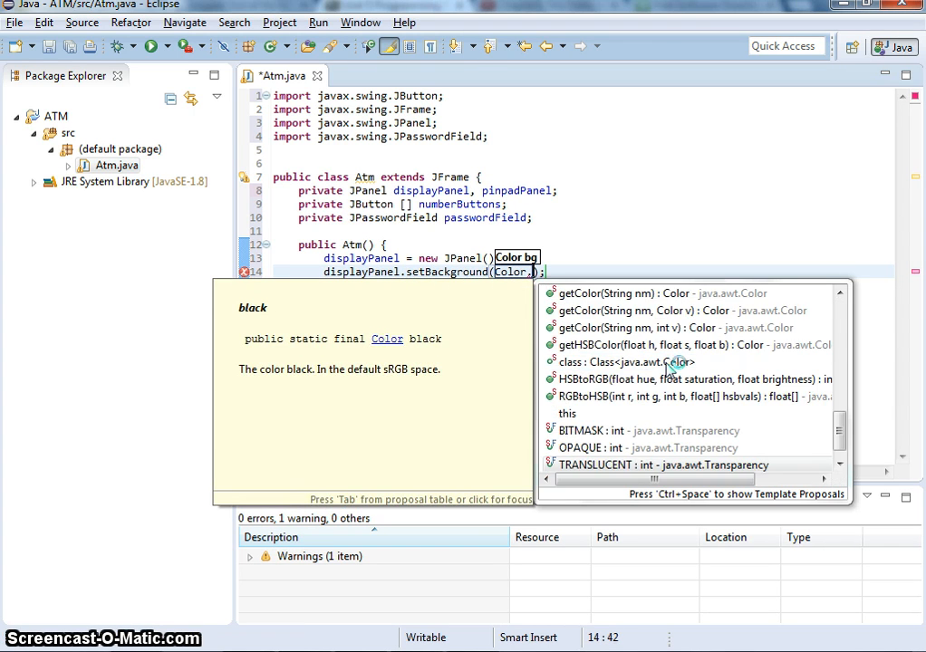
{"action": "type", "text": "CYAN"}
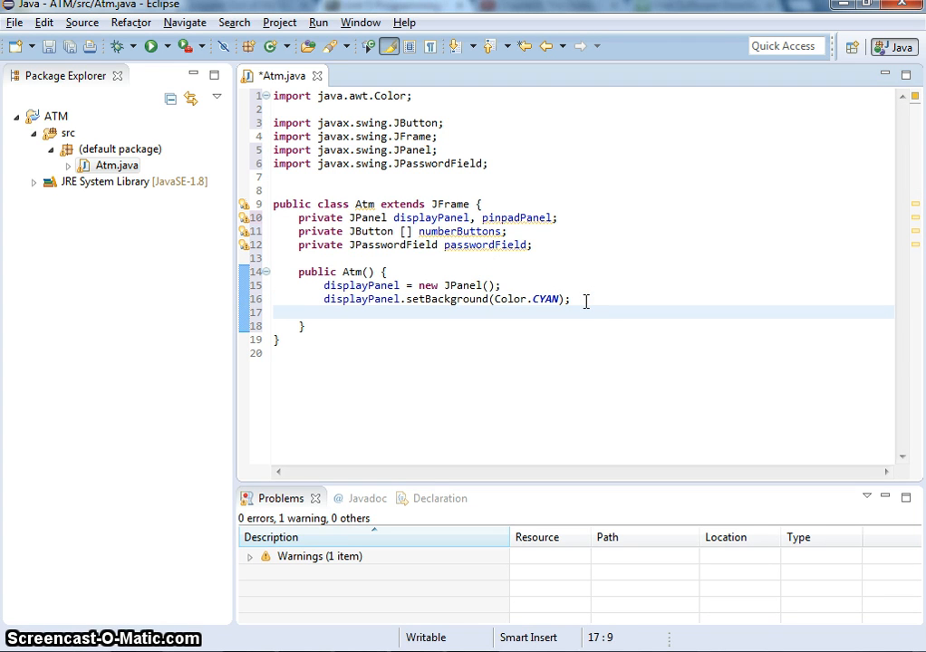
Create pinpadPanel as a new JPanel and set its background to Color.GRAY.
{"action": "type", "text": "pin"}
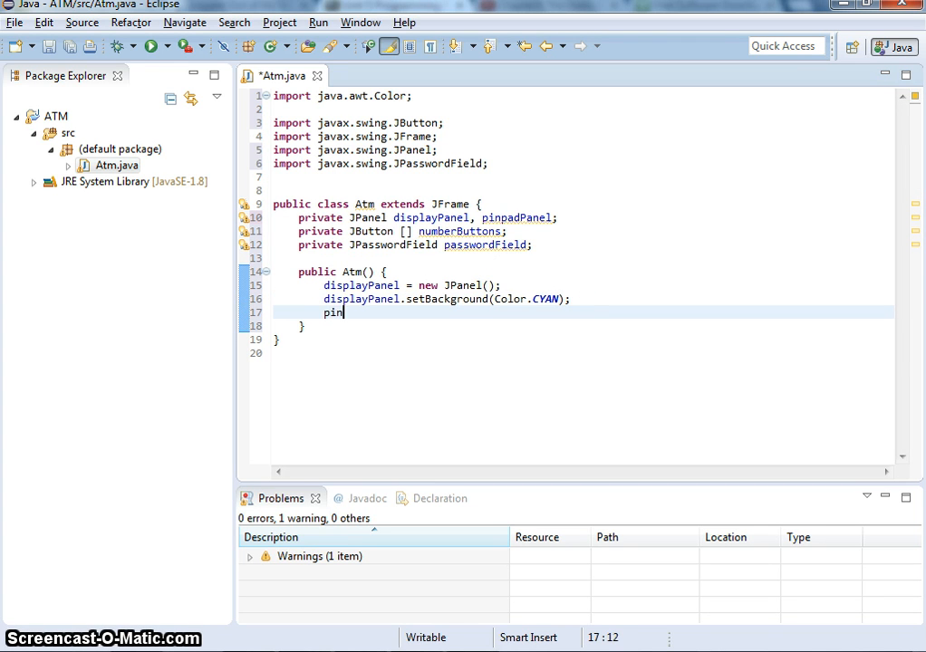
{"action": "type", "text": "padPanel"}
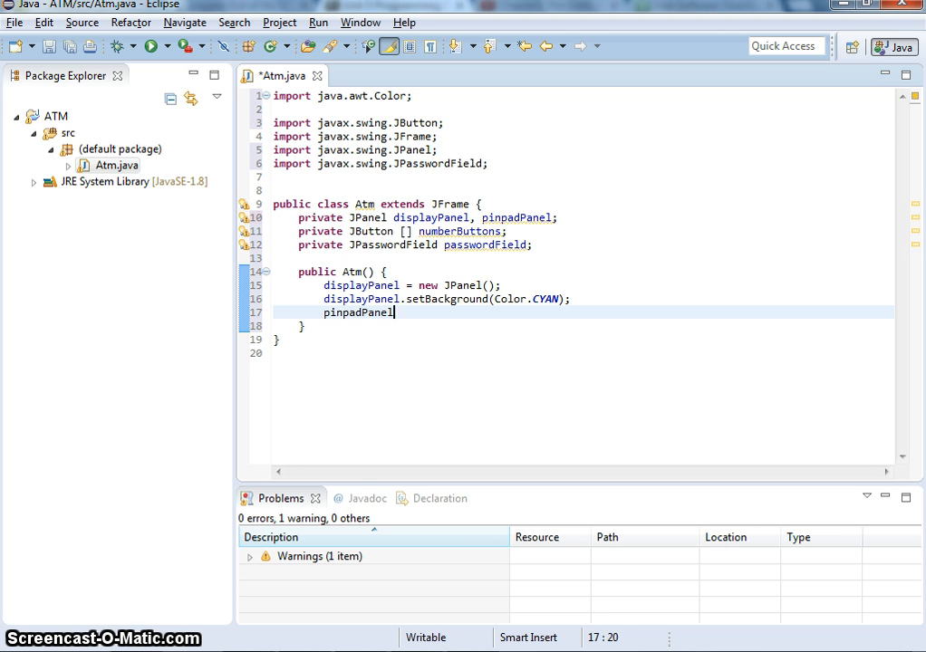
{"action": "type", "text": "= new JPanel();"}
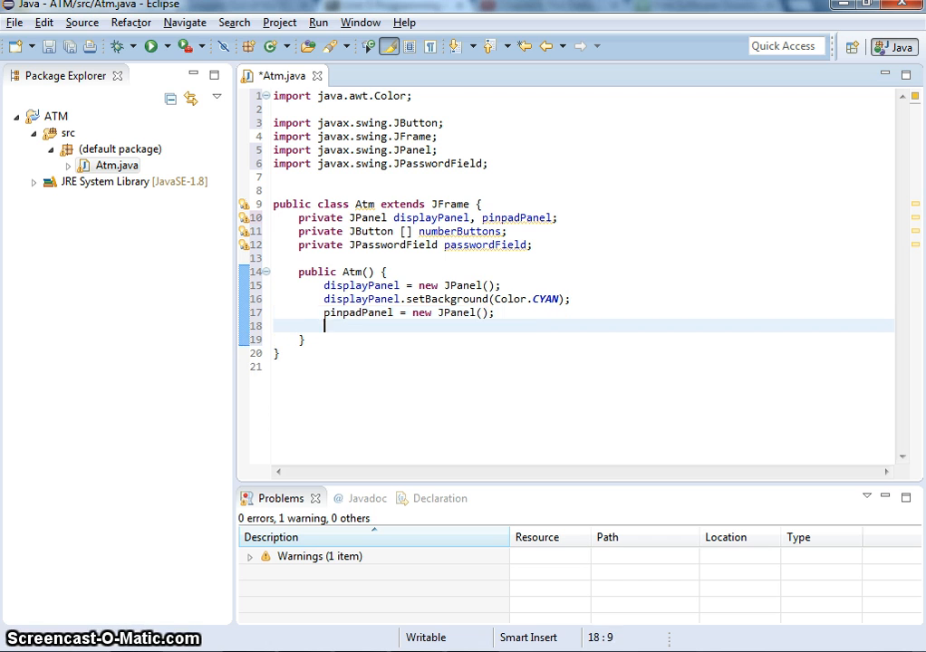
{"action": "type", "text": "pinp"}
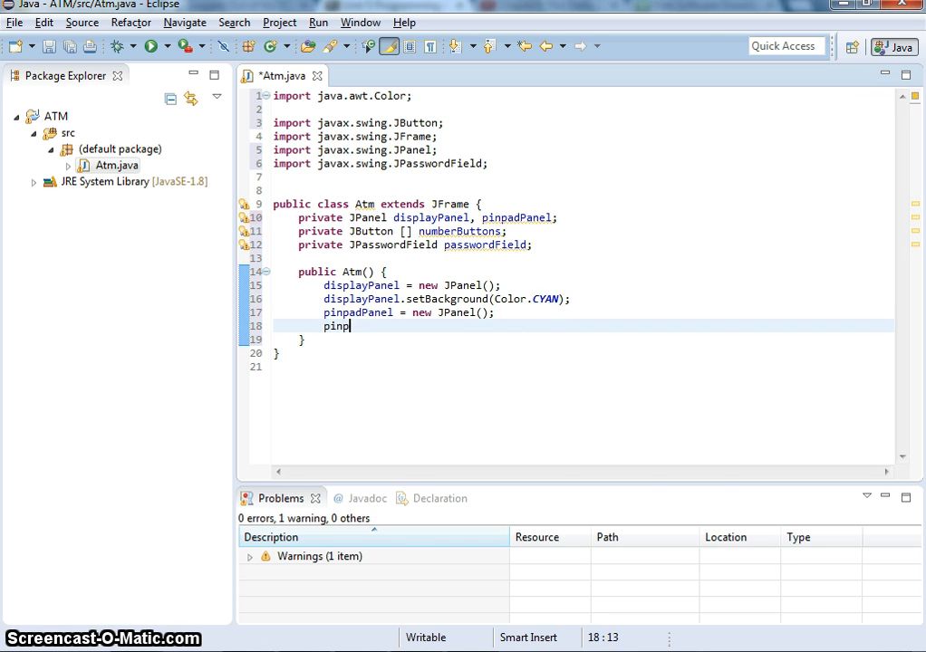
{"action": "type", "text": "setBackground(Color.GRAY);"}
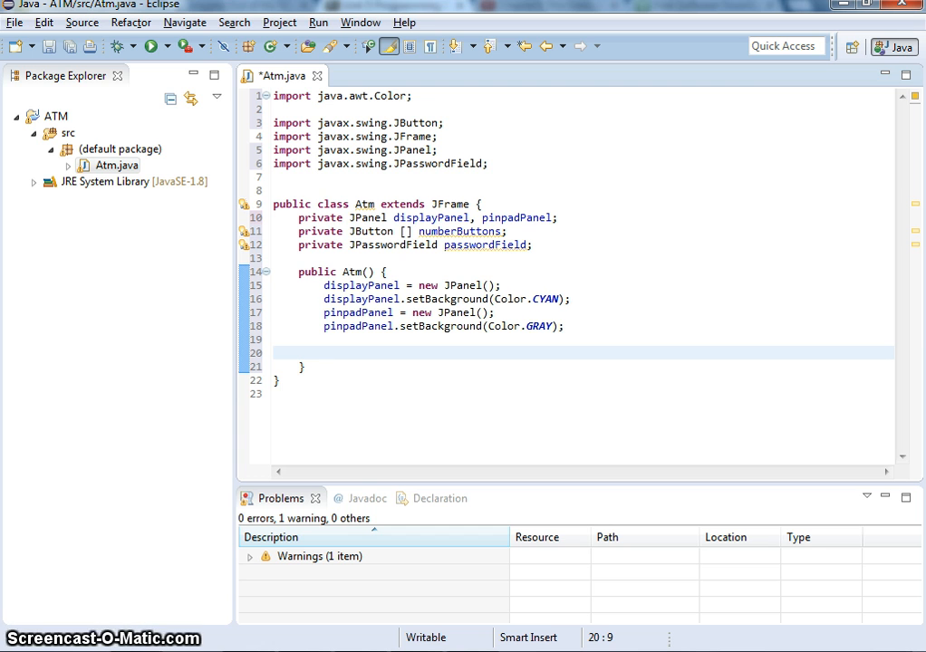
Write the for loop header running int i from 0 to 9 with its opening brace.
{"action": "type", "text": "for"}
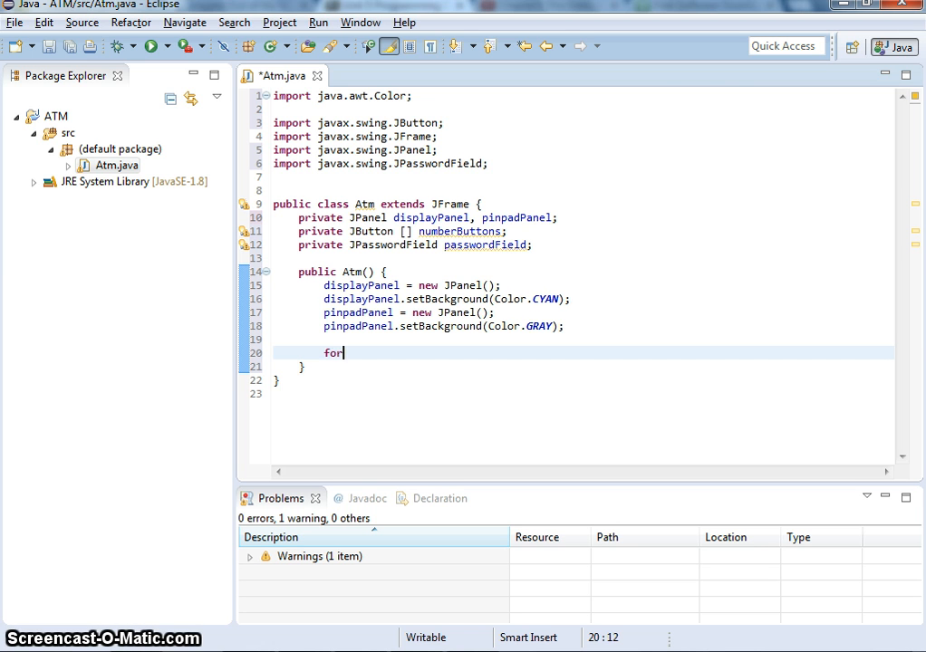
{"action": "type", "text": "(int)"}
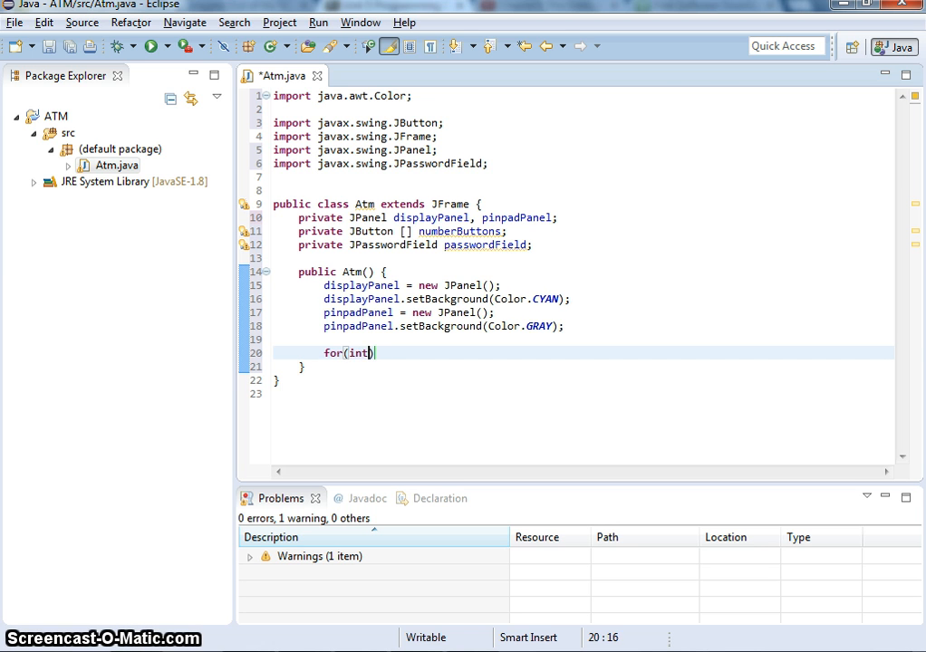
{"action": "type", "text": "i=0"}
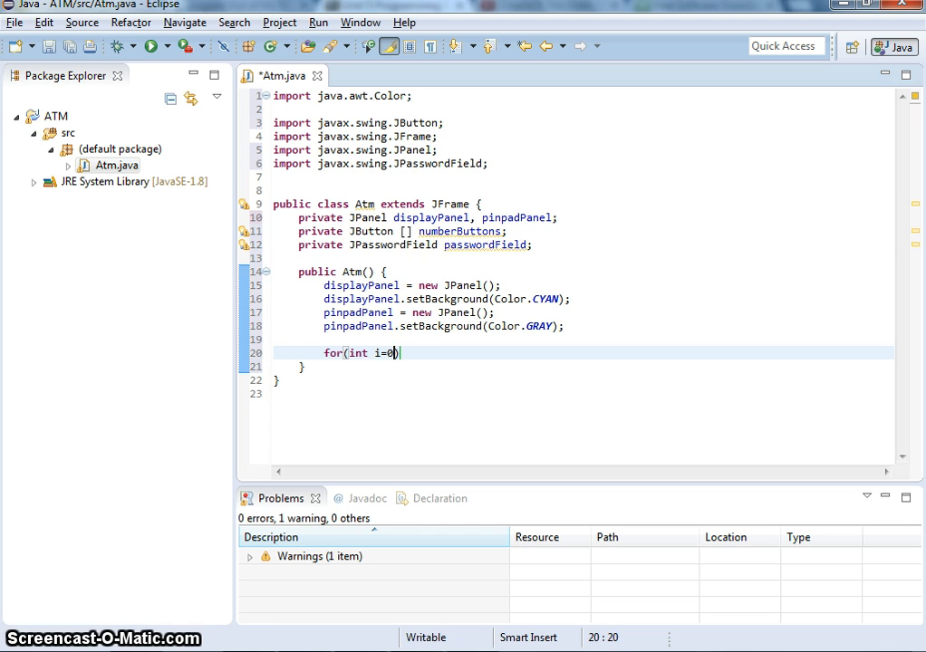
{"action": "type", "text": ";"}
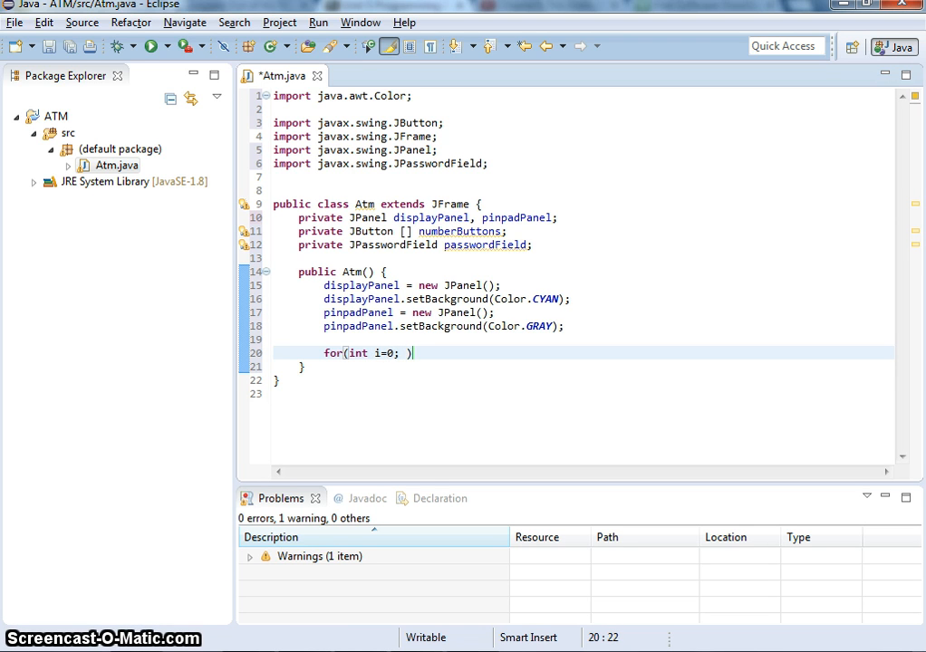
{"action": "type", "text": "i<"}
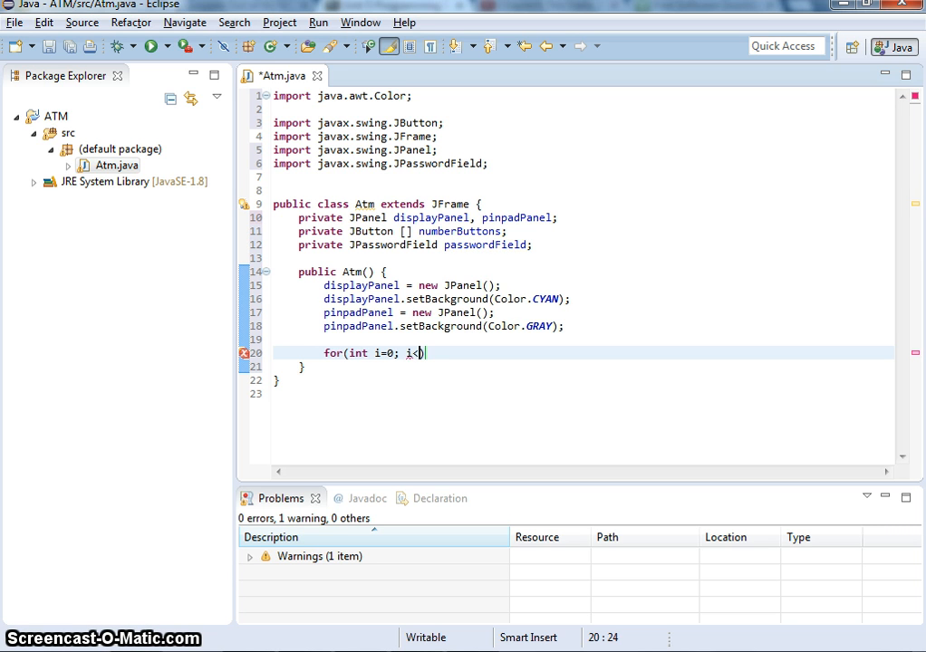
{"action": "type", "text": "-"}
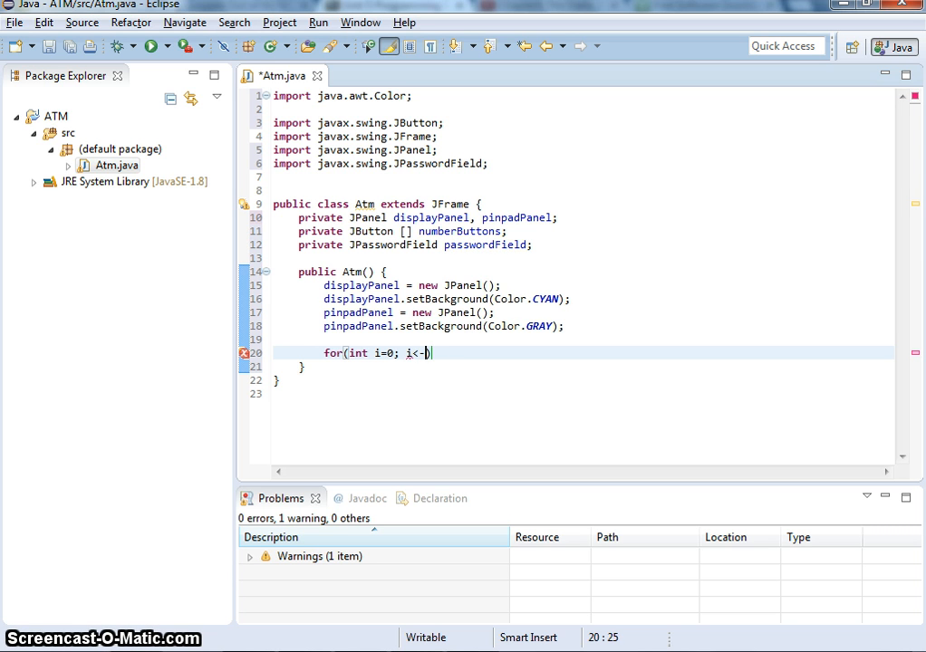
{"action": "type", "text": "=9; i"}
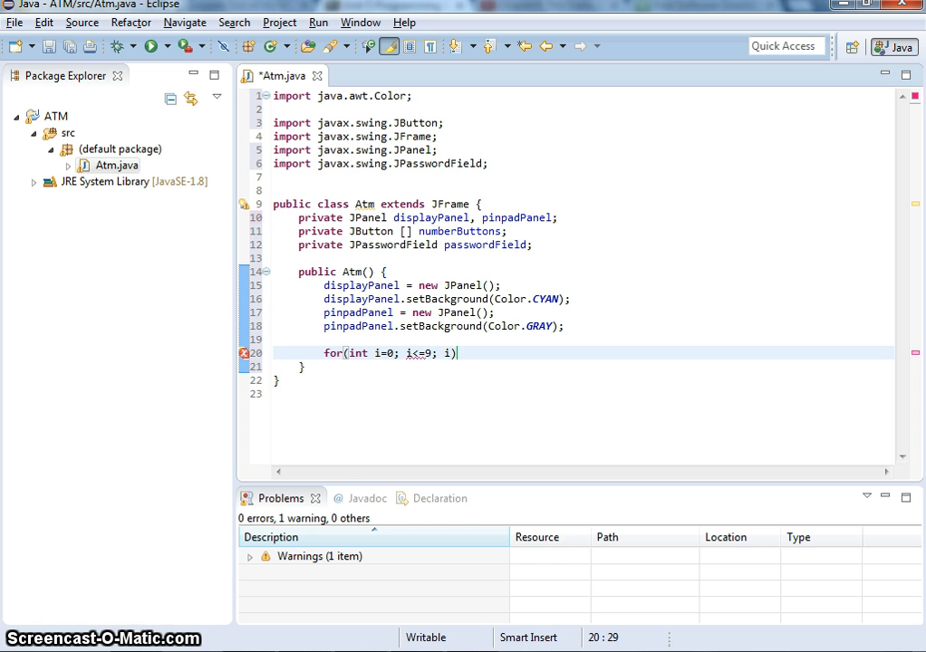
{"action": "type", "text": "++"}
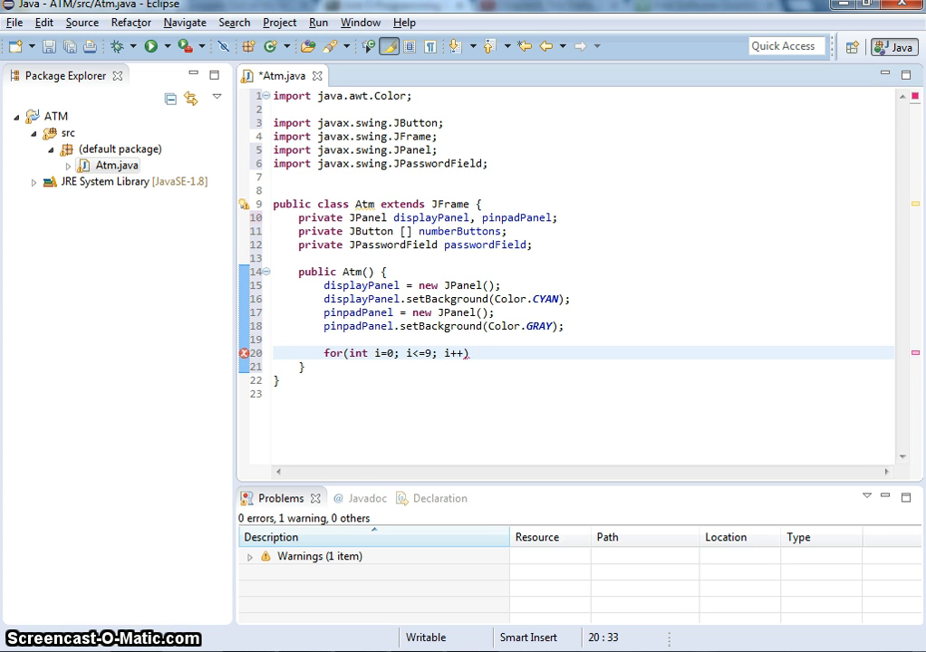
{"action": "type", "text": "{"}
{"action": "type", "text": "//cre"}
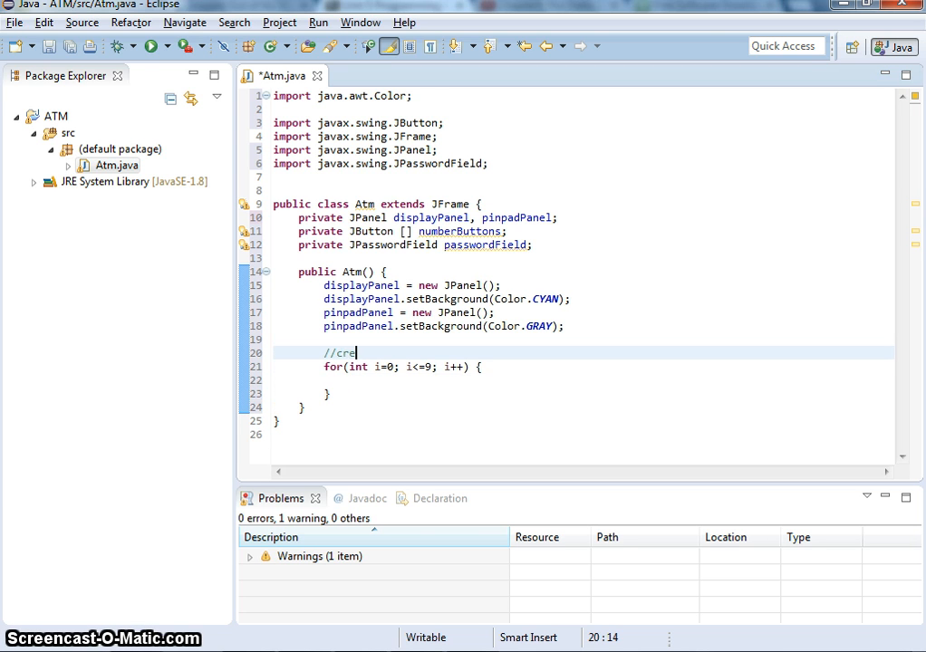
Comment the loop as creating the 0-9 buttons and start typing numberButtons inside it.
{"action": "type", "text": "ating"}
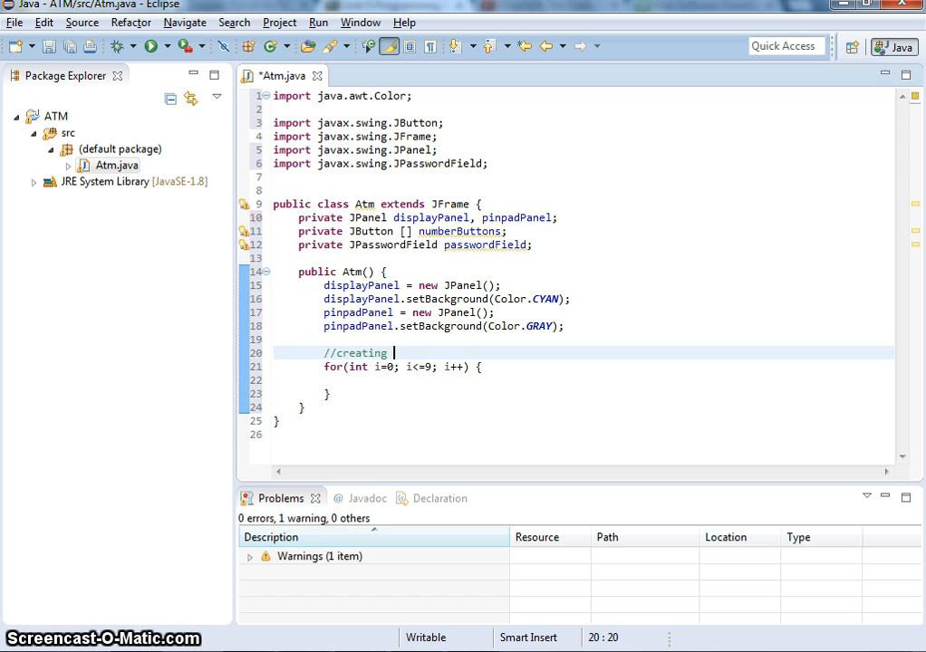
{"action": "type", "text": "0-9 buttons"}
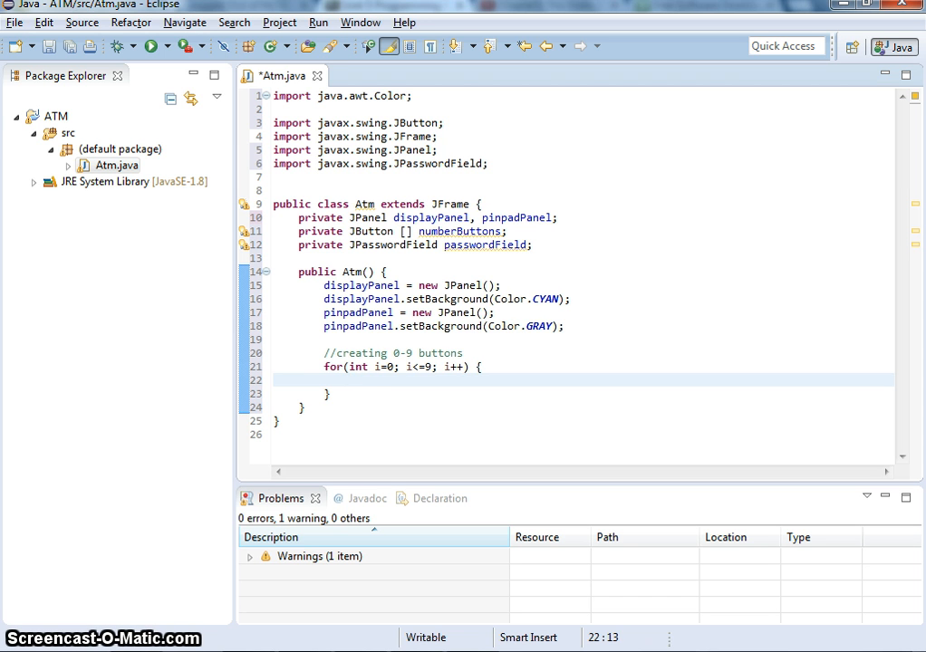
{"action": "type", "text": "numberButtons"}
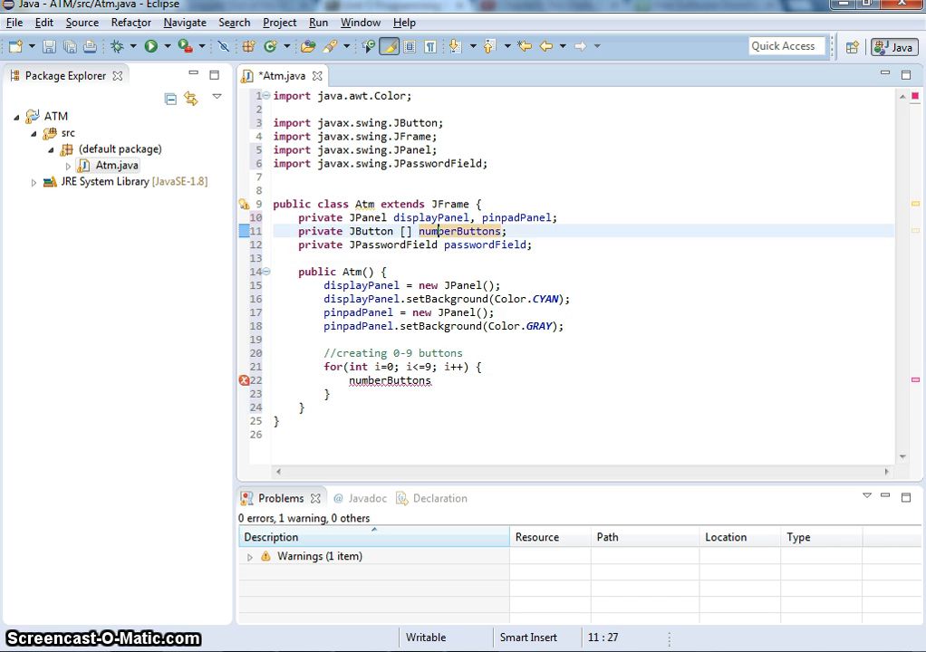
Initialise the numberButtons field as new JButton[10].
{"action": "type", "text": "="}
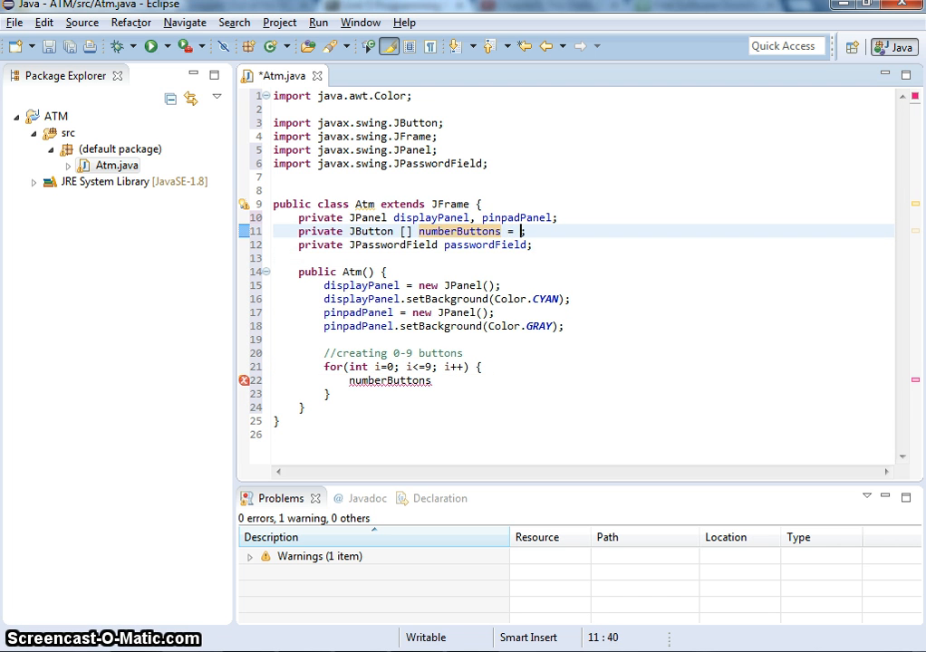
{"action": "type", "text": "JButton["}
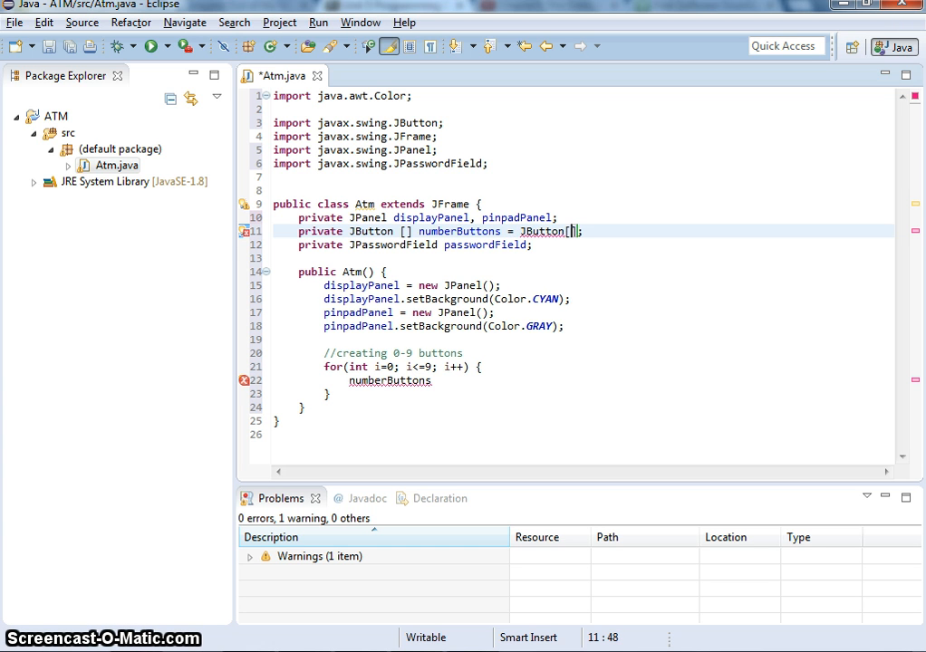
{"action": "type", "text": "1"}
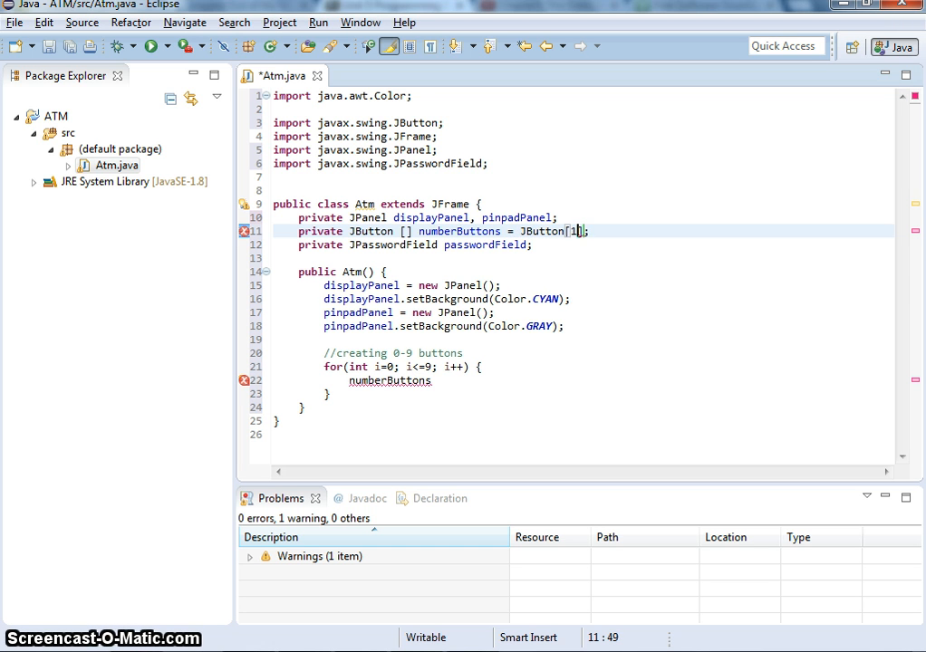
{"action": "type", "text": "0"}
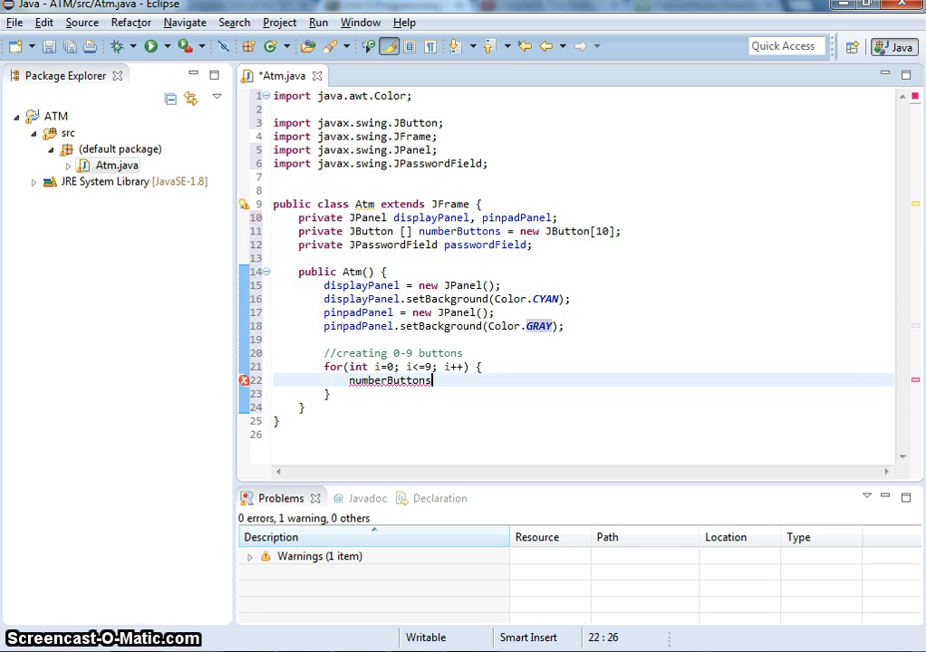
Assign numberButtons[i] a new JButton labelled String.valueOf(i) inside the loop.
{"action": "type", "text": "= n"}
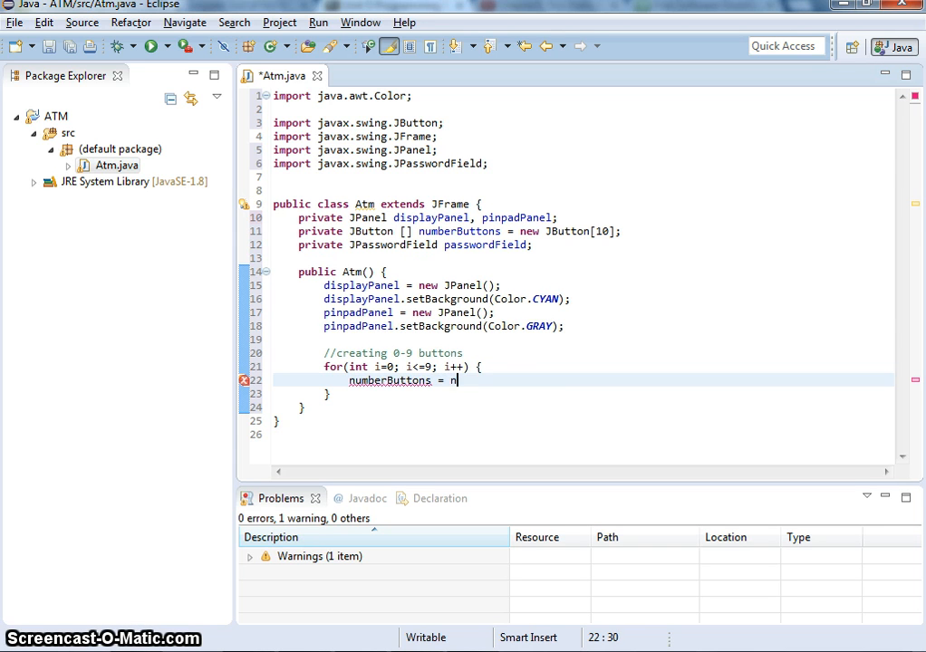
{"action": "type", "text": "ew JButton"}
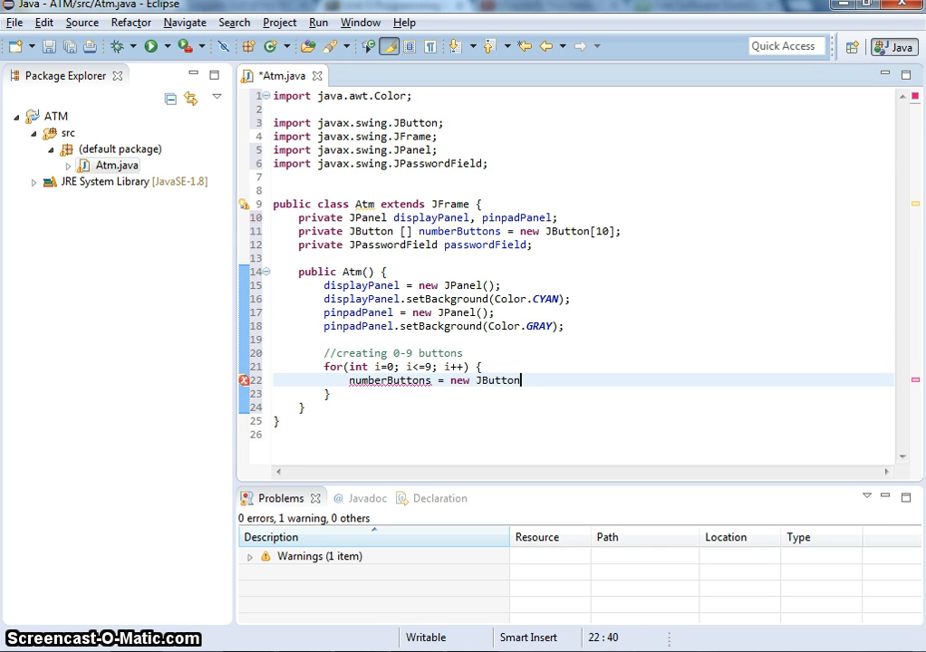
{"action": "type", "text": "()"}
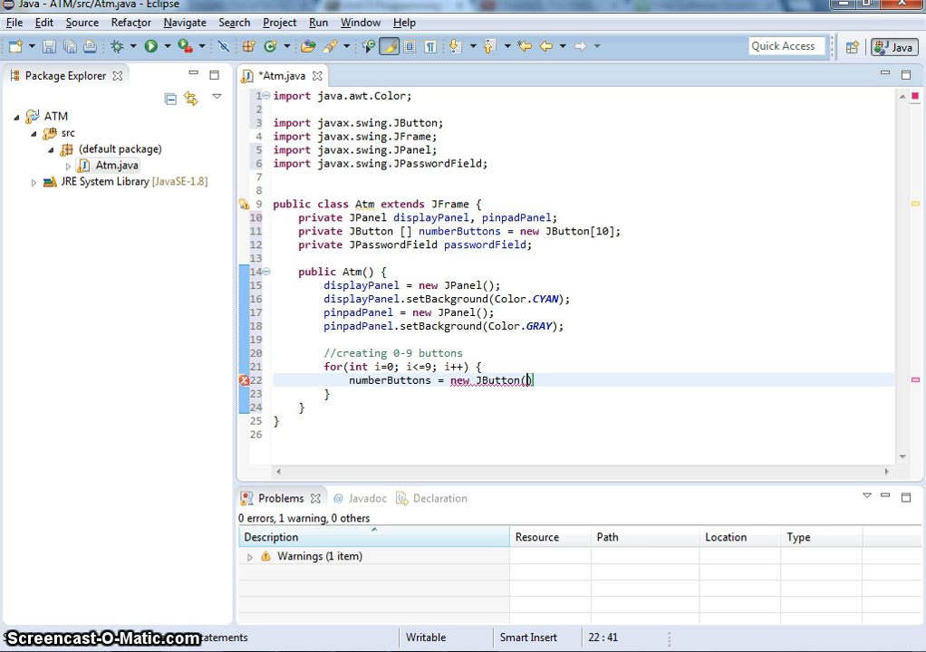
{"action": "type", "text": "String"}
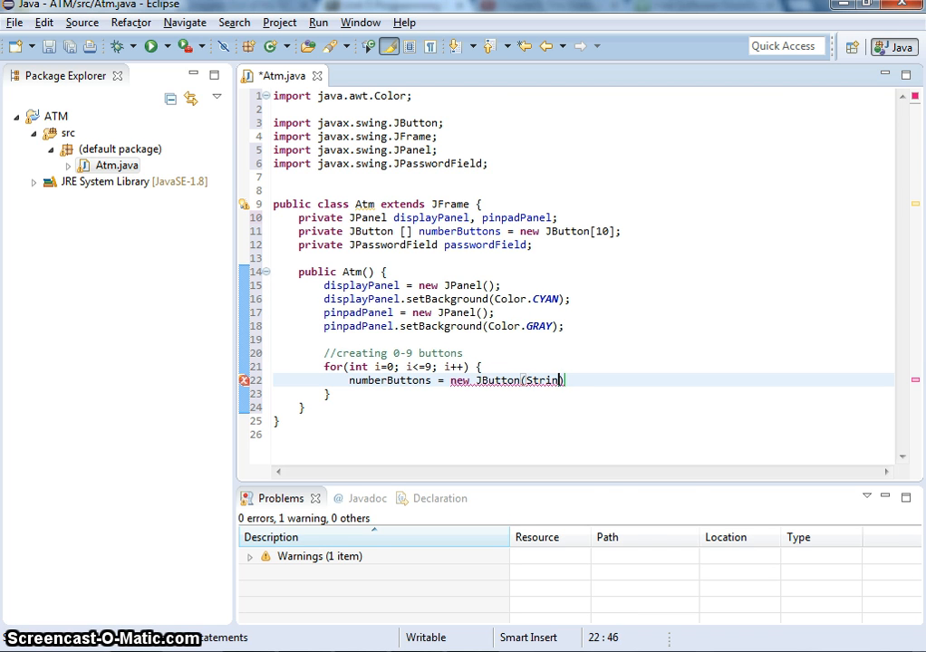
{"action": "type", "text": ".s"}
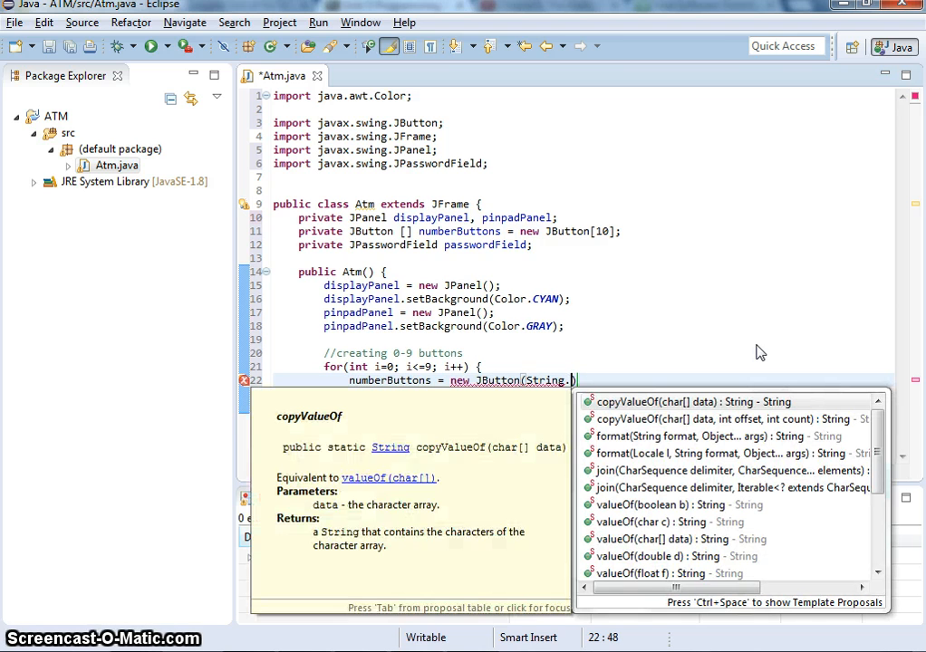
{"action": "key", "text": "Escape"}
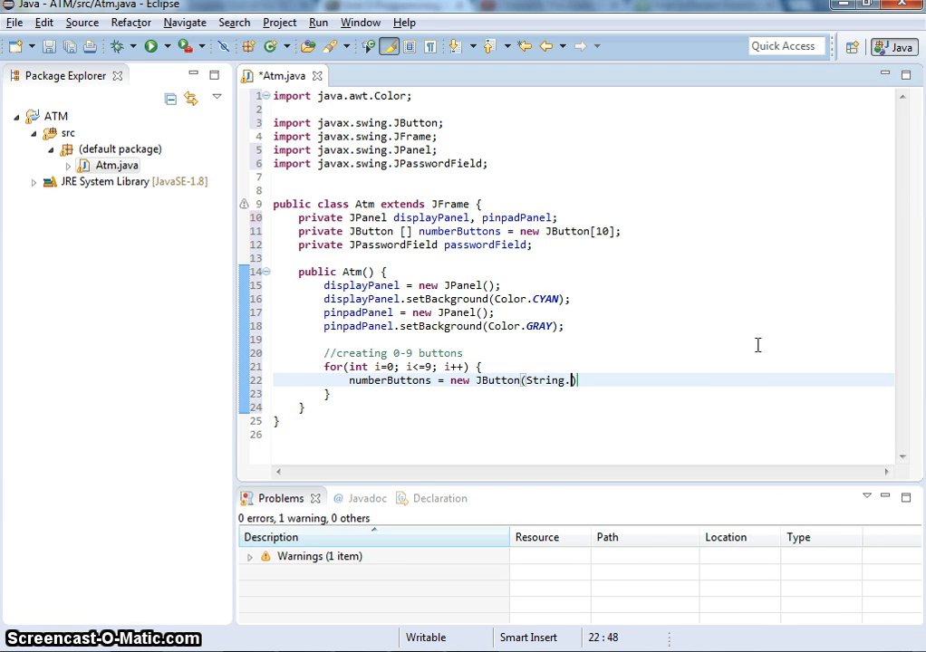
{"action": "type", "text": "valueOf(i"}
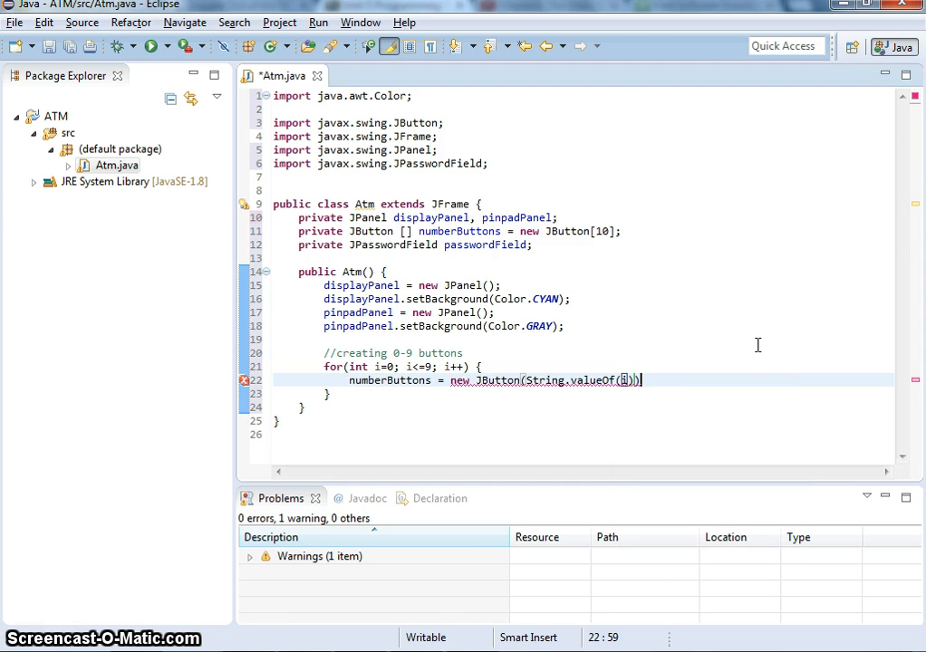
{"action": "type", "text": ";"}
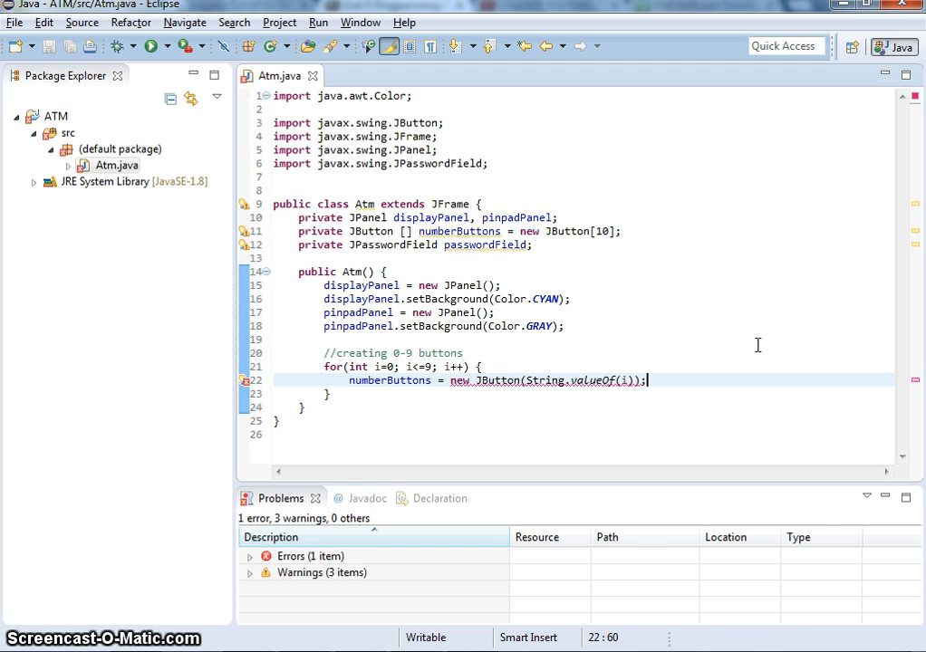
{"action": "key", "text": "Enter"}
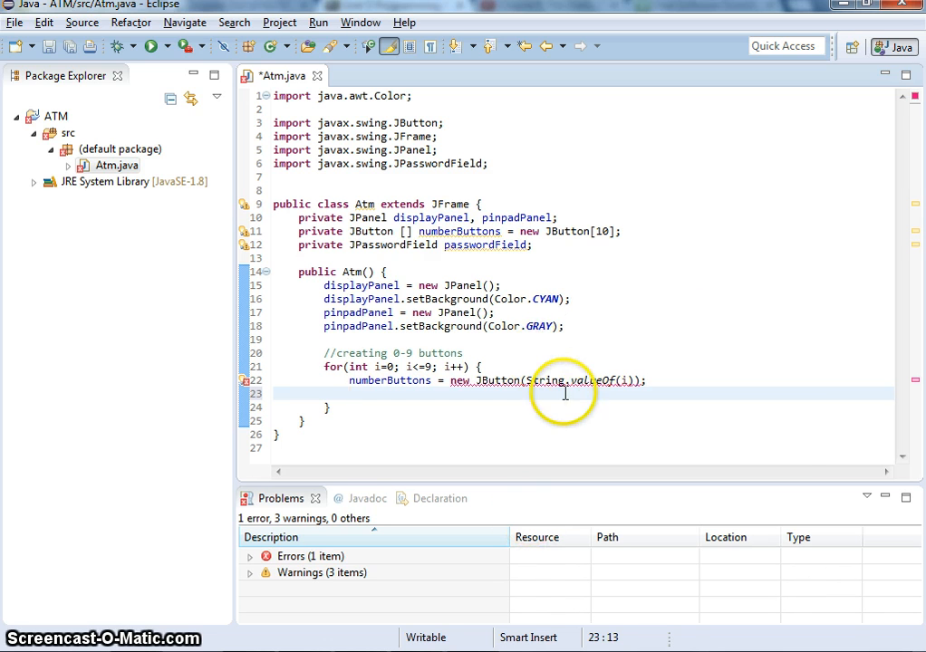
{"action": "mouse_move", "coordinate": [562, 381]}
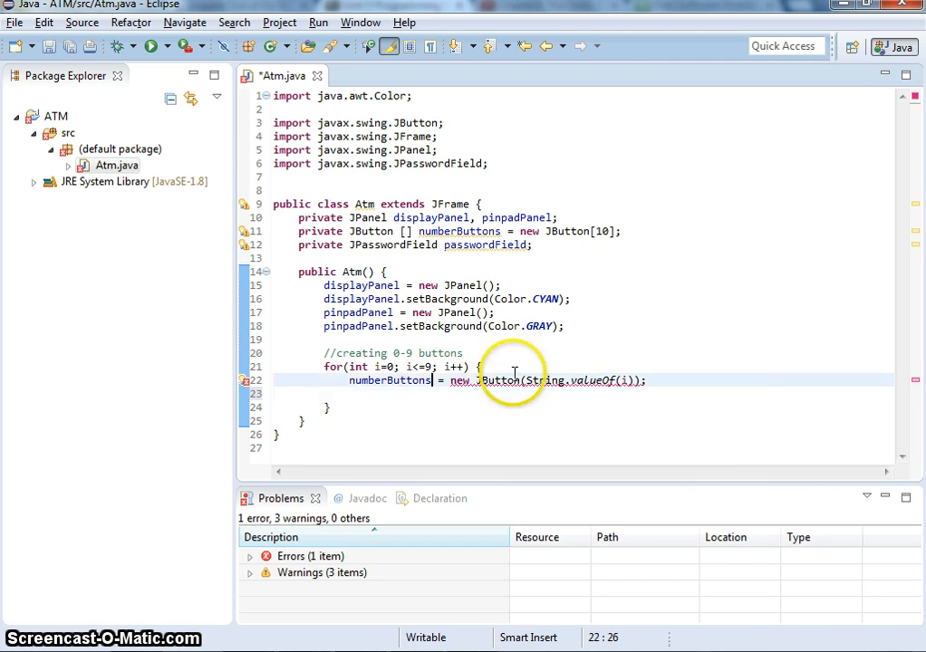
{"action": "type", "text": "[i]"}
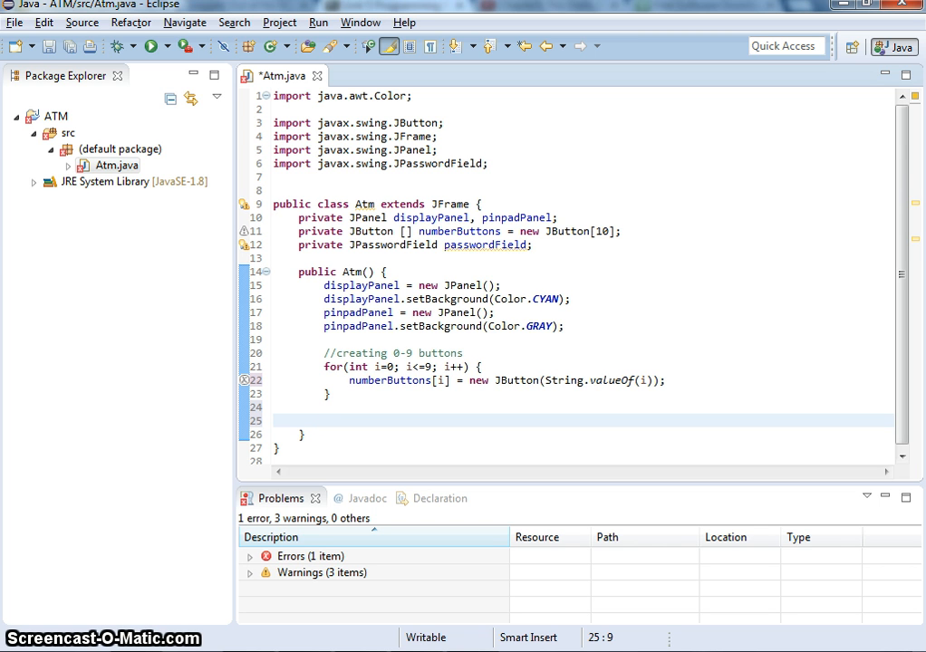
Assign passwordField a new JPasswordField() after the loop in the constructor.
{"action": "type", "text": "pass"}
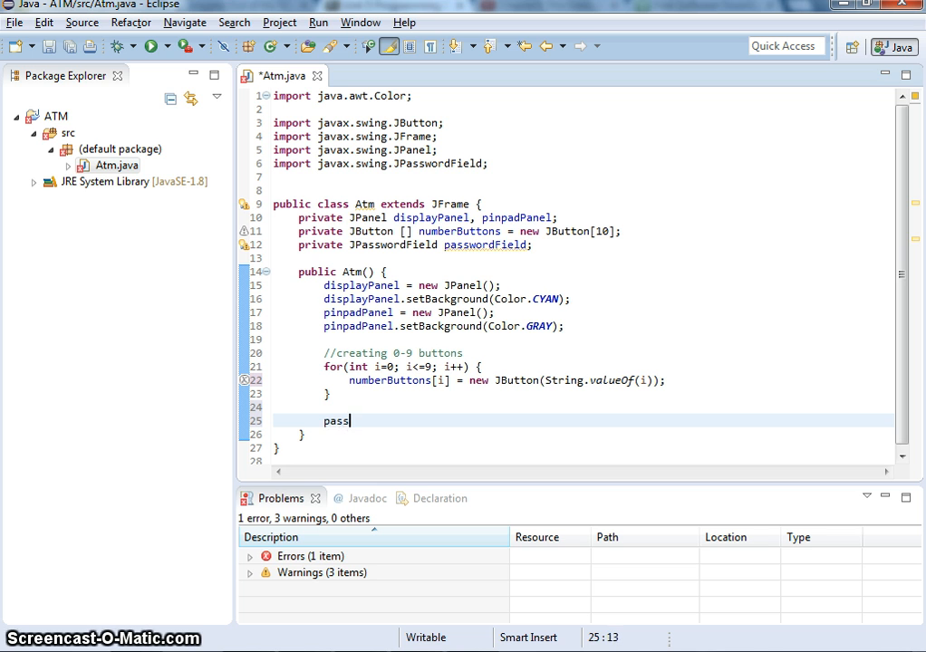
{"action": "type", "text": "wordFie"}
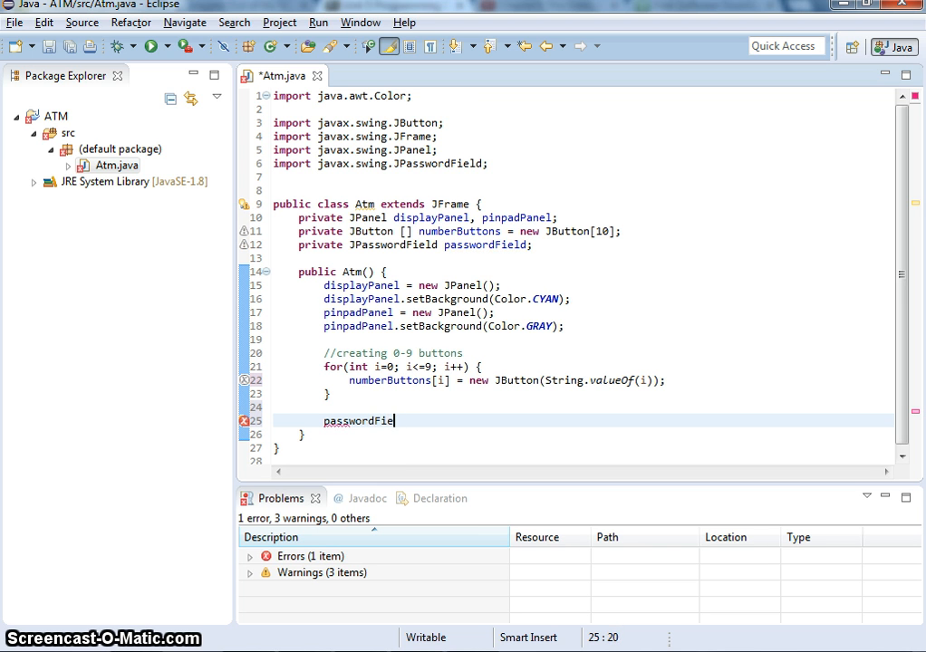
{"action": "type", "text": "ld"}
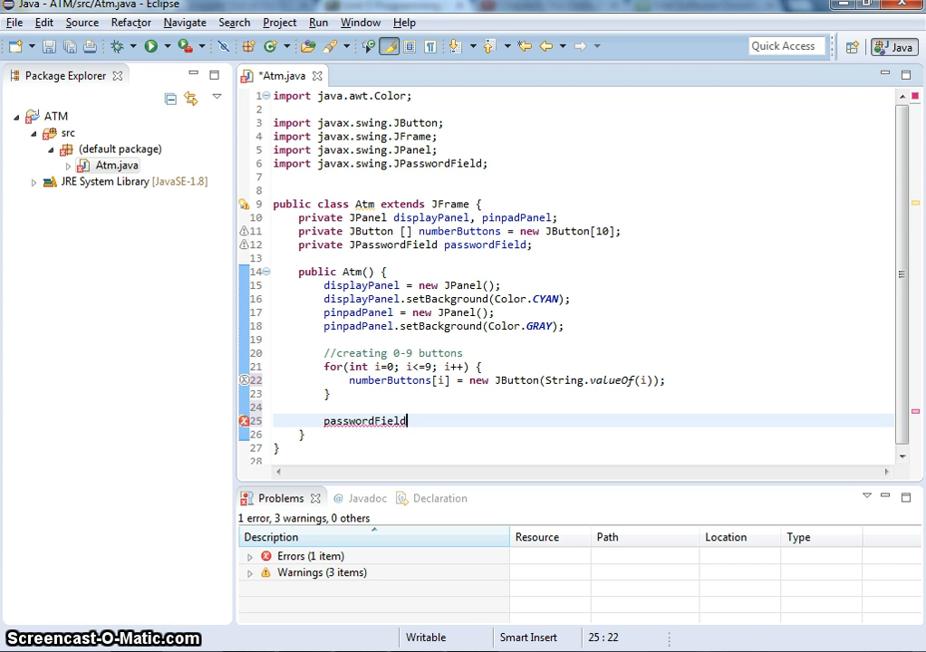
{"action": "type", "text": "= nwe"}
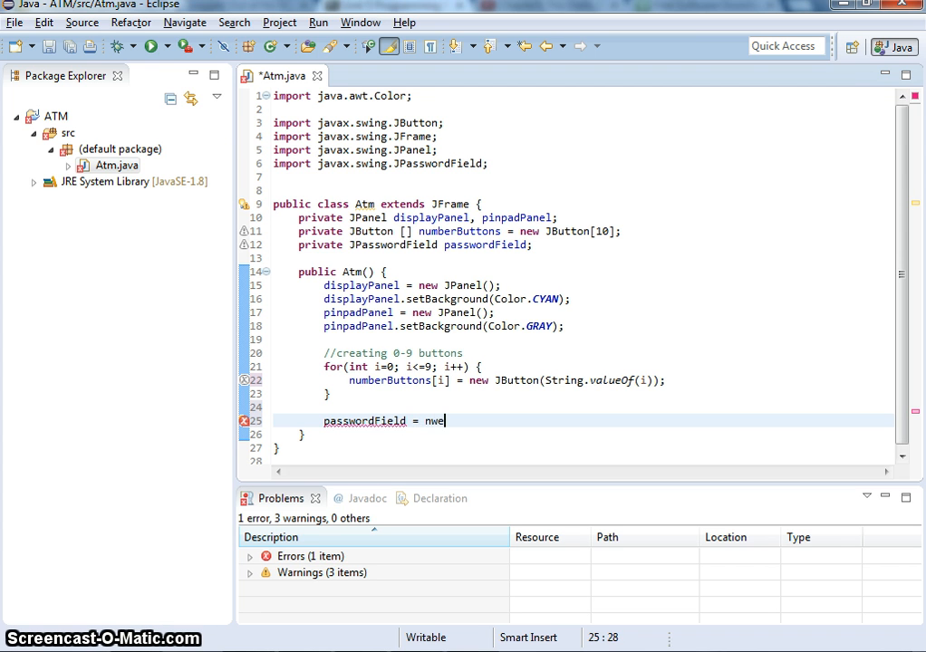
{"action": "type", "text": "new"}
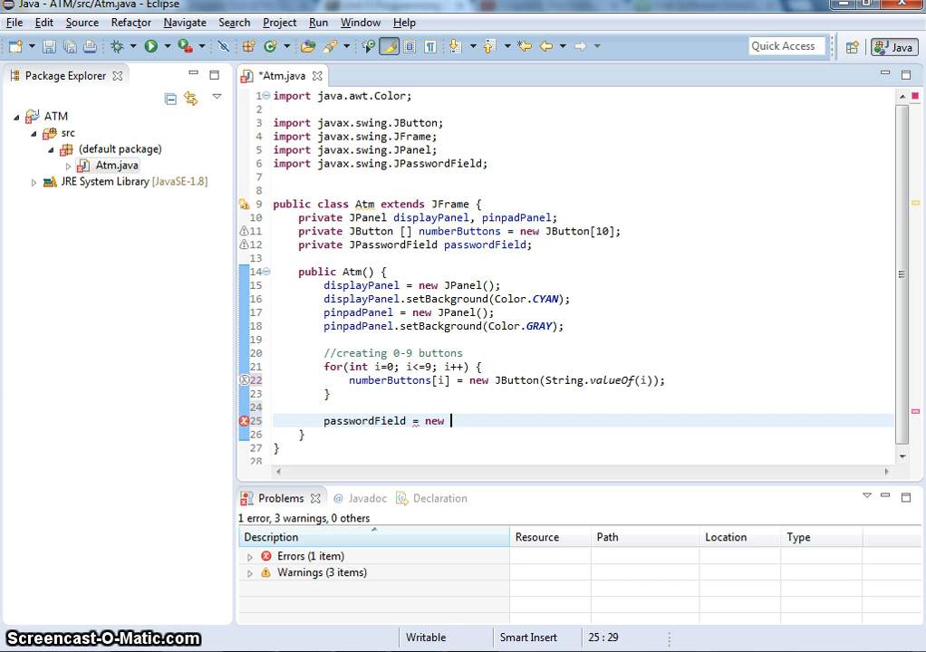
{"action": "type", "text": "J"}
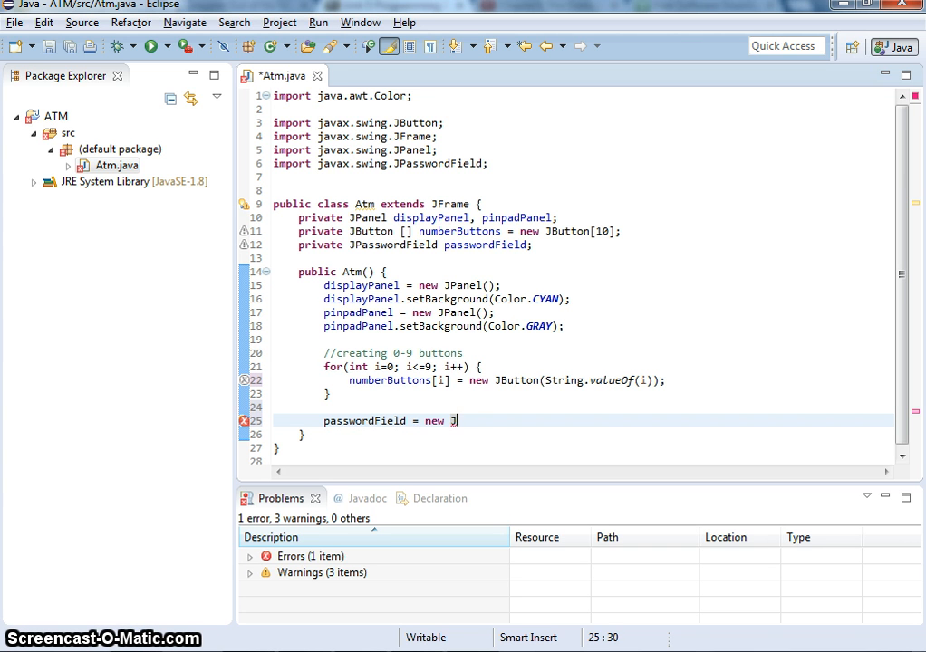
{"action": "type", "text": "PasswordFi"}
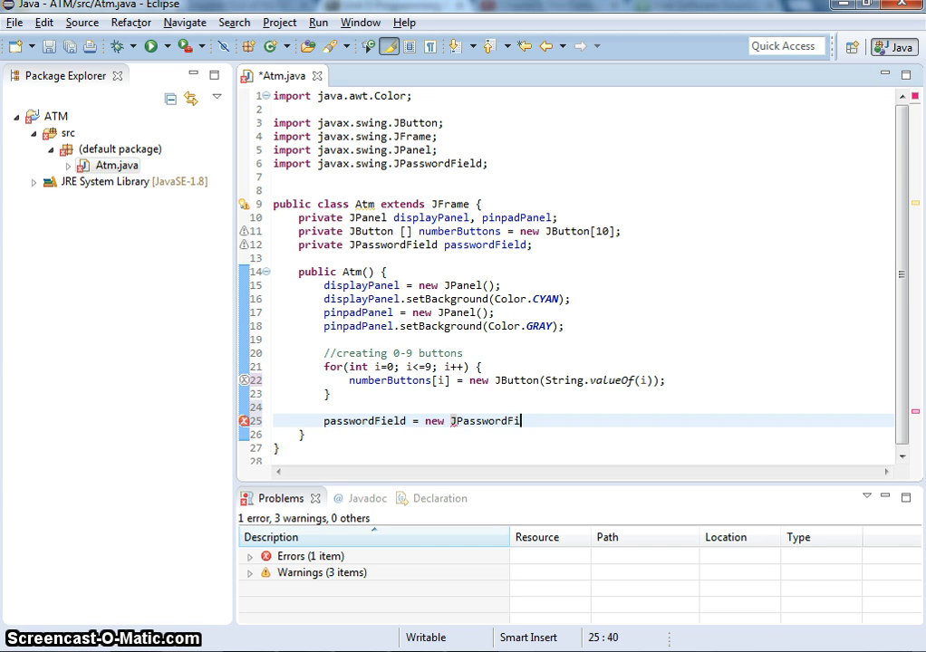
{"action": "type", "text": "eld()"}
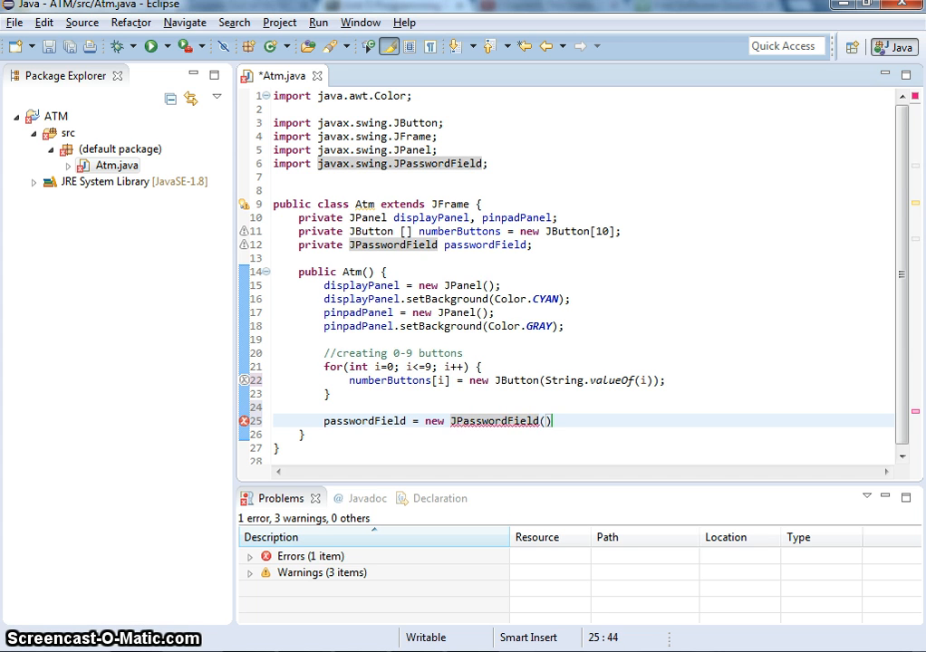
{"action": "type", "text": ";"}
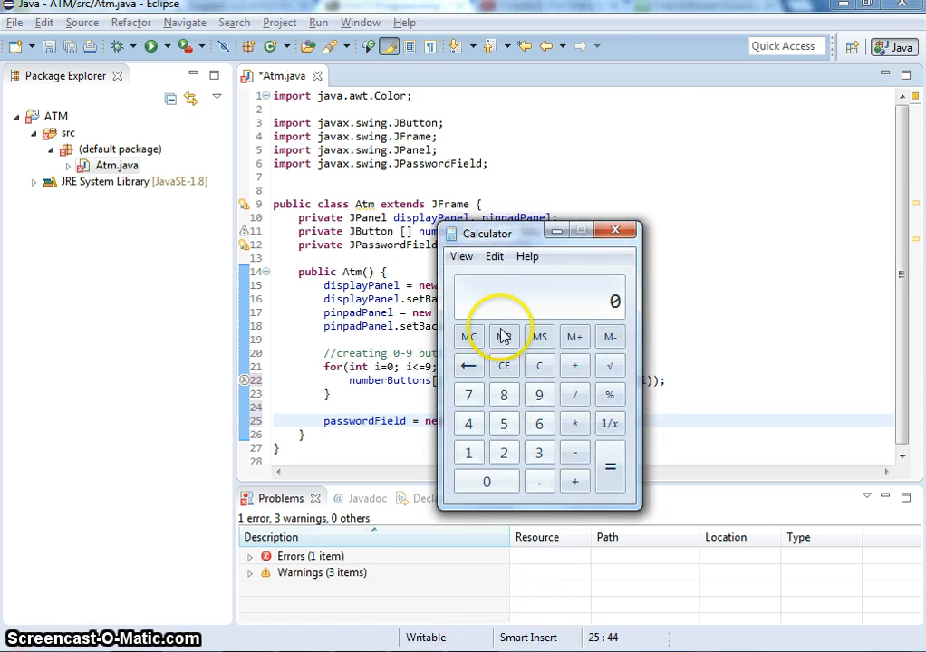
Key a couple of digits on the Windows Calculator keypad as a pinpad example, then close it.
{"action": "left_click", "coordinate": [503, 424]}
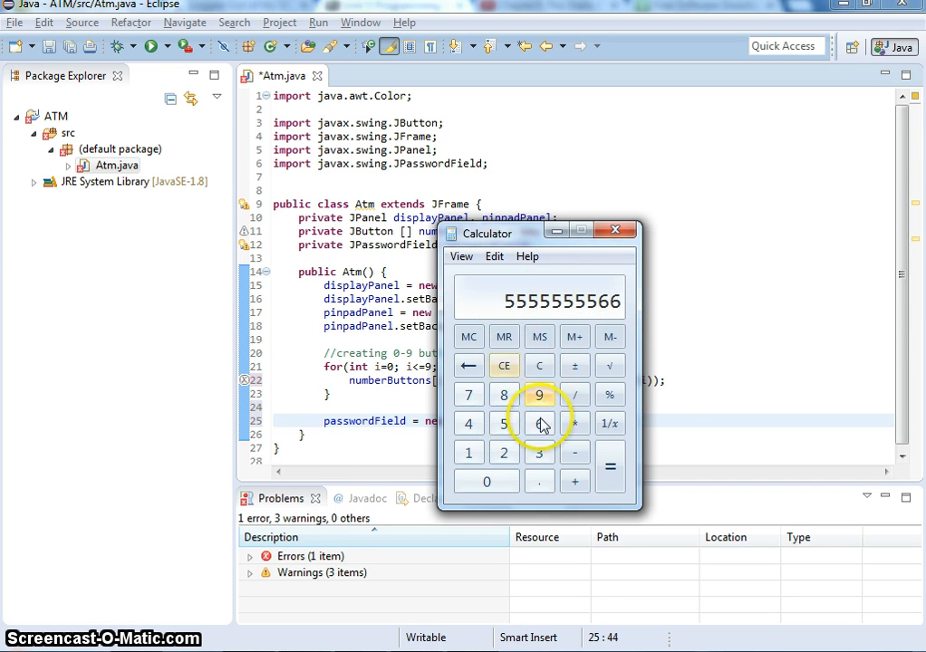
{"action": "left_click", "coordinate": [540, 424]}
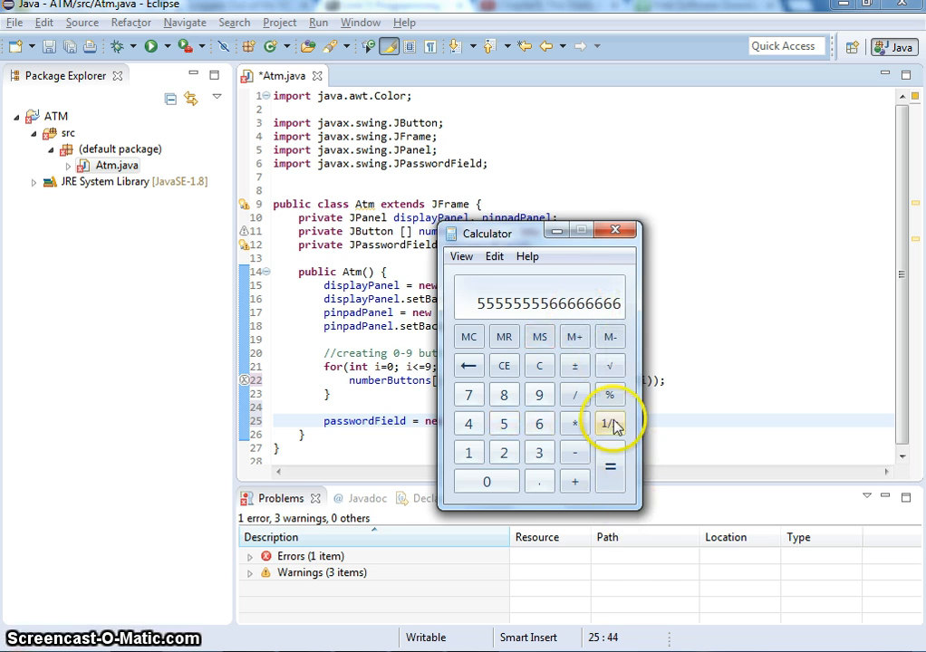
{"action": "left_click", "coordinate": [616, 230]}
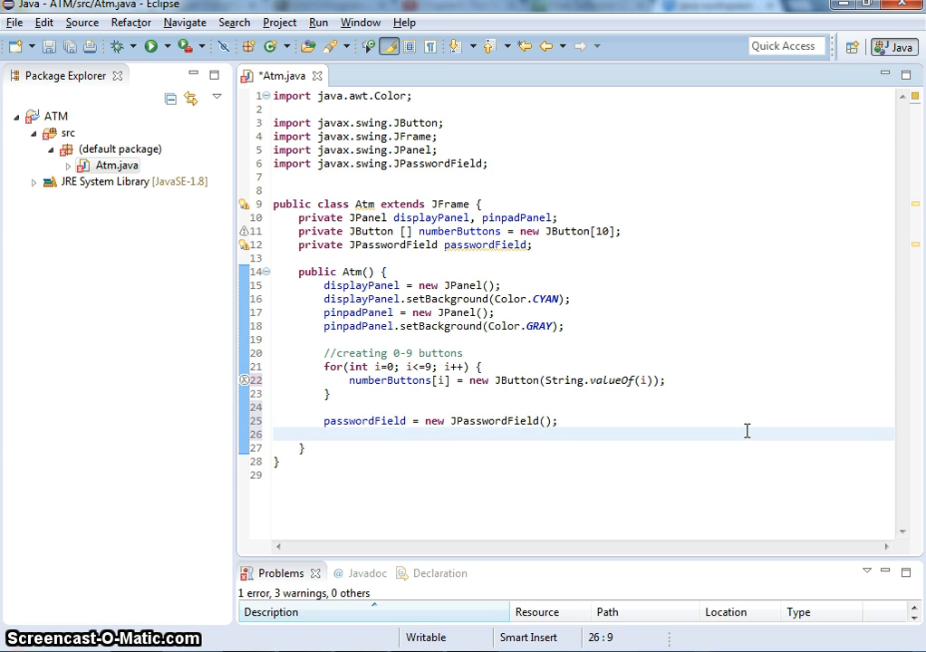
Set pinpadPanel's layout to a new GridLayout, accepting the java.awt.GridLayout import.
{"action": "left_click", "coordinate": [324, 435]}
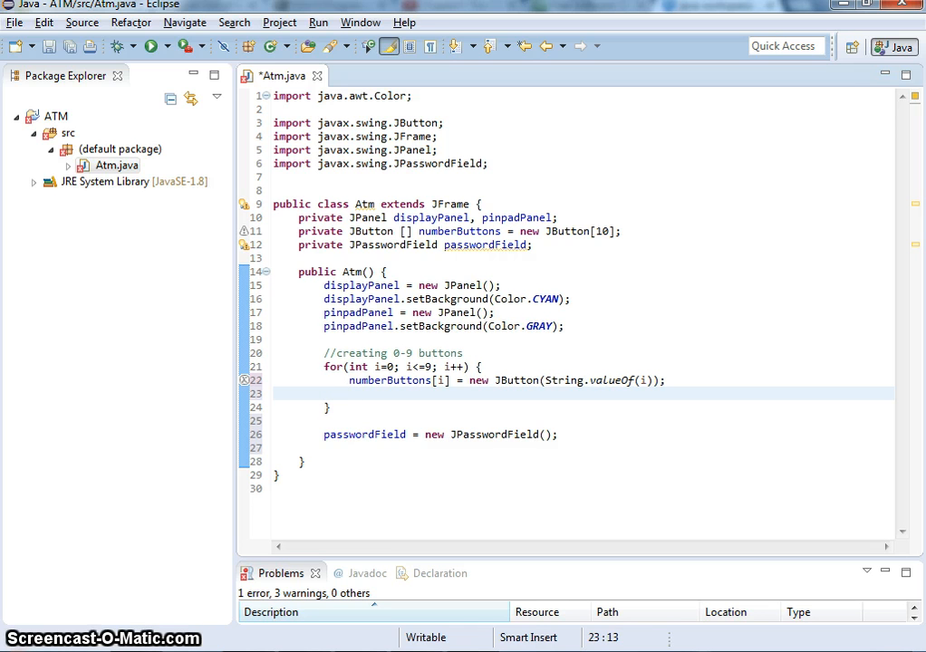
{"action": "left_click", "coordinate": [326, 339]}
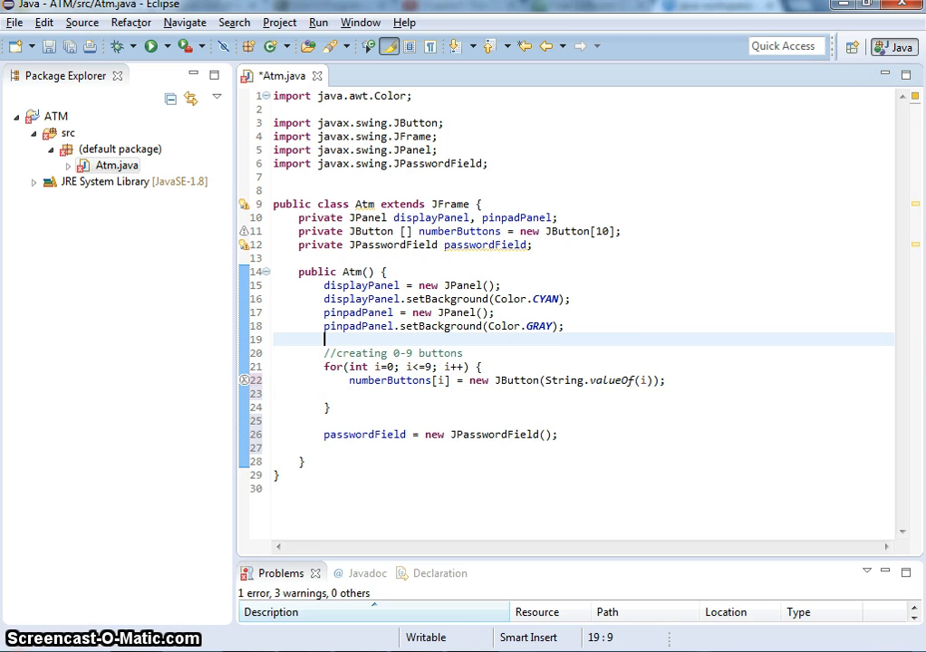
{"action": "type", "text": "oub"}
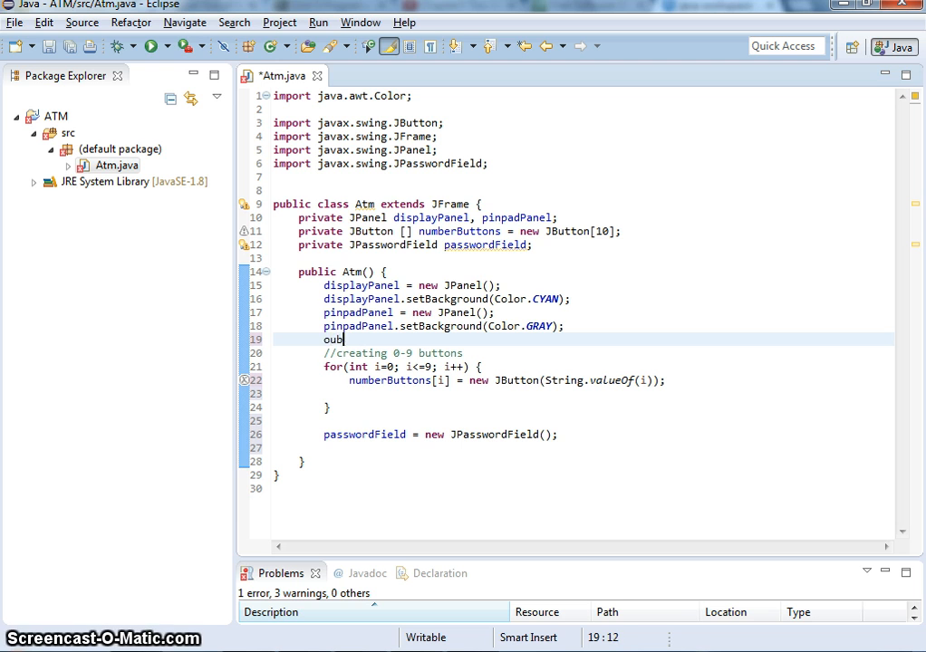
{"action": "key", "text": "BackSpace"}
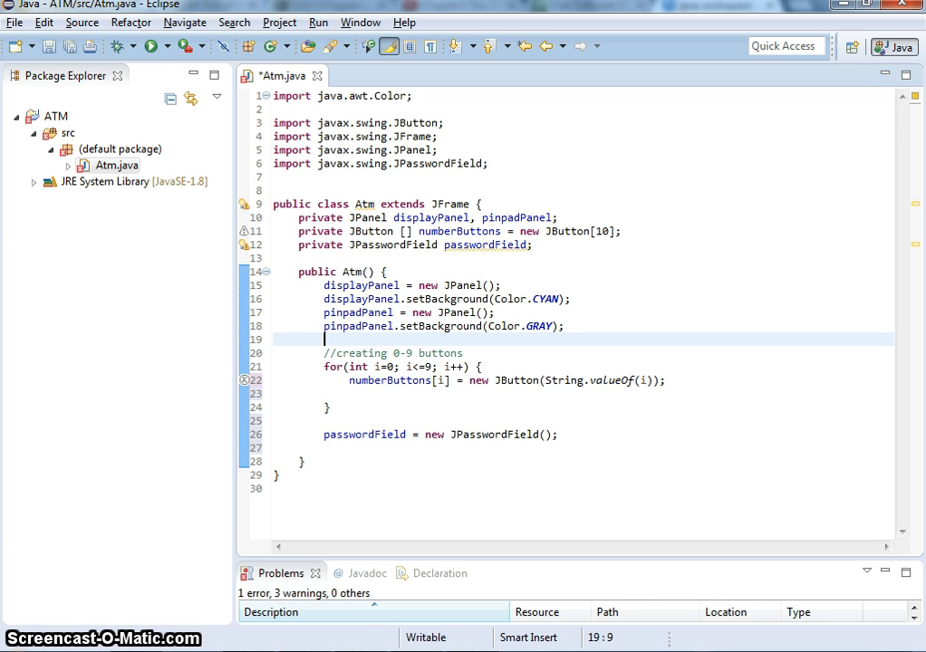
{"action": "type", "text": "pinP"}
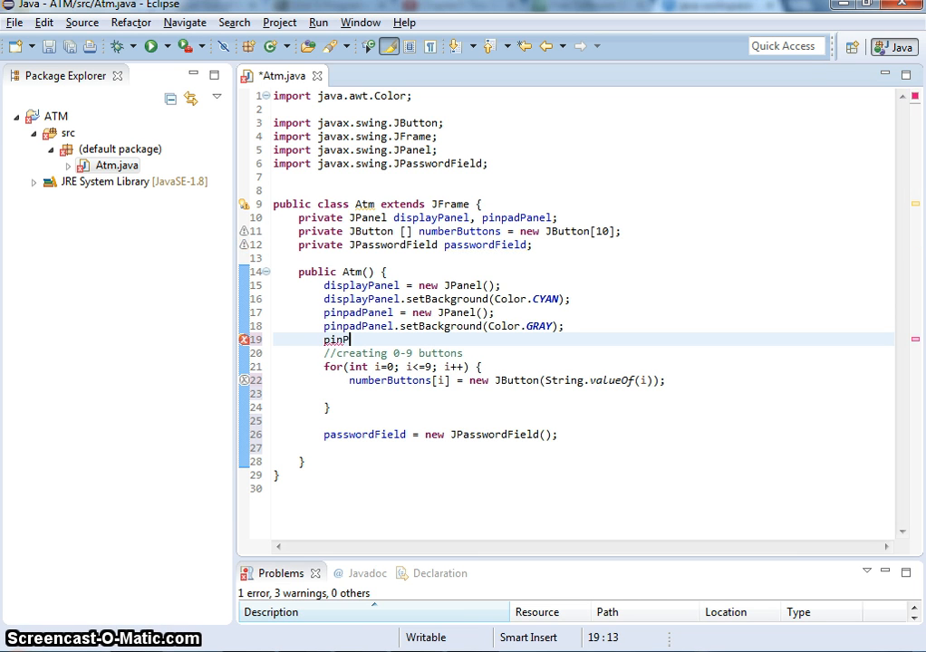
{"action": "type", "text": "padPanel"}
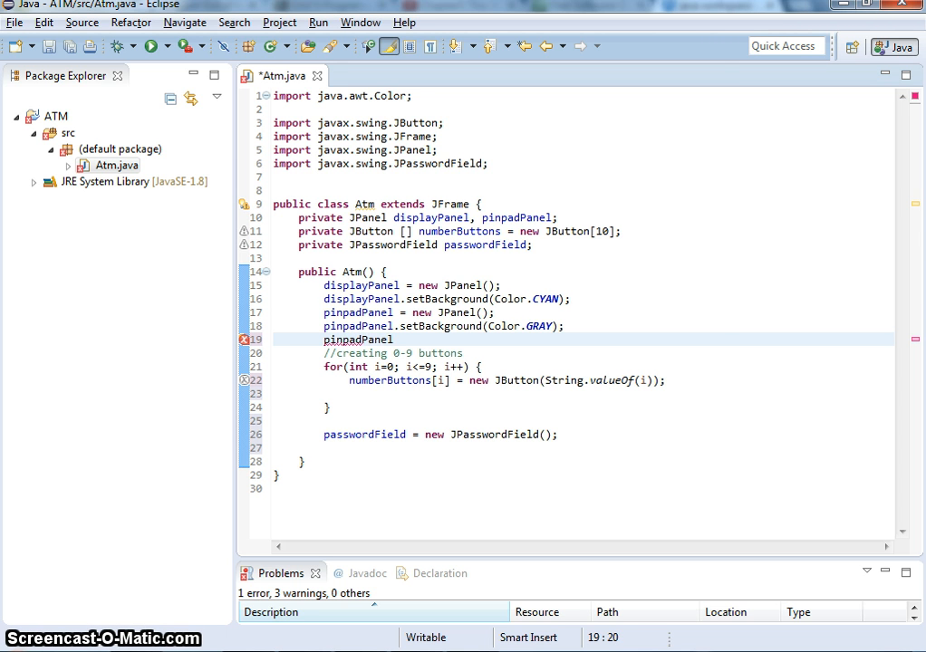
{"action": "type", "text": "setL"}
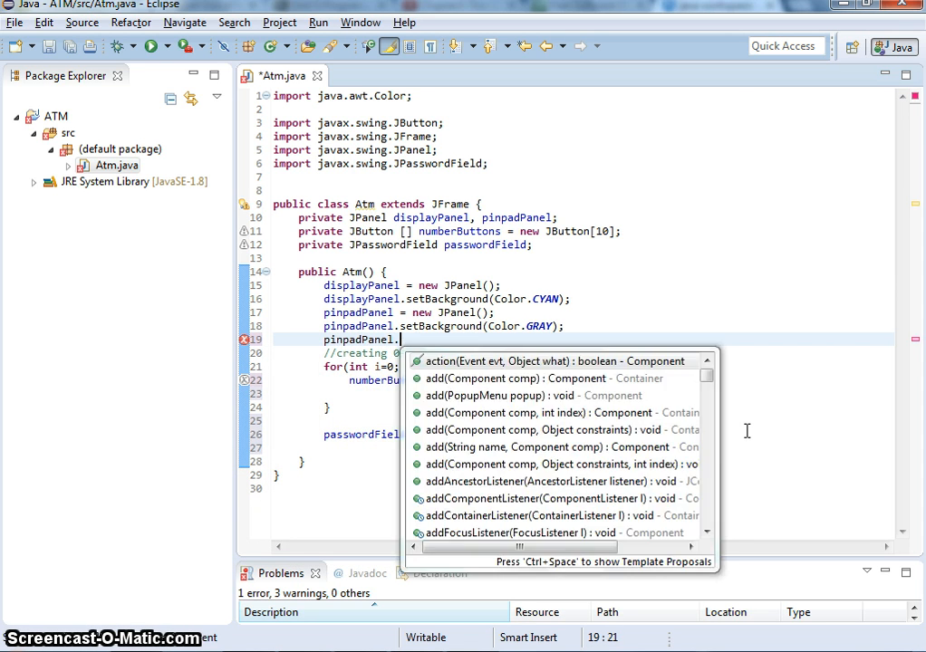
{"action": "type", "text": "setLayout(new G);"}
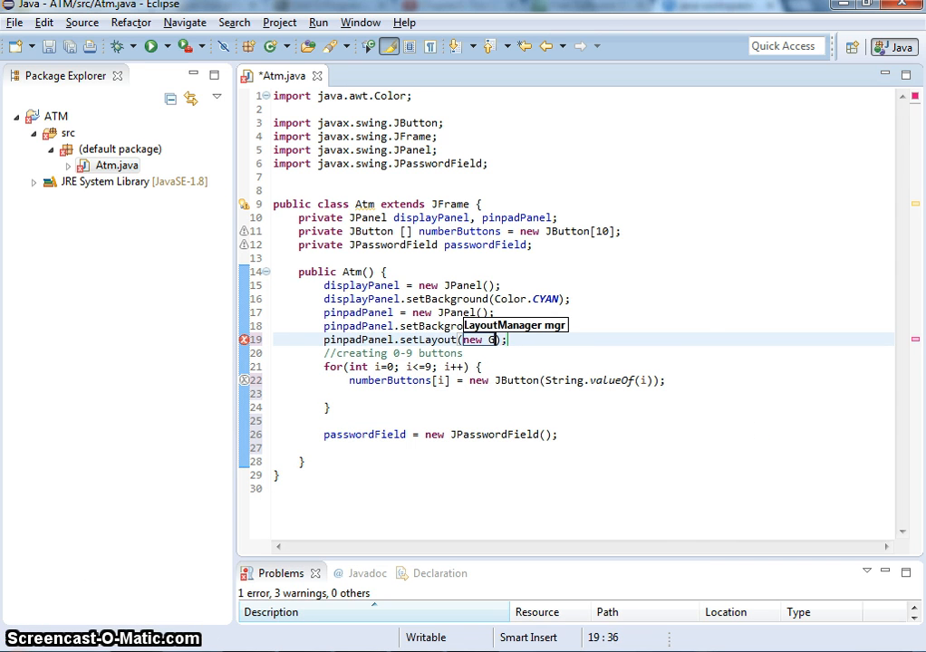
{"action": "type", "text": "ridLy"}
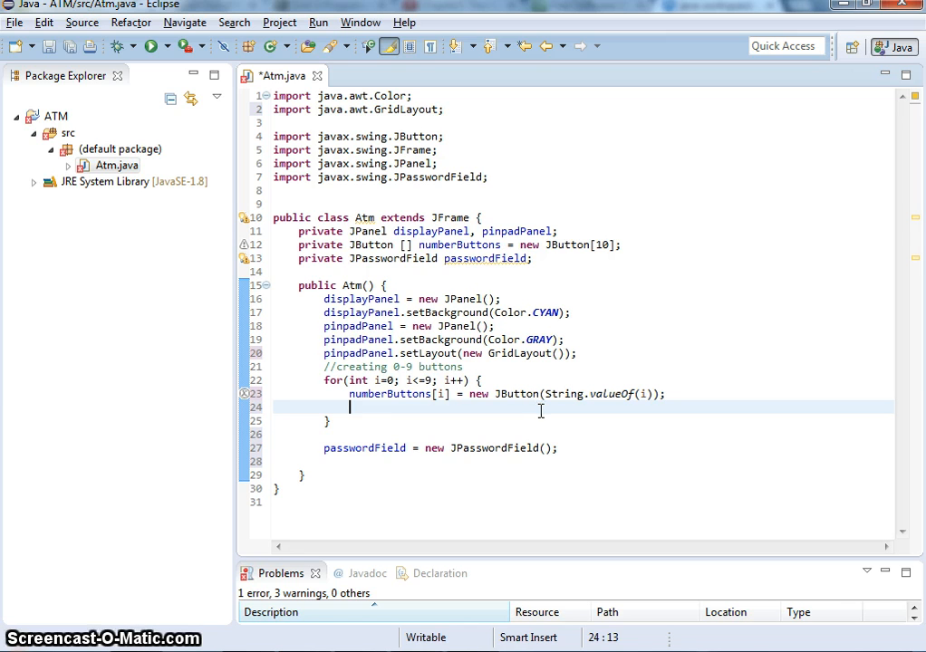
Add numberButtons[i] to pinpadPanel inside the loop, fixing a typo along the way.
{"action": "type", "text": "pinp"}
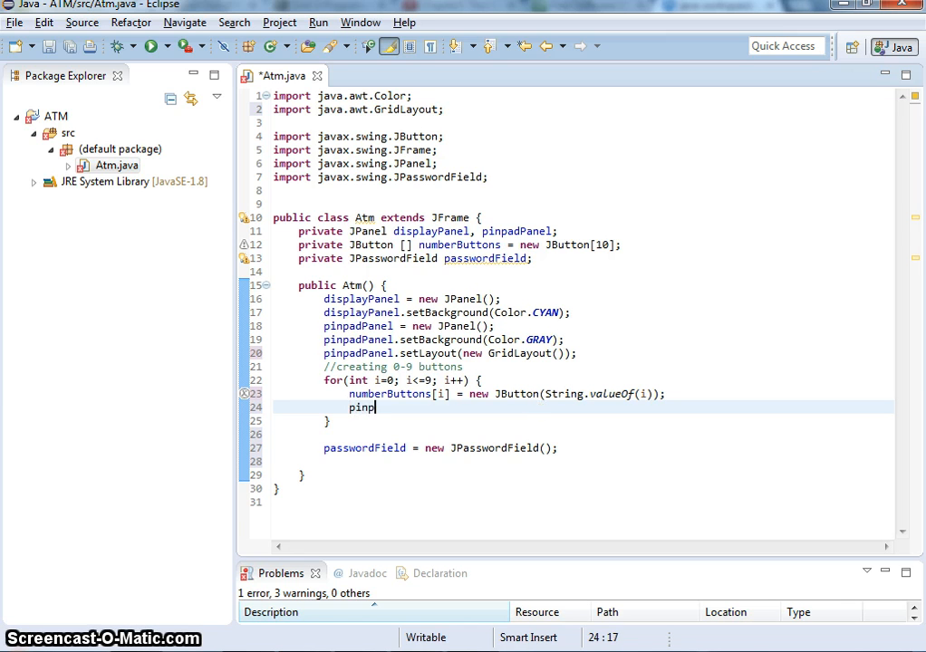
{"action": "type", "text": ".add"}
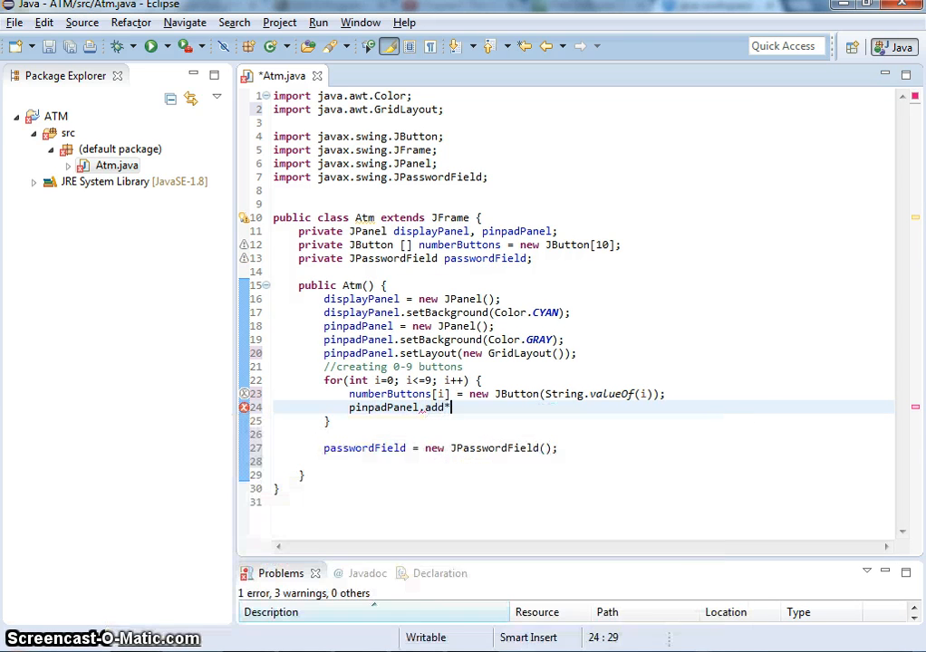
{"action": "type", "text": "()"}
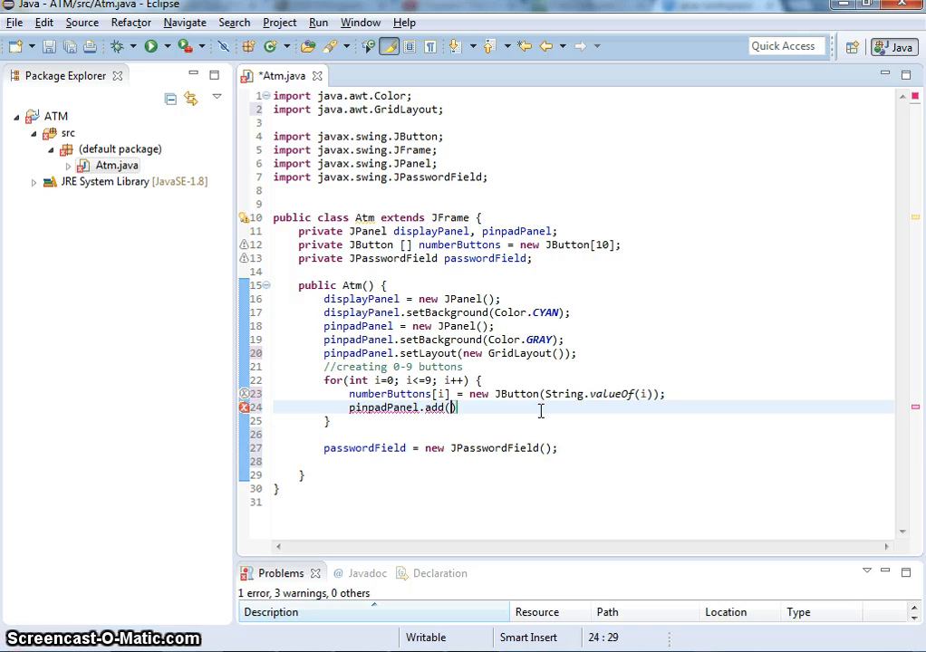
{"action": "type", "text": "bynb"}
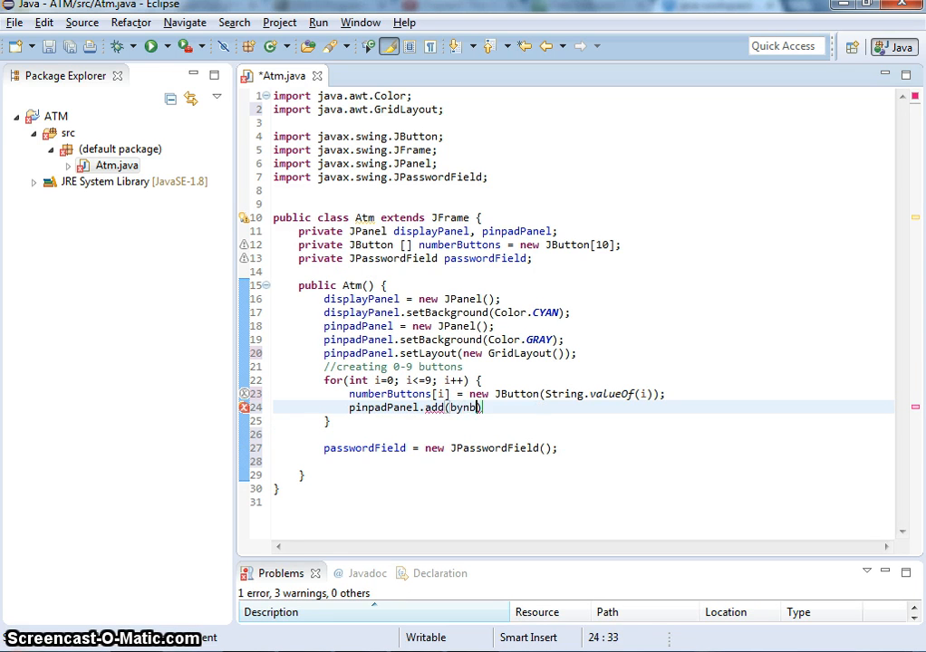
{"action": "key", "text": "BackSpace"}
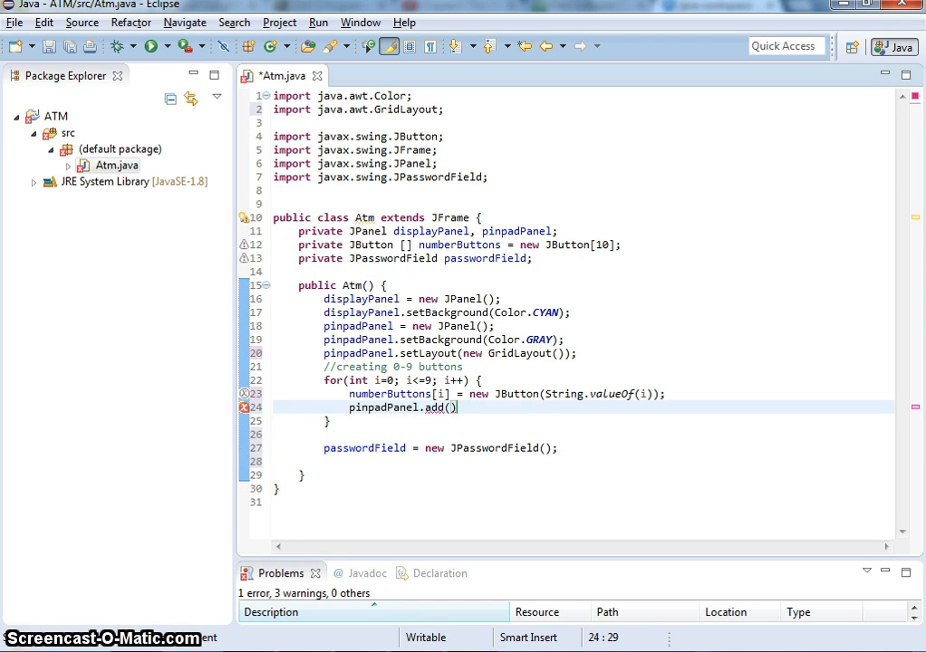
{"action": "type", "text": "numberBu"}
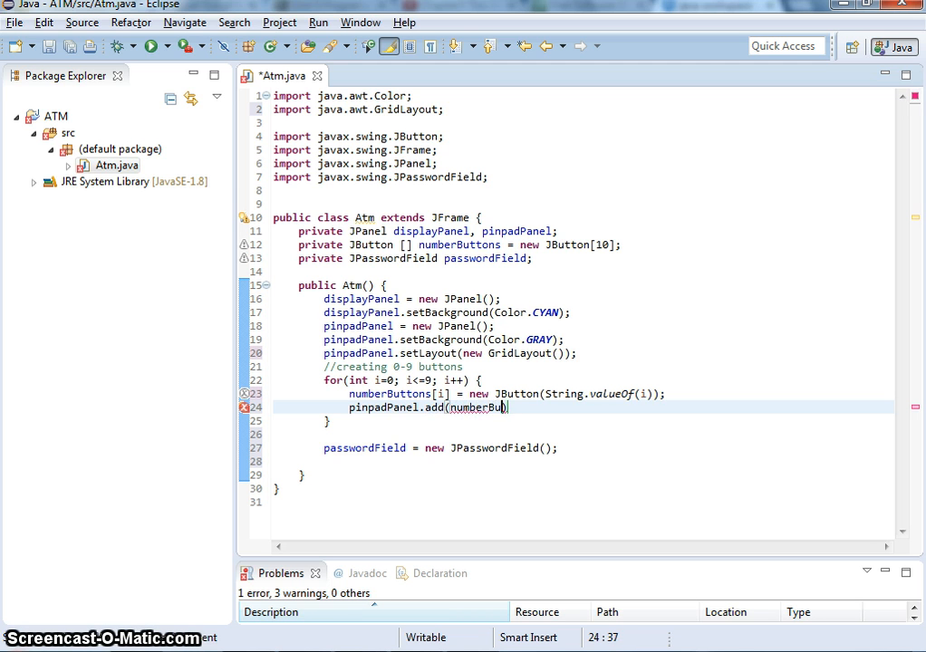
{"action": "type", "text": "ttons)"}
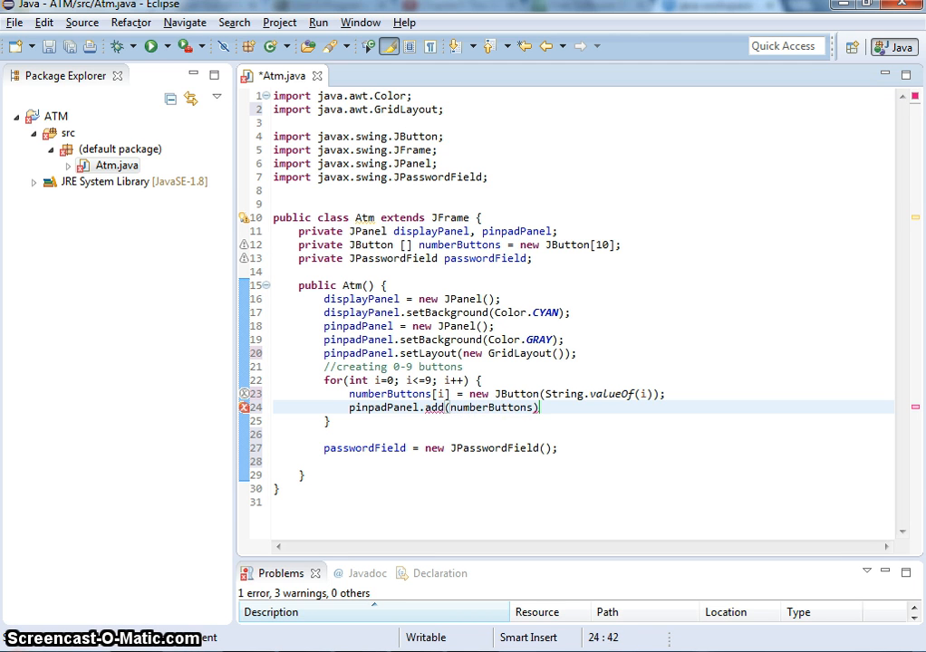
{"action": "type", "text": "i"}
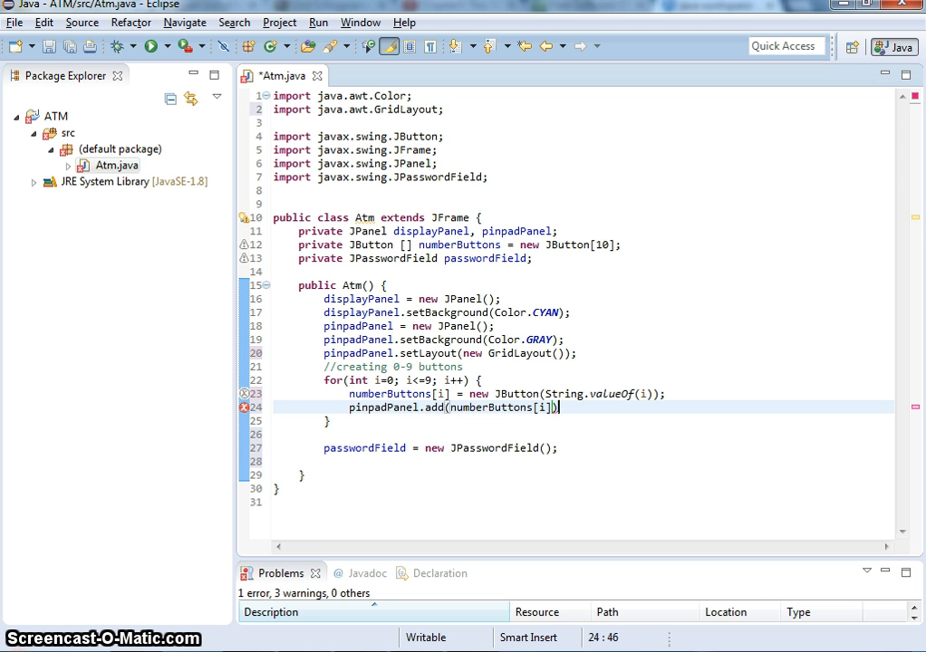
{"action": "type", "text": ";"}
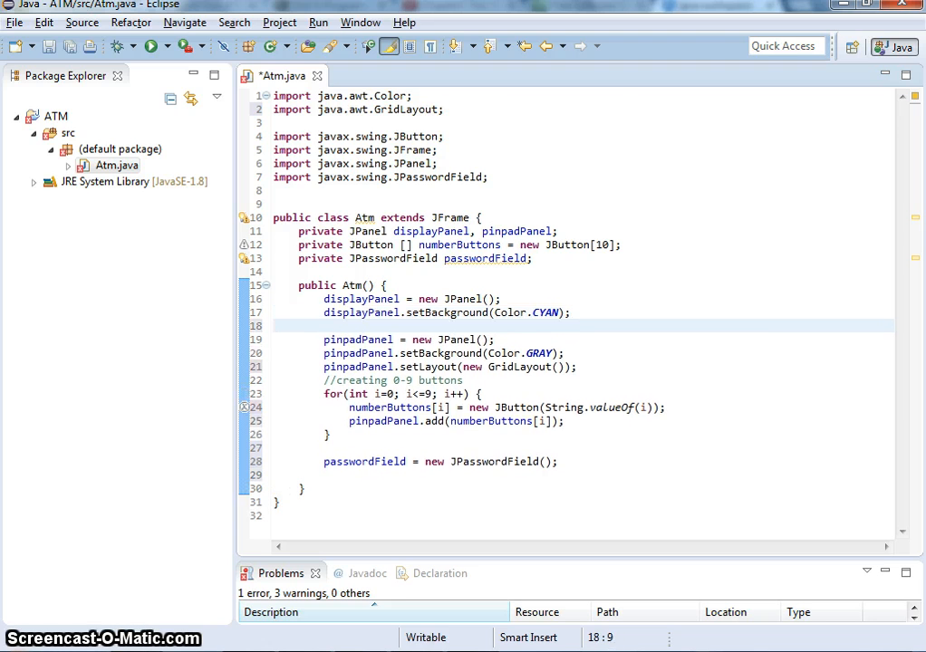
Set displayPanel's layout to a new BorderLayout and quick-fix the java.awt.BorderLayout import.
{"action": "type", "text": "displa"}
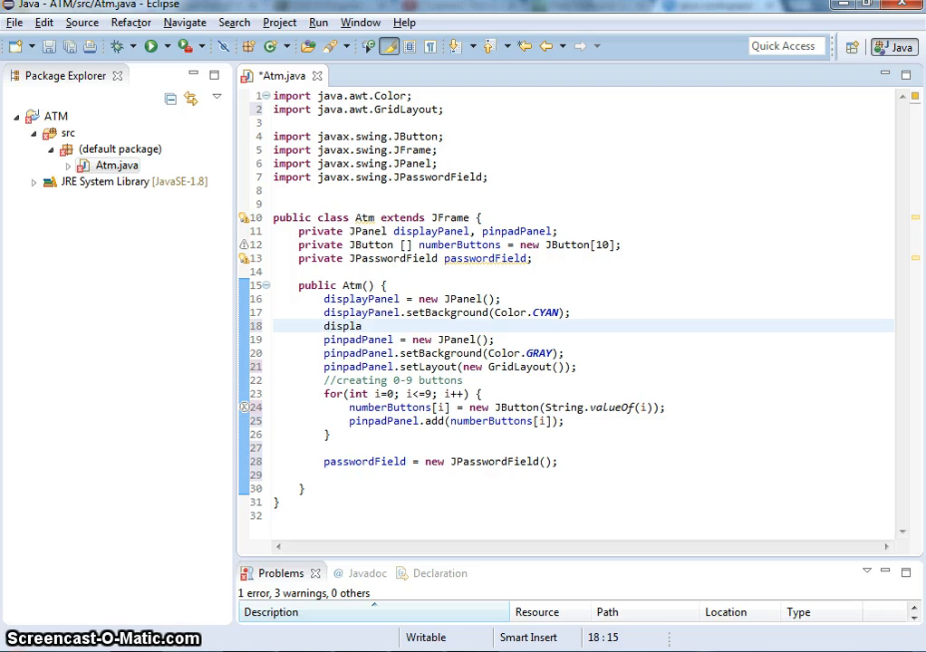
{"action": "type", "text": "yPanel."}
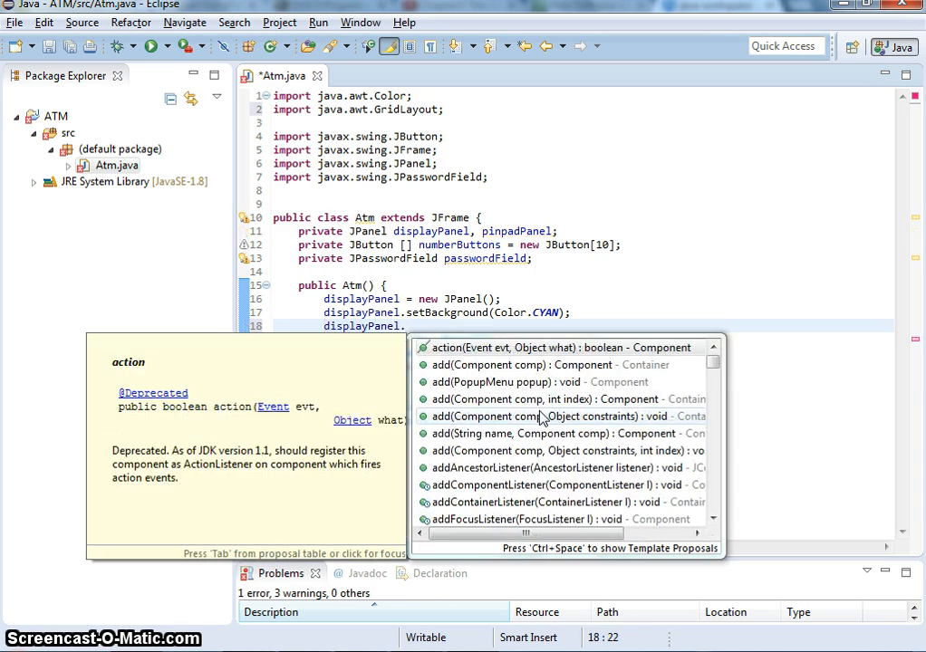
{"action": "type", "text": "setLayout(e);"}
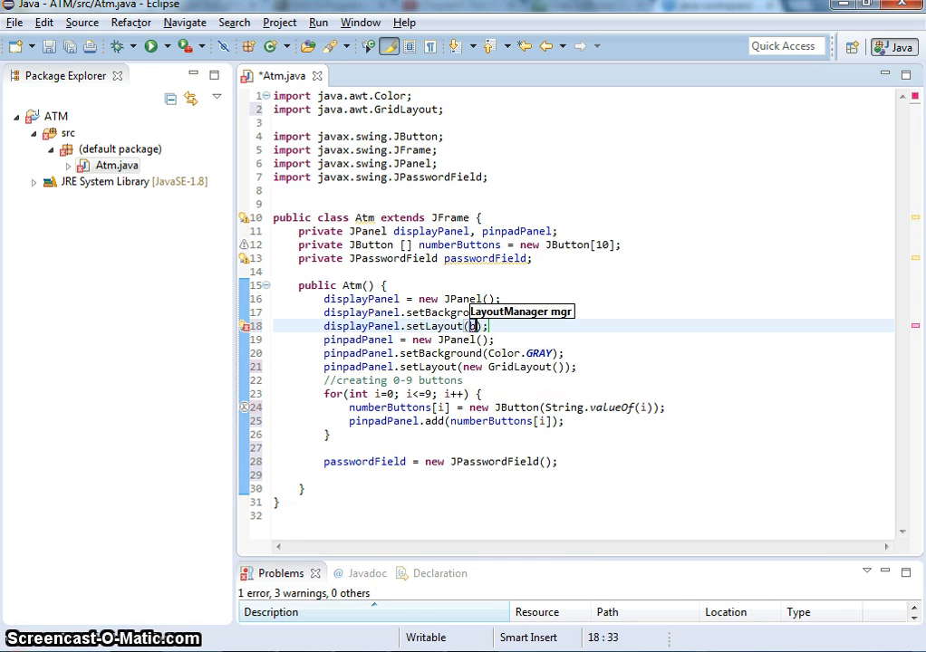
{"action": "type", "text": "ew BorderLayout()"}
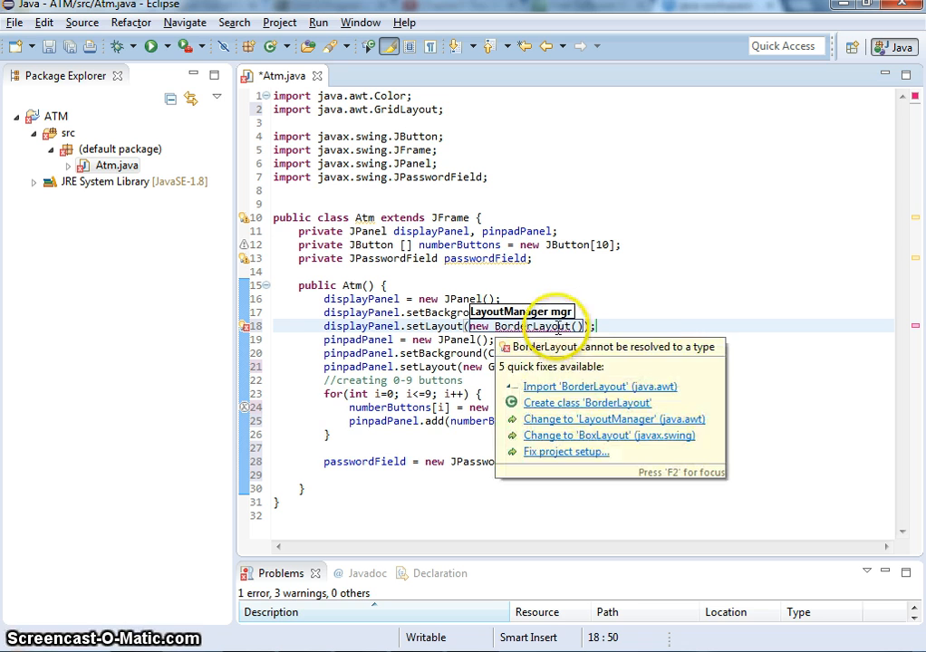
{"action": "left_click", "coordinate": [598, 386]}
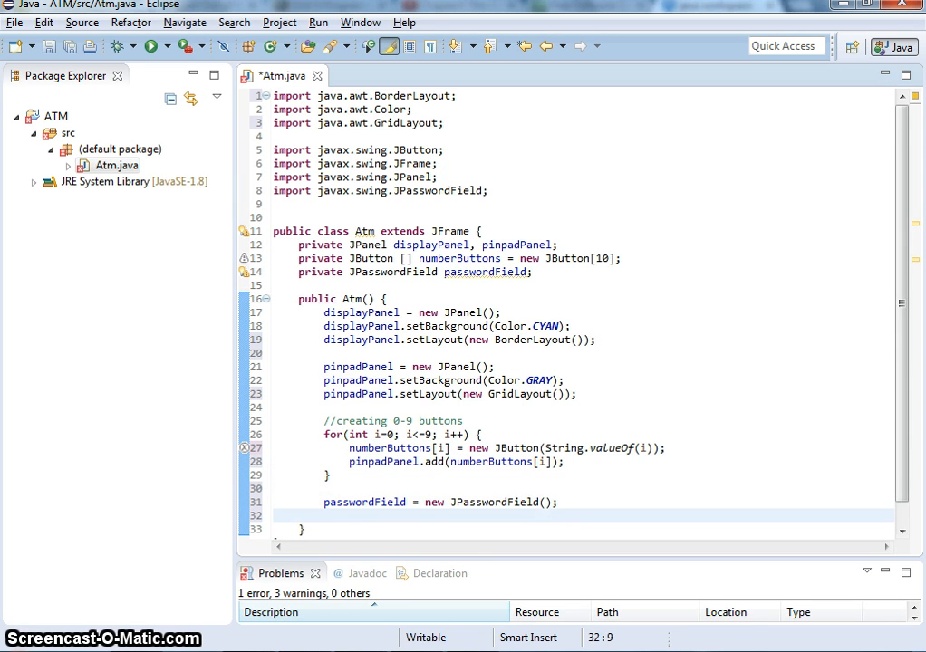
Begin a displayPanel add statement, reusing the new BorderLayout() call from the layout line.
{"action": "type", "text": "ad"}
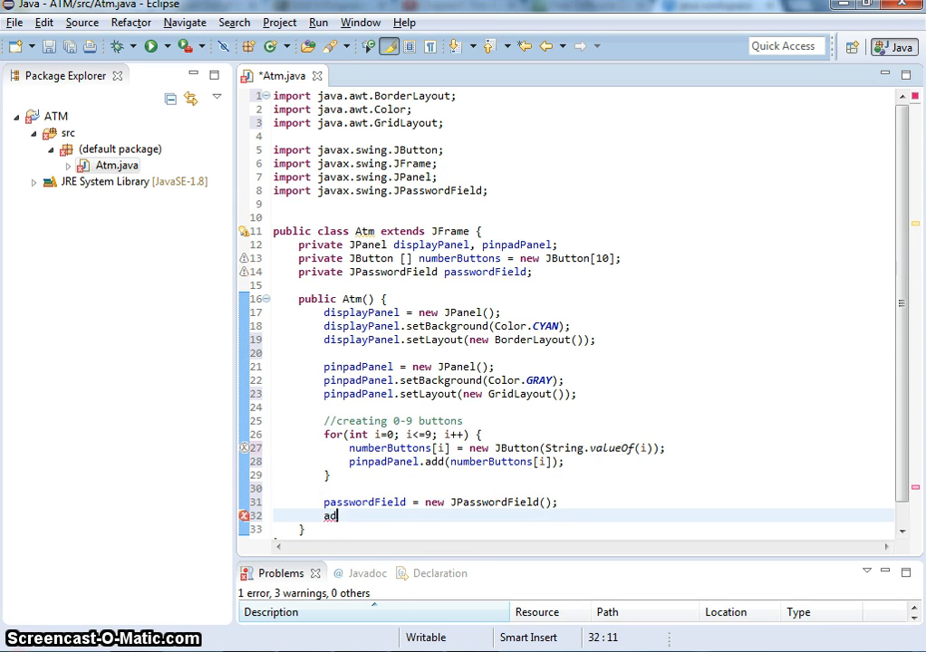
{"action": "type", "text": "di"}
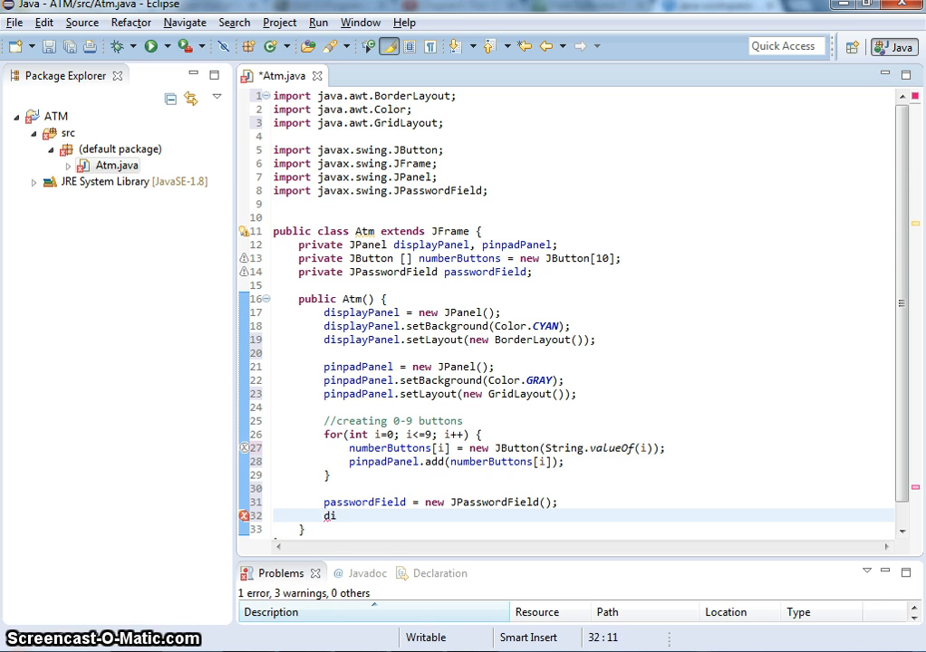
{"action": "type", "text": "splaY"}
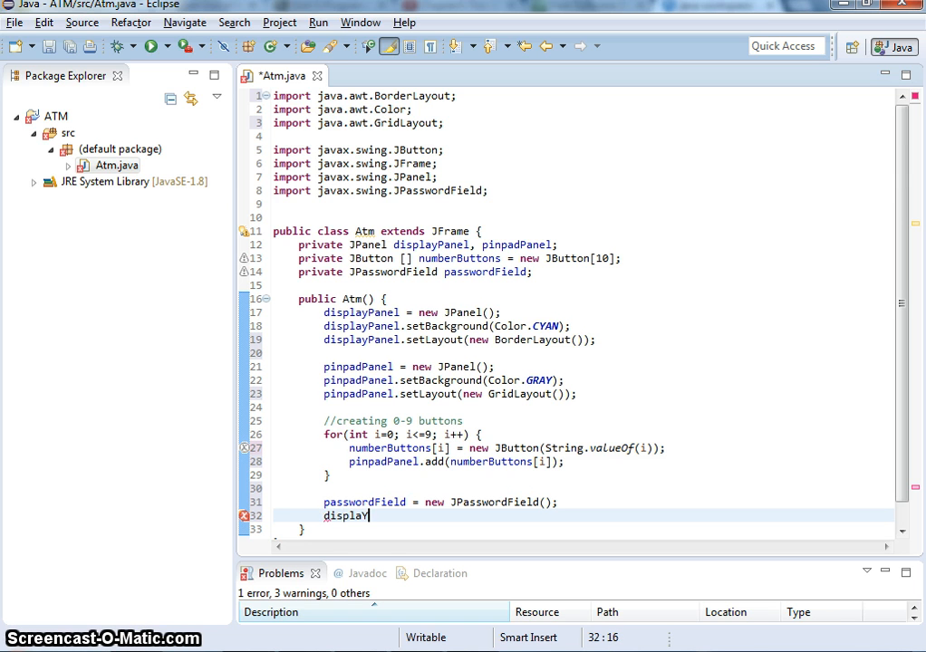
{"action": "type", "text": "Pan"}
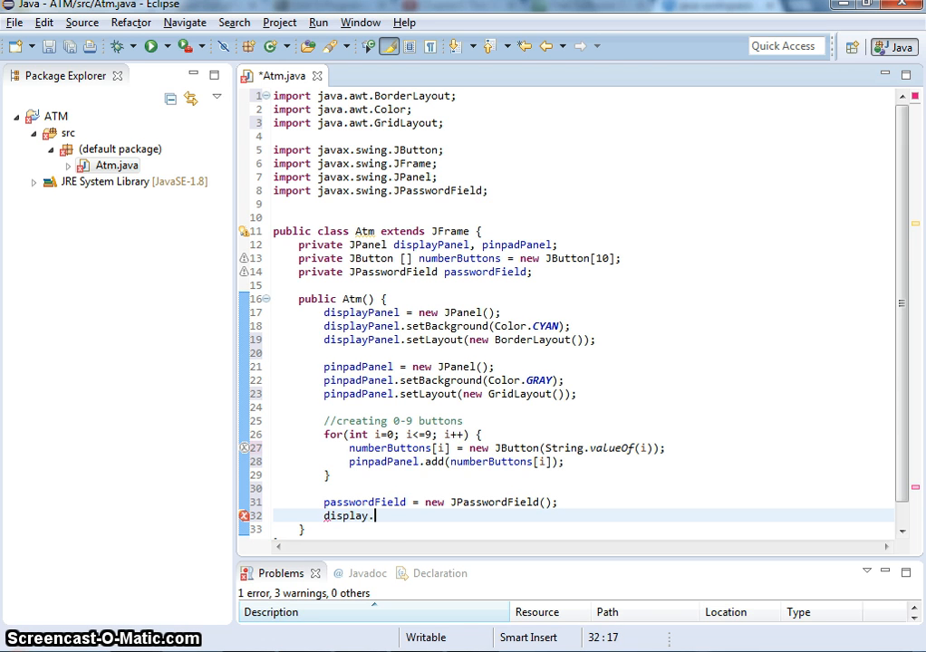
{"action": "key", "text": "BackSpace"}
{"action": "type", "text": "s"}
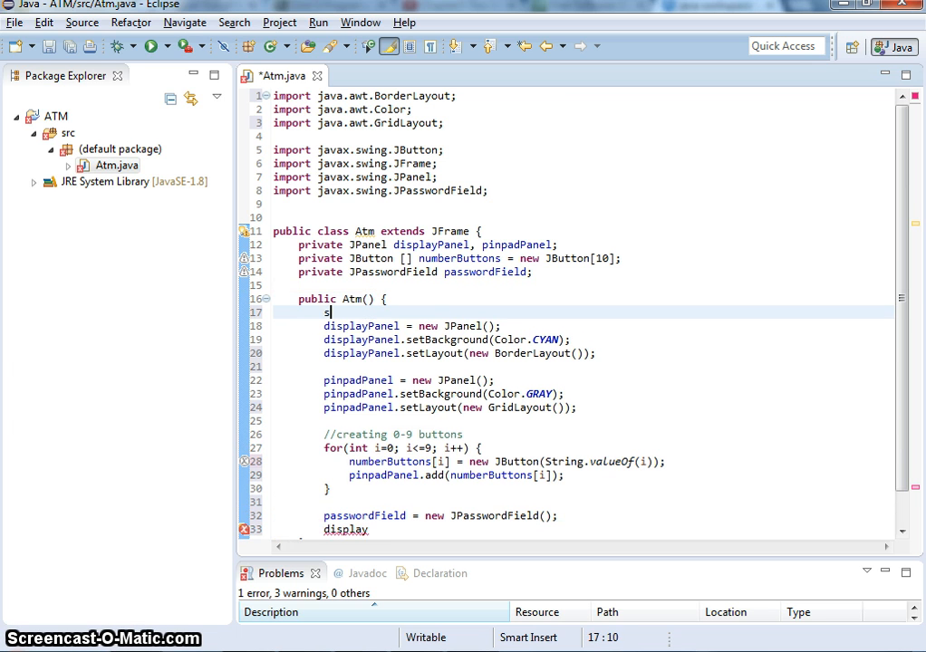
{"action": "type", "text": "etLayout"}
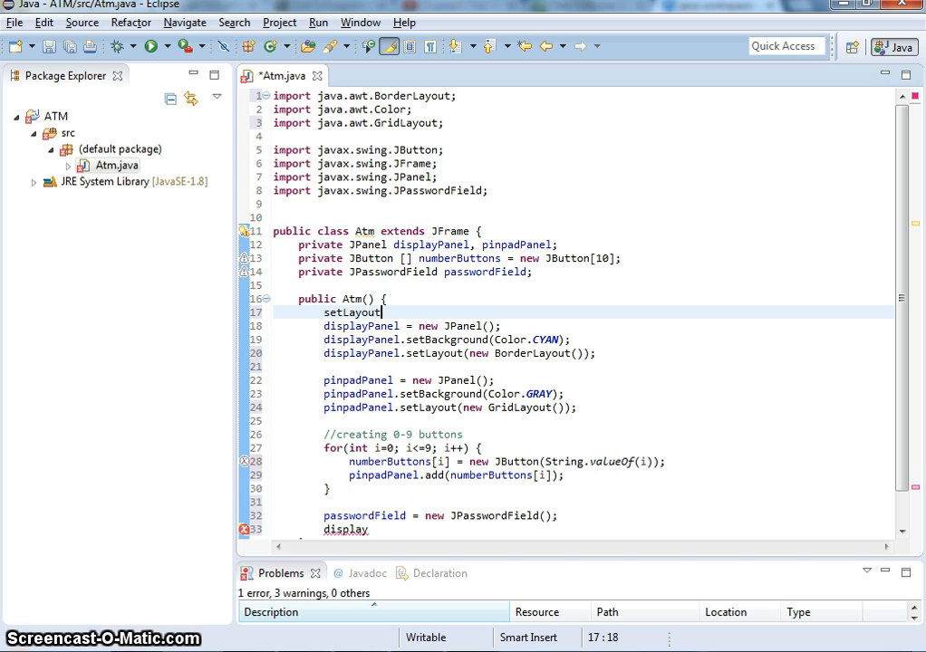
{"action": "type", "text": "()"}
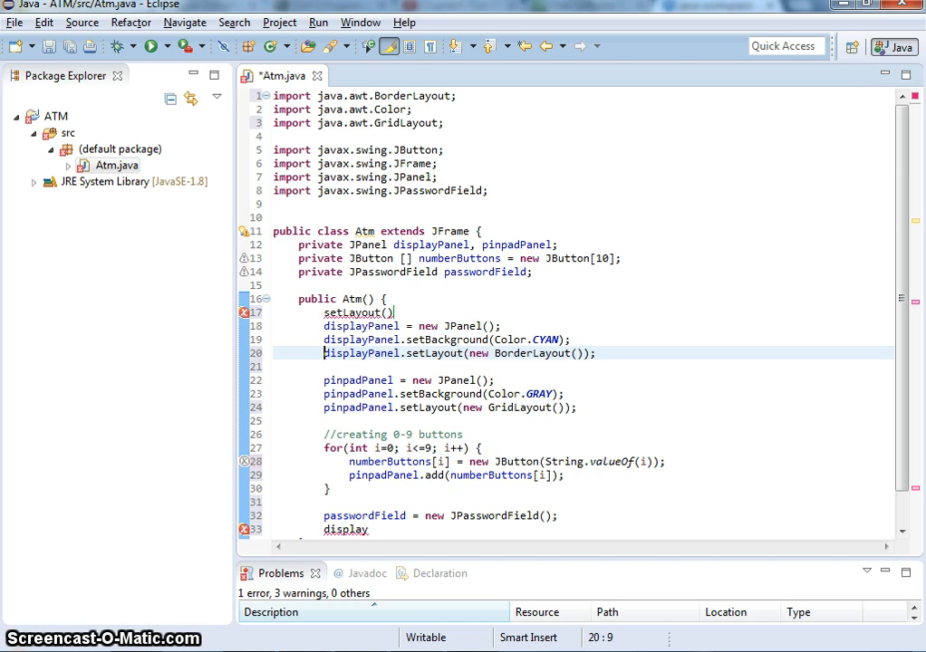
{"action": "left_click", "coordinate": [337, 353]}
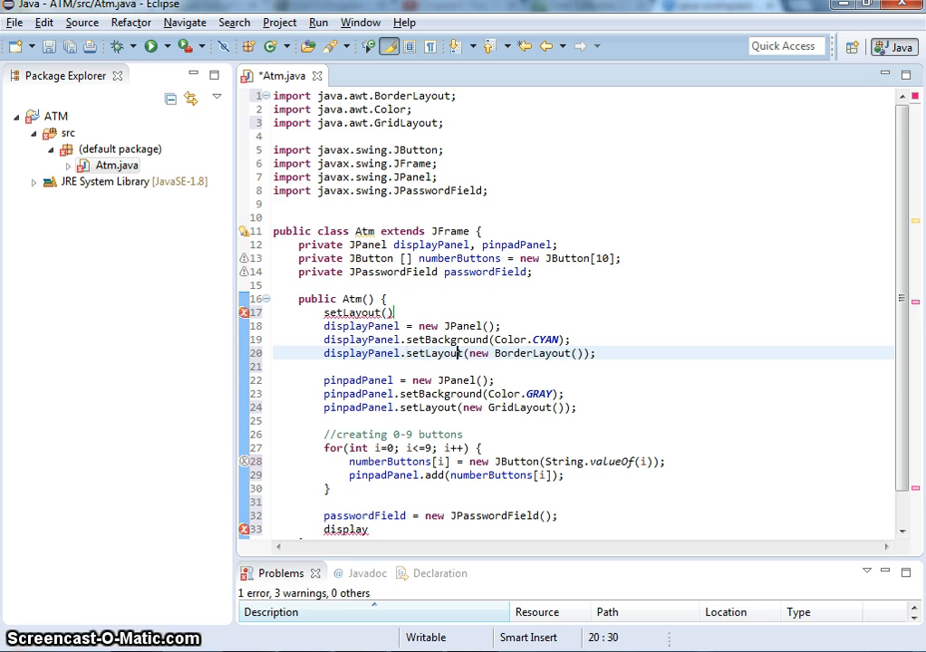
{"action": "left_click_drag", "start_coordinate": [464, 353], "coordinate": [594, 353]}
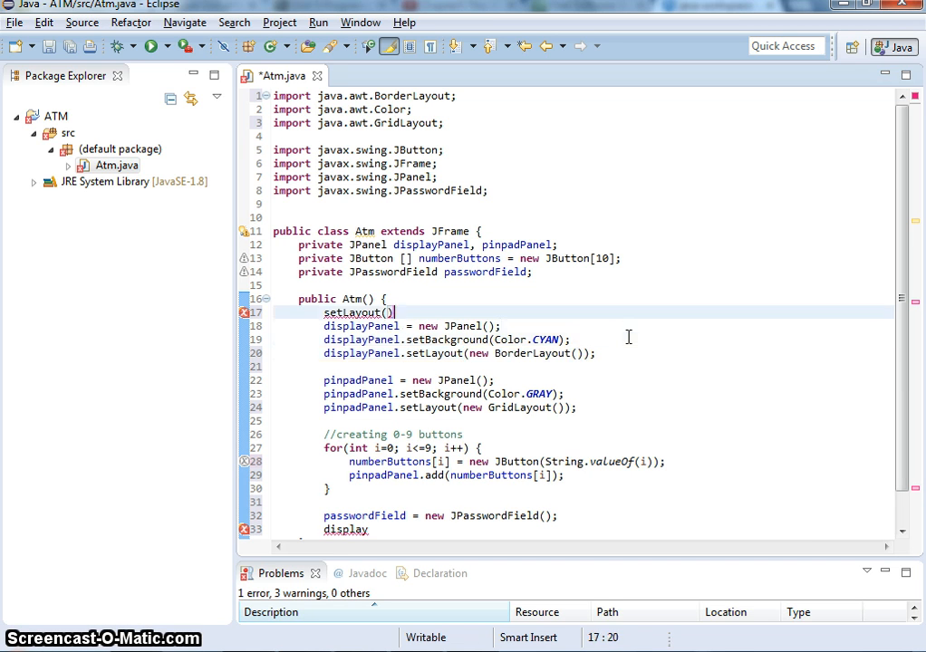
{"action": "type", "text": "new BorderLayout())"}
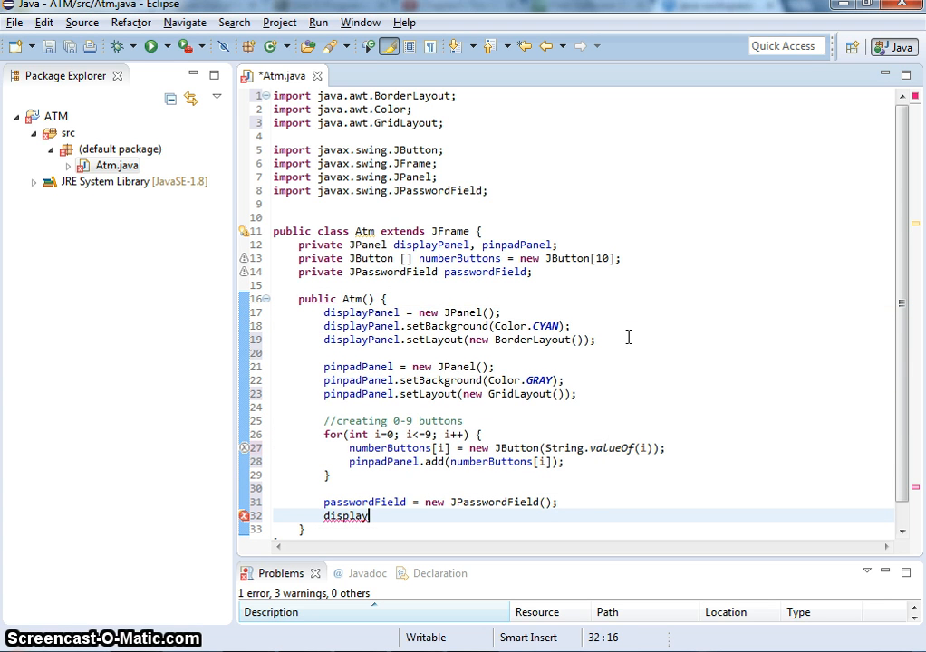
Add passwordField at BorderLayout.NORTH and pinpadPanel at BorderLayout.CENTER of displayPanel.
{"action": "type", "text": "Panel.add(comp)"}
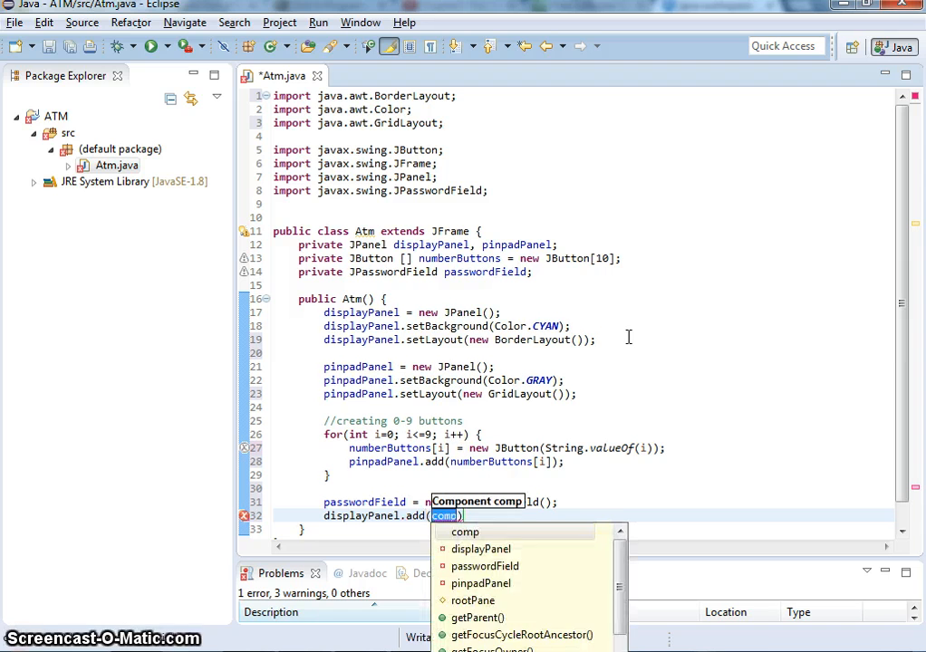
{"action": "type", "text": "passwordField"}
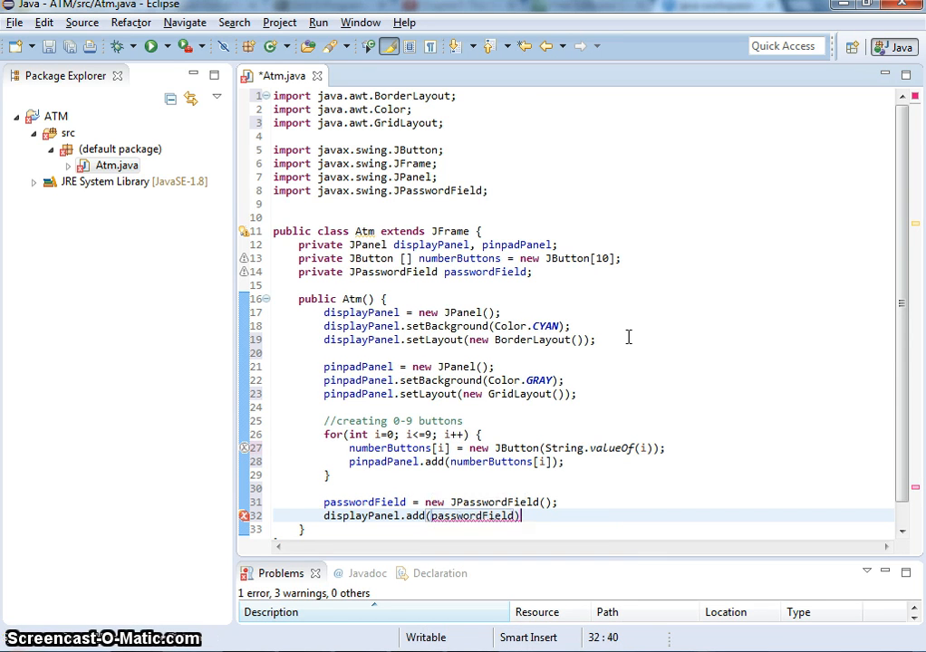
{"action": "type", "text": ","}
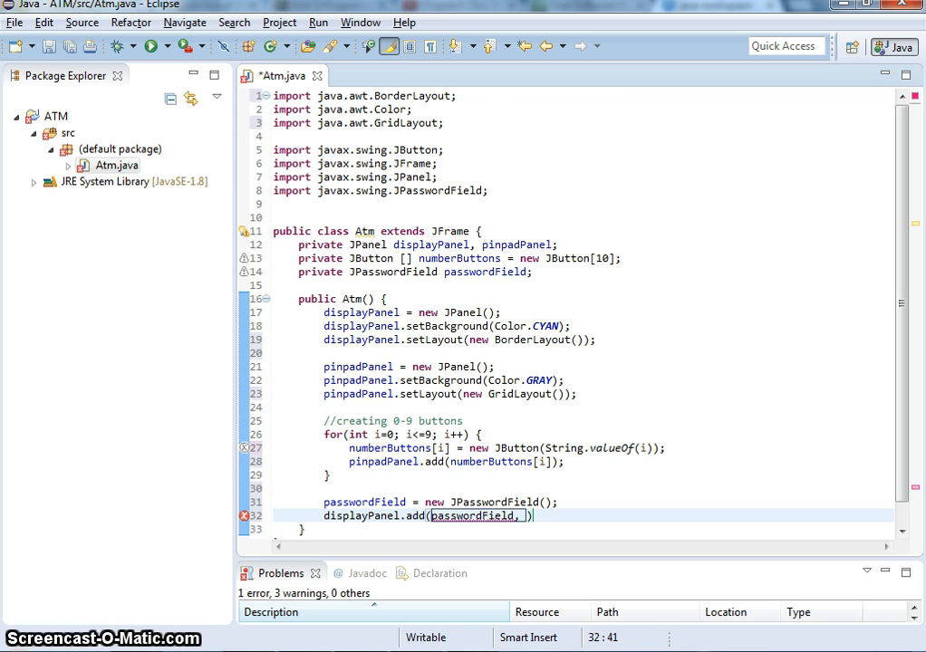
{"action": "type", "text": "B"}
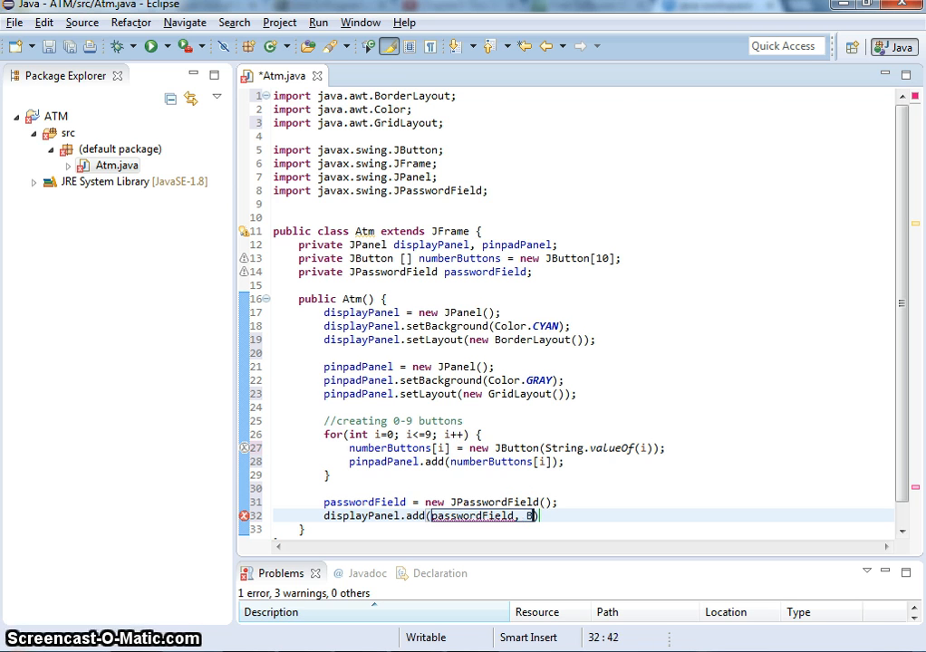
{"action": "type", "text": "orderLayout.NORTH"}
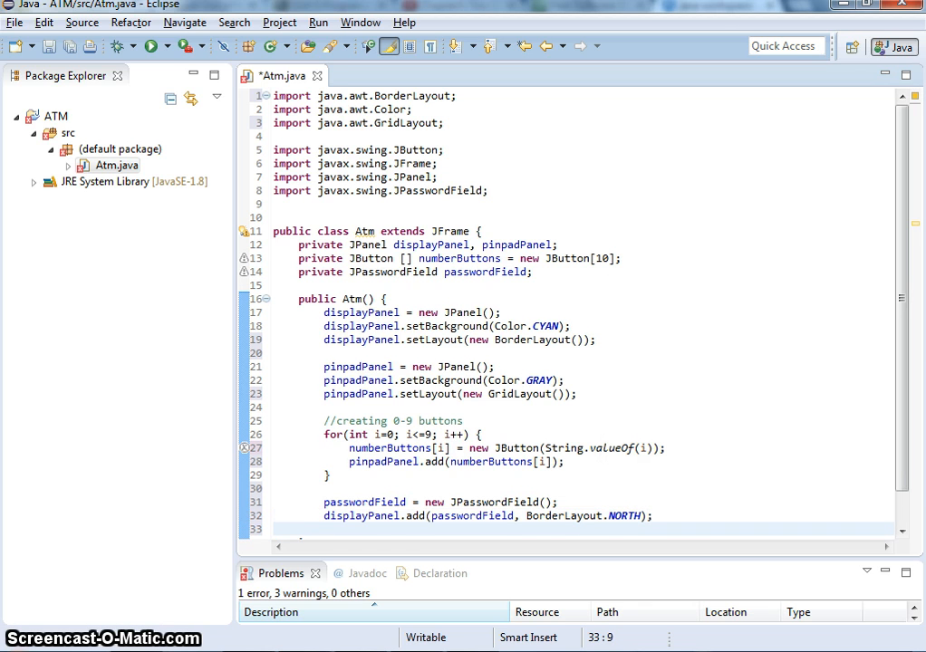
{"action": "type", "text": "displayPanel.add(pinpadPanel, B)"}
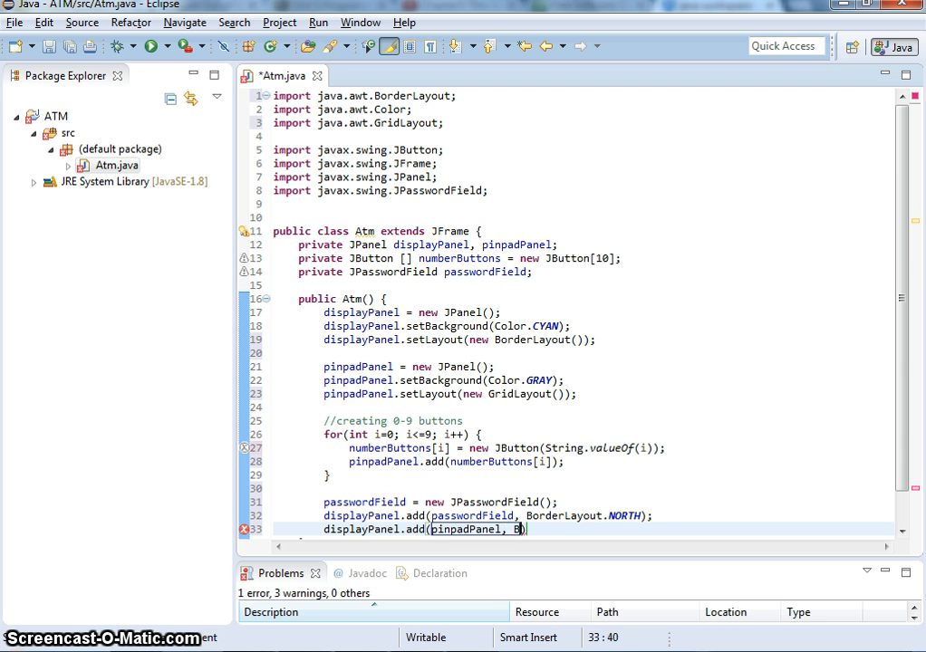
{"action": "type", "text": "orderLayout.CENTER"}
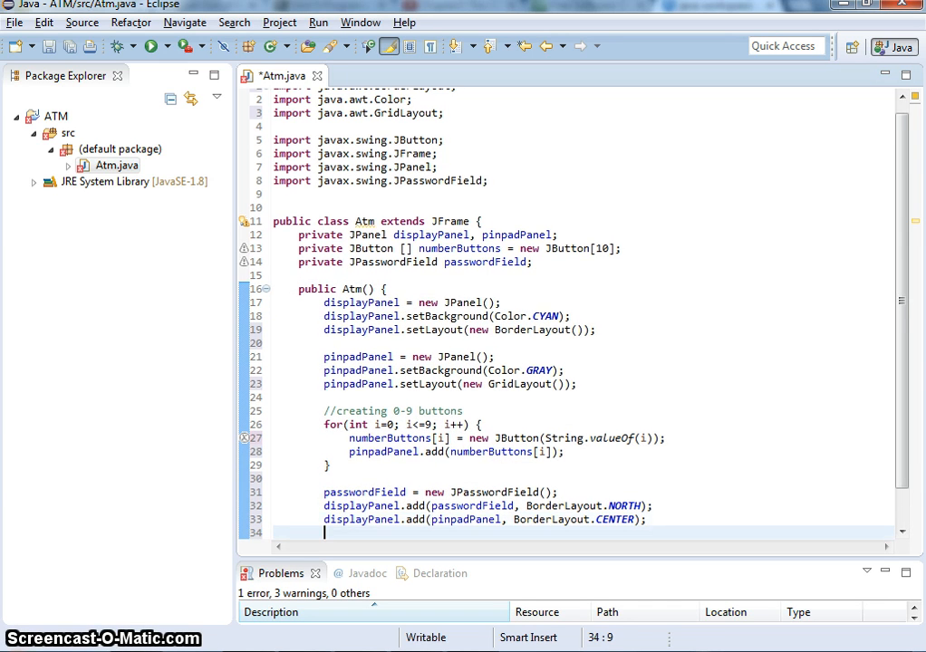
Make the frame add displayPanel, call setVisible(true) and pack().
{"action": "type", "text": "disp"}
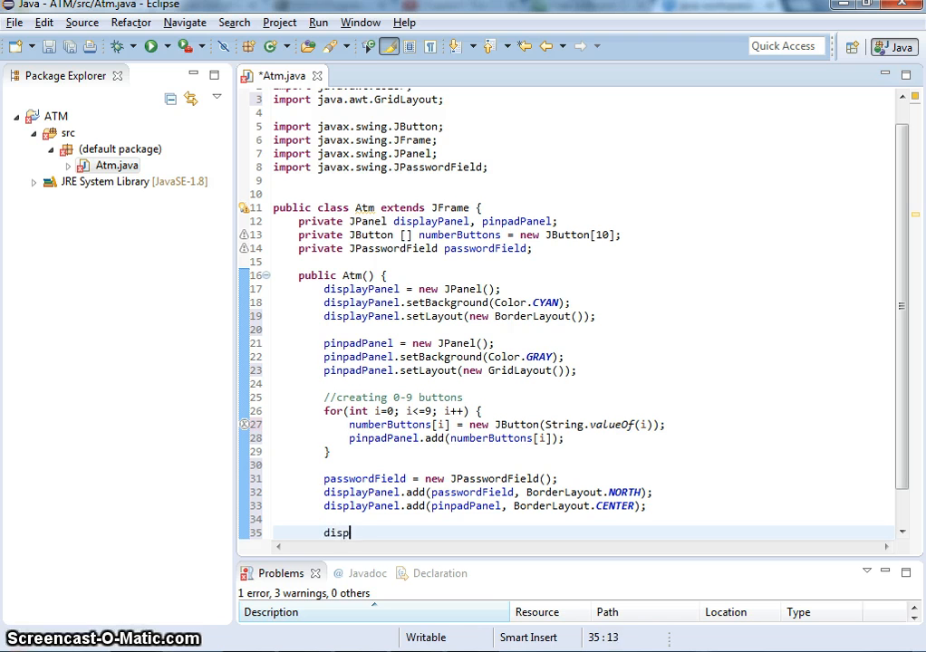
{"action": "key", "text": "BackSpace"}
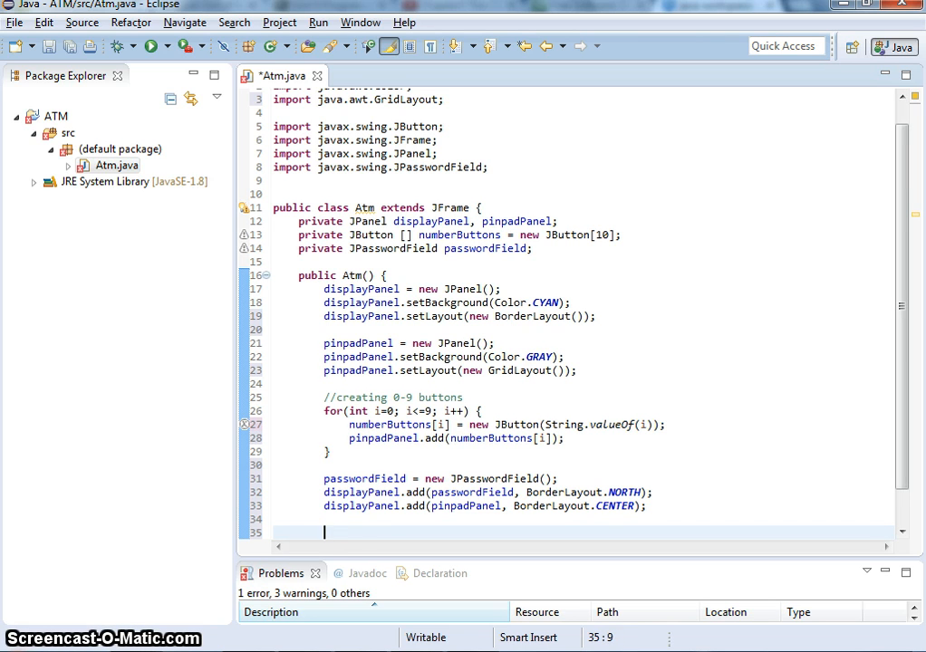
{"action": "type", "text": "add(di"}
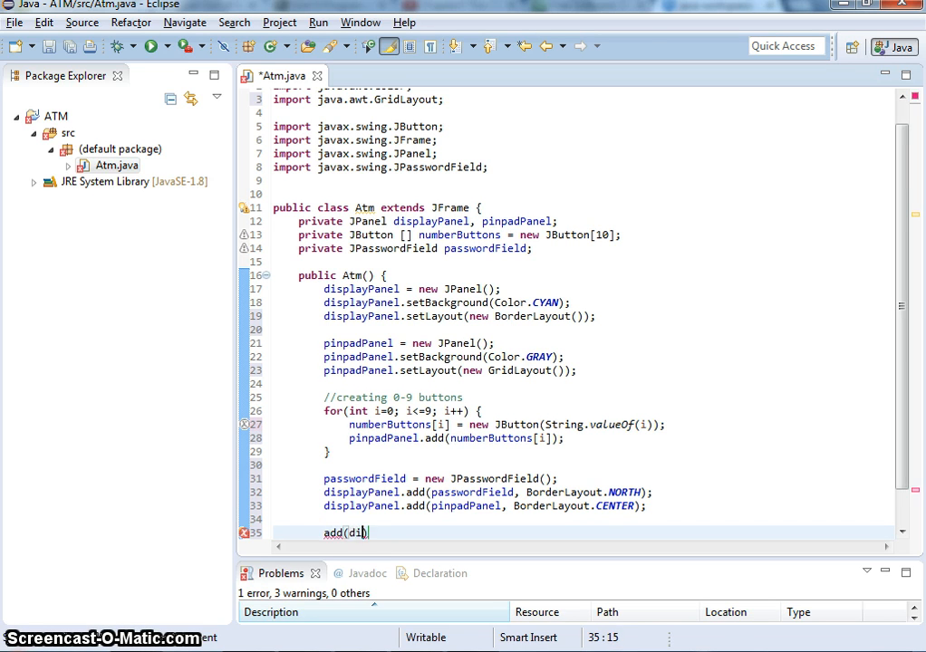
{"action": "type", "text": "splayPanel"}
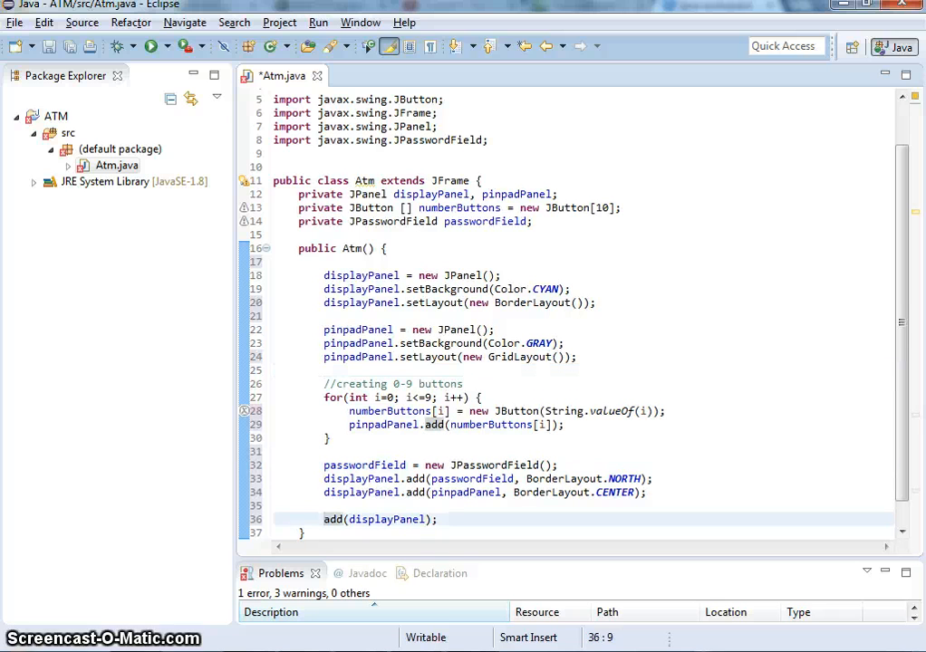
{"action": "type", "text": "setVi"}
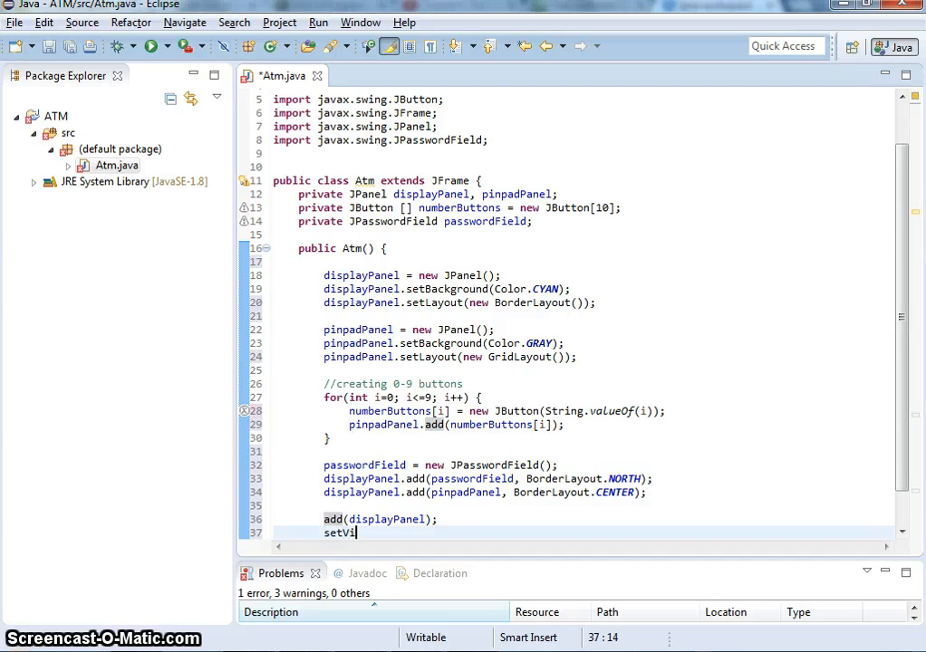
{"action": "type", "text": "sible()"}
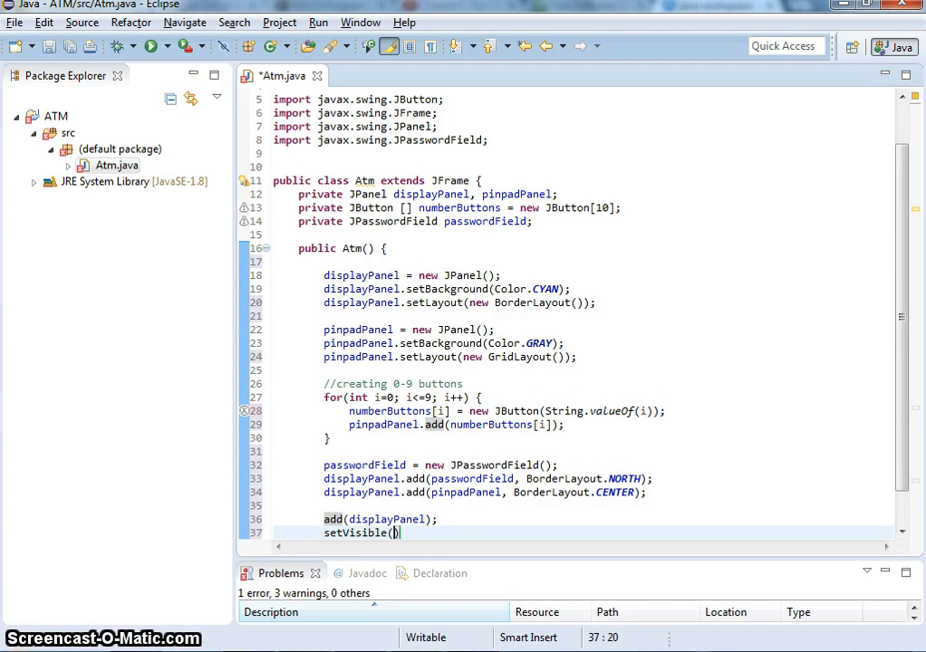
{"action": "type", "text": "true);"}
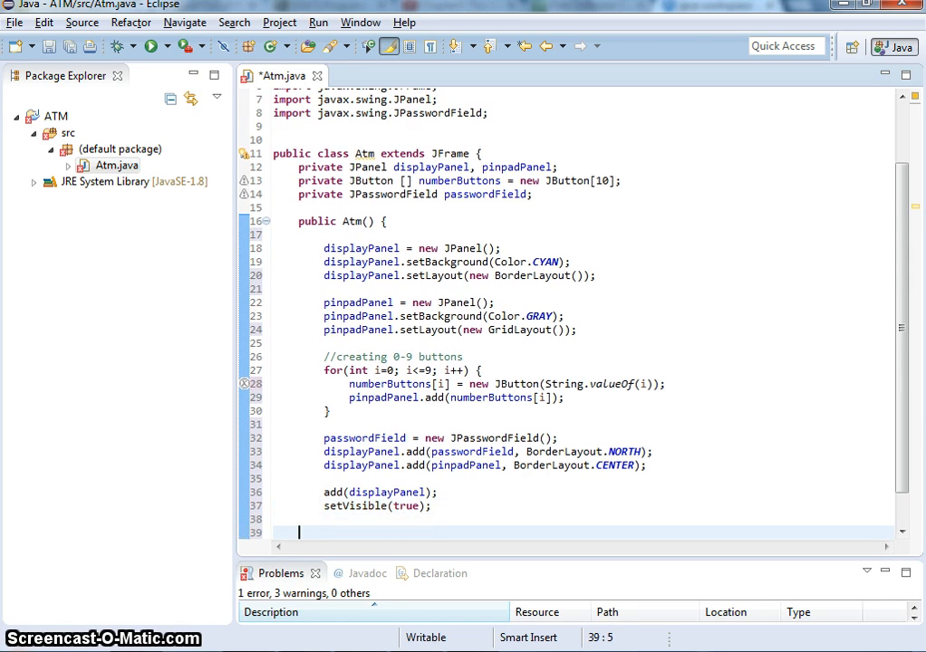
{"action": "type", "text": "pa"}
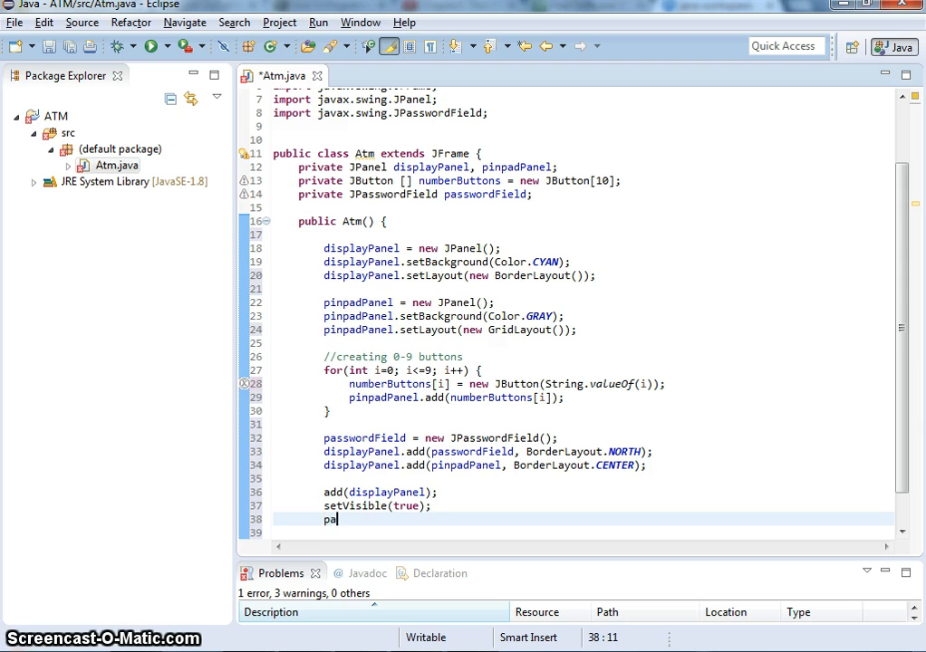
{"action": "type", "text": "ck();"}
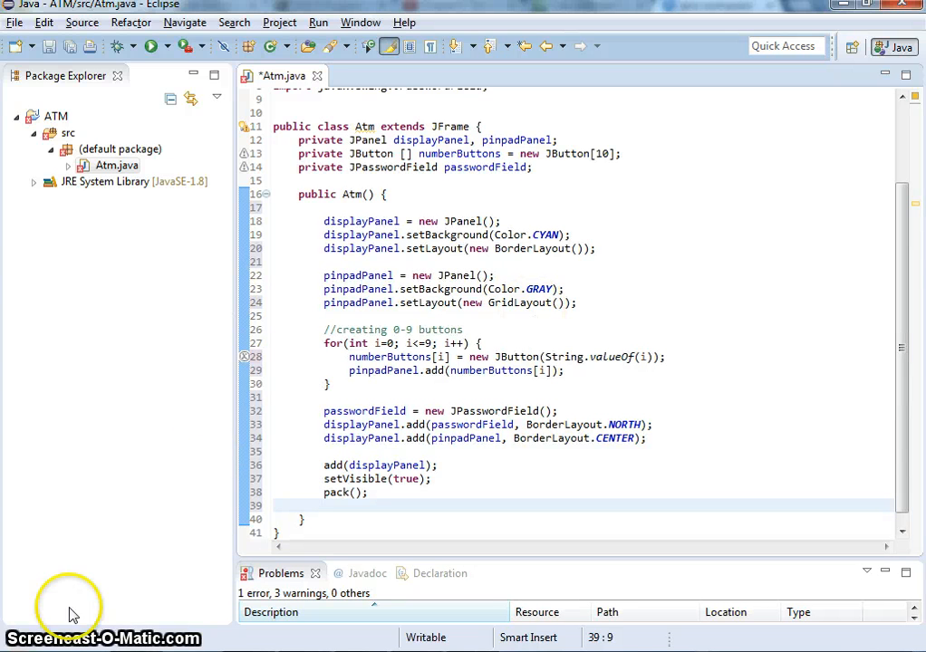
Set the default close operation to JFrame.EXIT_ON_CLOSE and save Atm.java.
{"action": "left_click", "coordinate": [326, 505]}
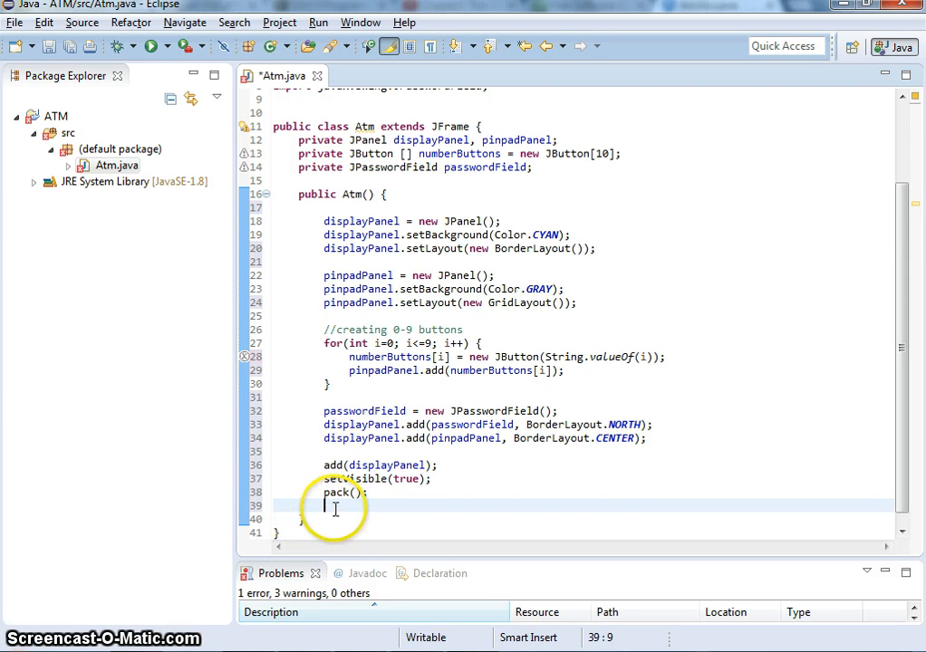
{"action": "type", "text": "setDefaultCloseOperation(JFrame.EXIT_ON_CLOSE);"}
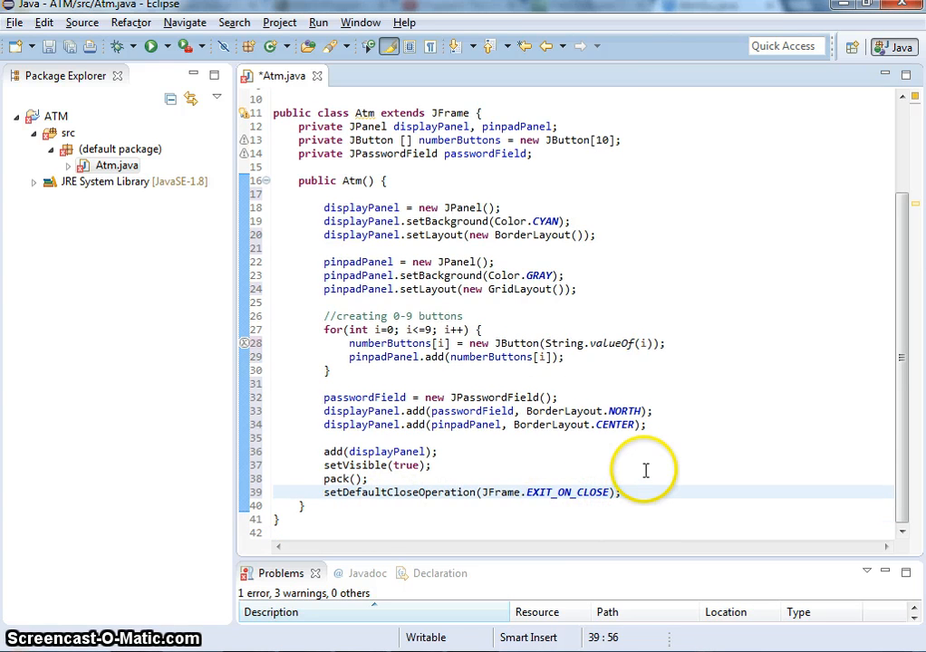
{"action": "left_click", "coordinate": [438, 451]}
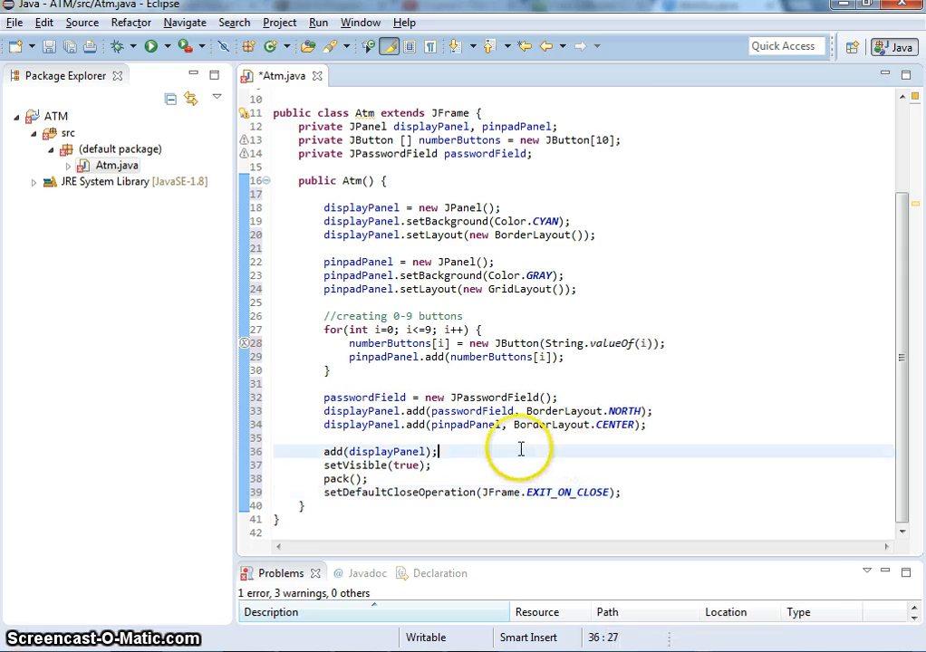
{"action": "key", "text": "ctrl+s"}
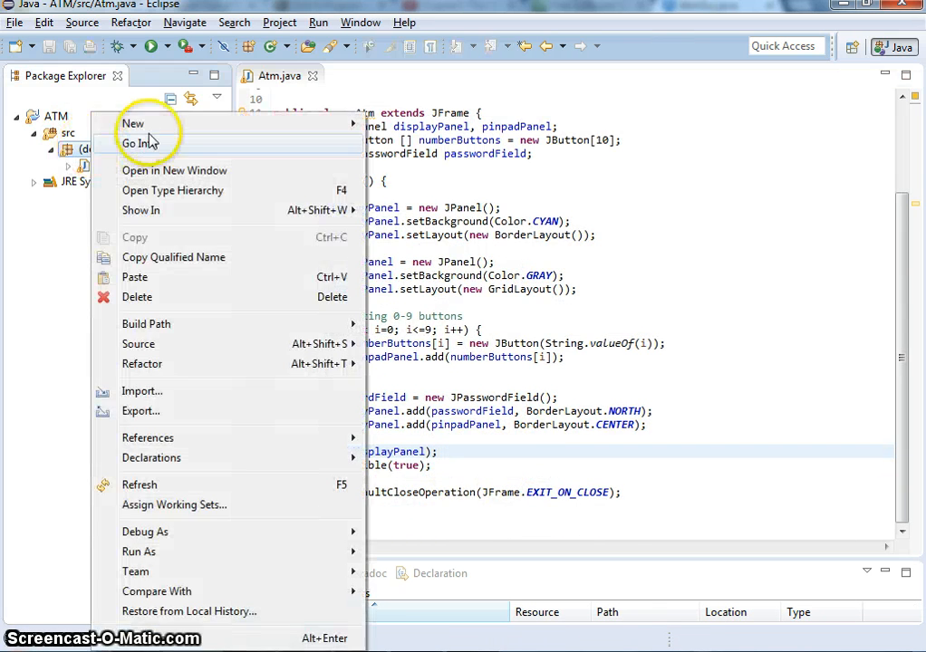
{"action": "mouse_move", "coordinate": [134, 123]}
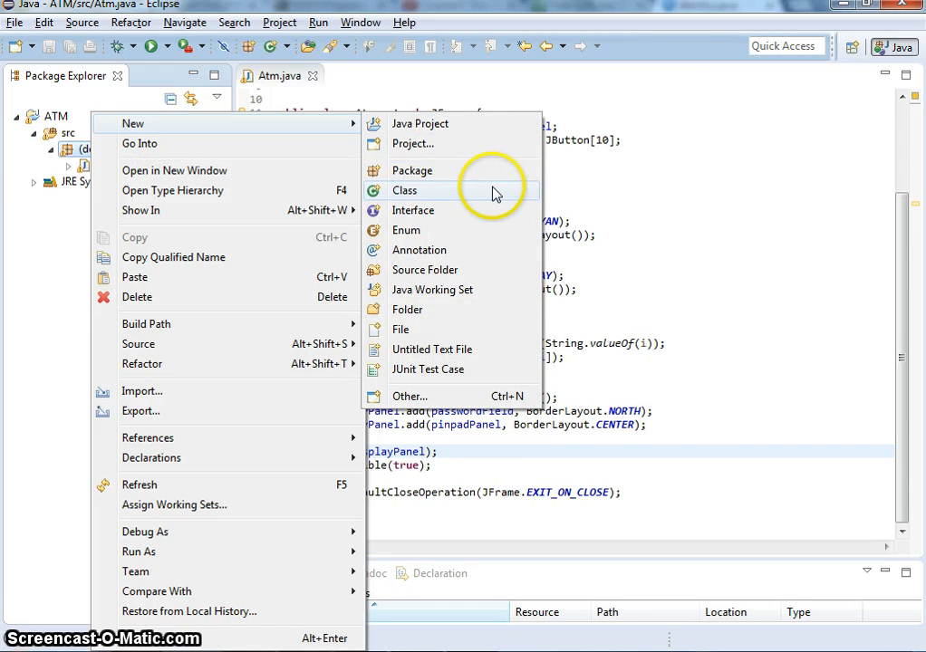
Create the AtmDriver class in the default package with a generated main method stub.
{"action": "left_click", "coordinate": [404, 191]}
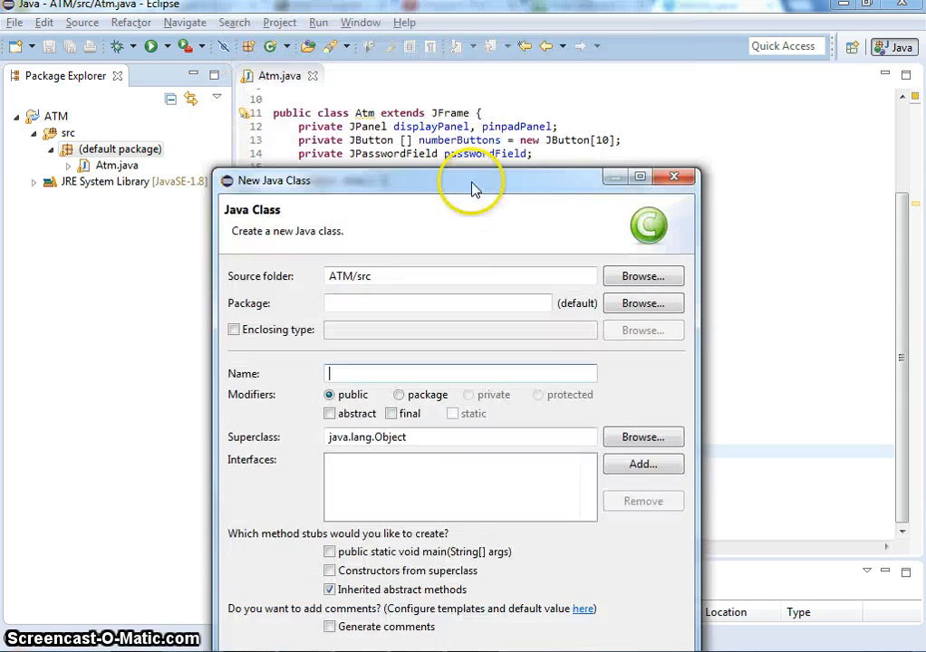
{"action": "type", "text": "AtmDriver"}
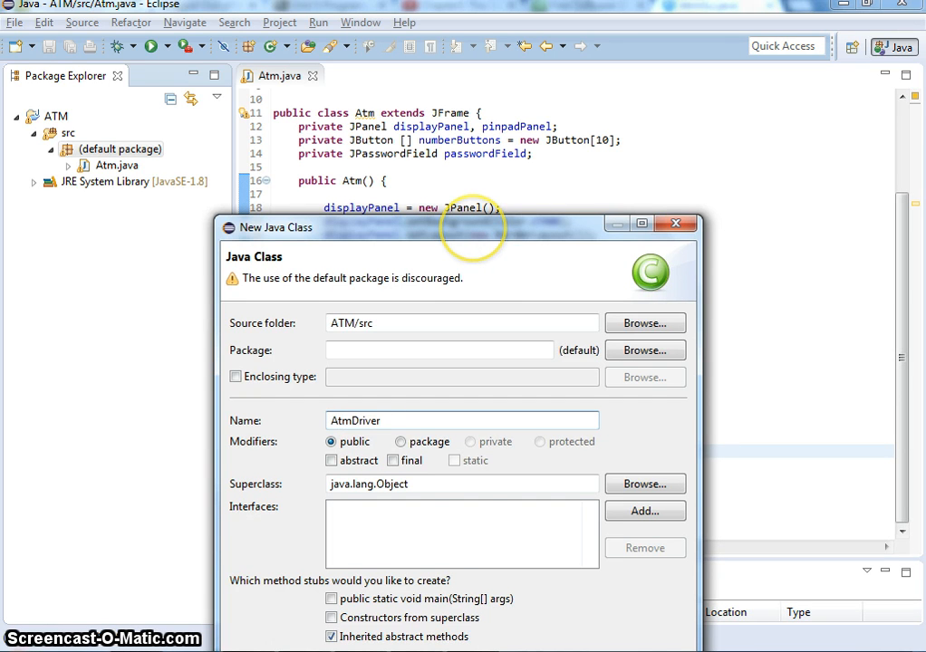
{"action": "left_click", "coordinate": [329, 597]}
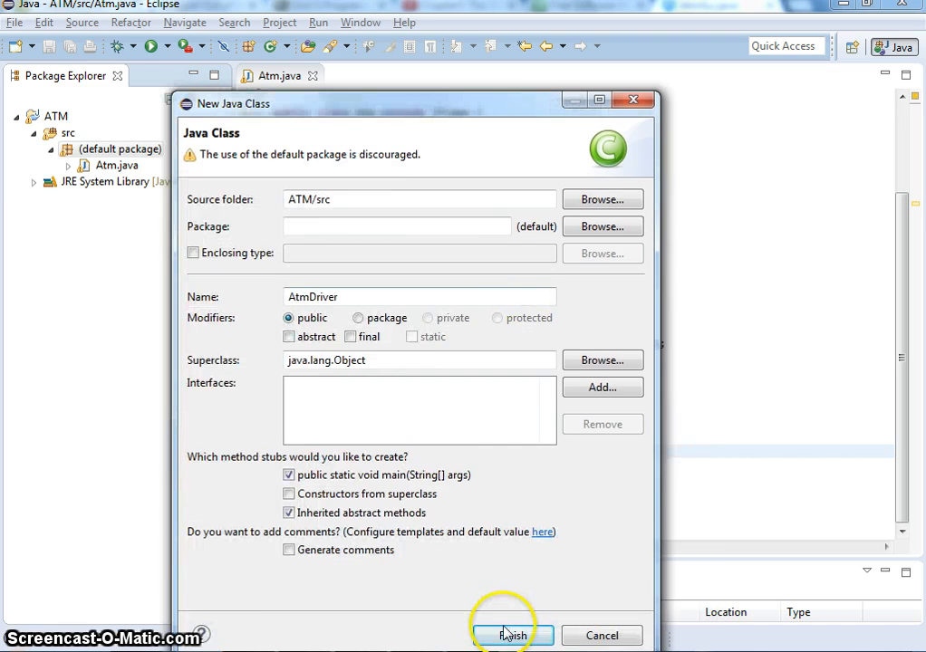
{"action": "left_click", "coordinate": [510, 634]}
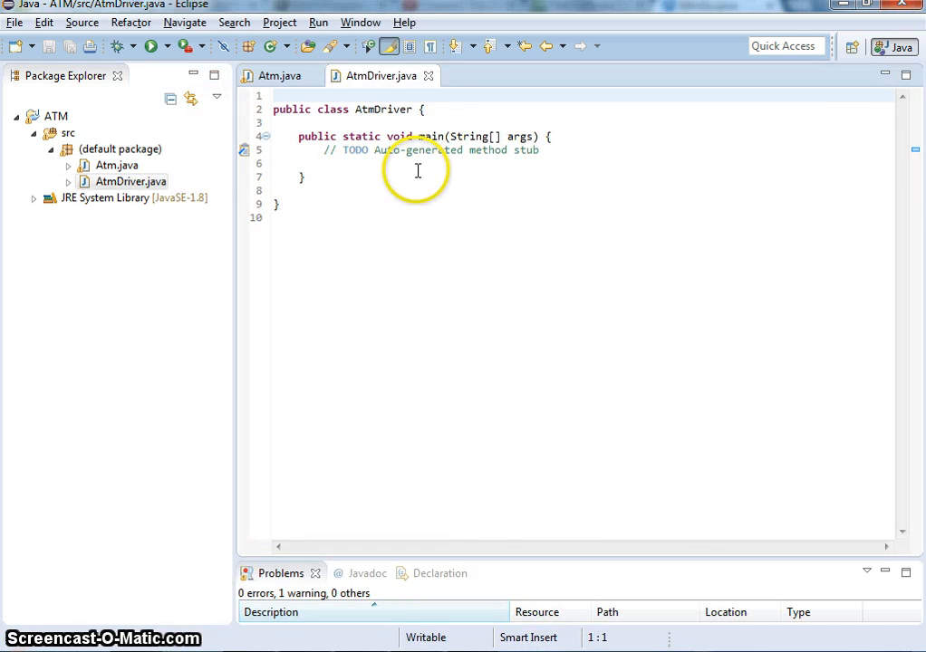
Have main create a new Atm() and give pinpadPanel a GridLayout(4,3).
{"action": "type", "text": "new"}
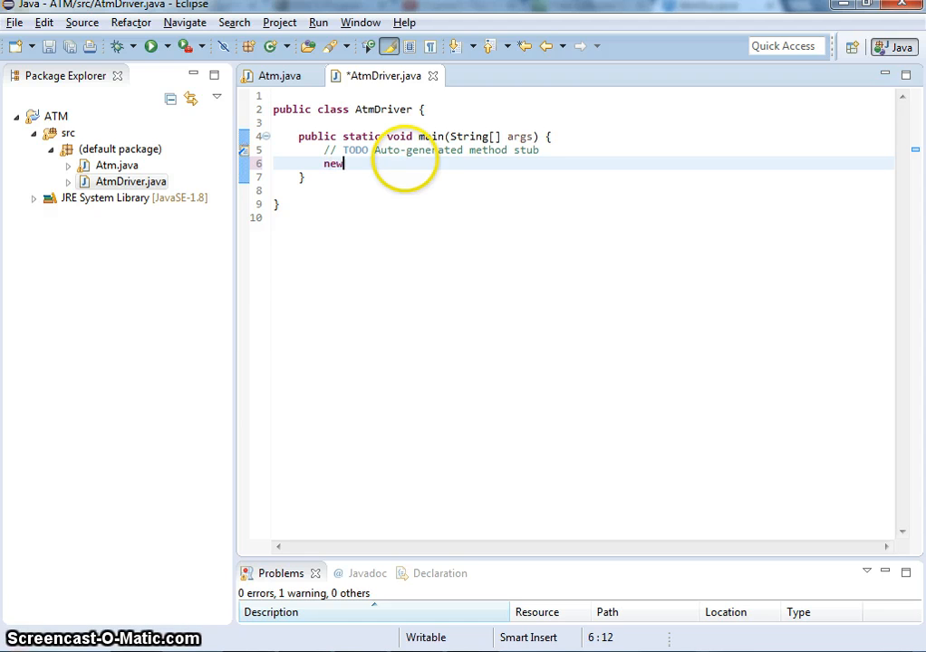
{"action": "type", "text": "Atm();"}
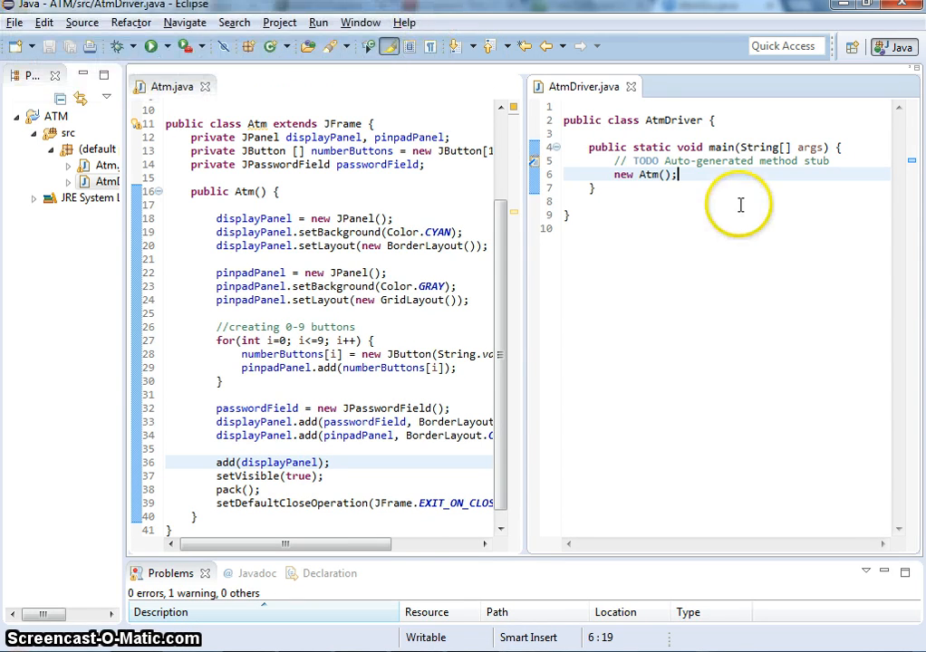
{"action": "mouse_move", "coordinate": [460, 378]}
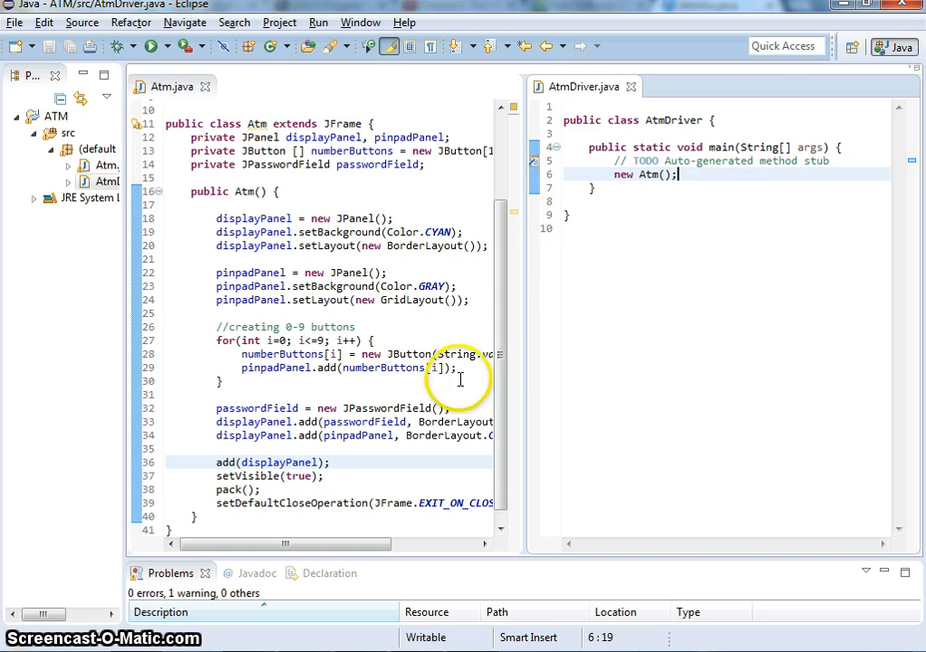
{"action": "left_click_drag", "start_coordinate": [508, 353], "coordinate": [674, 353]}
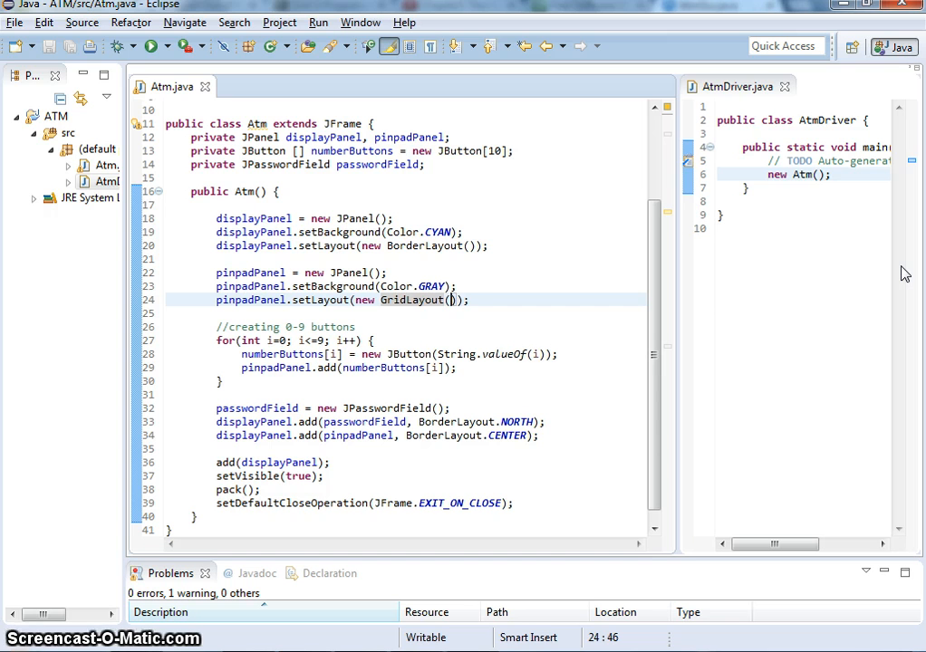
{"action": "type", "text": "3,3"}
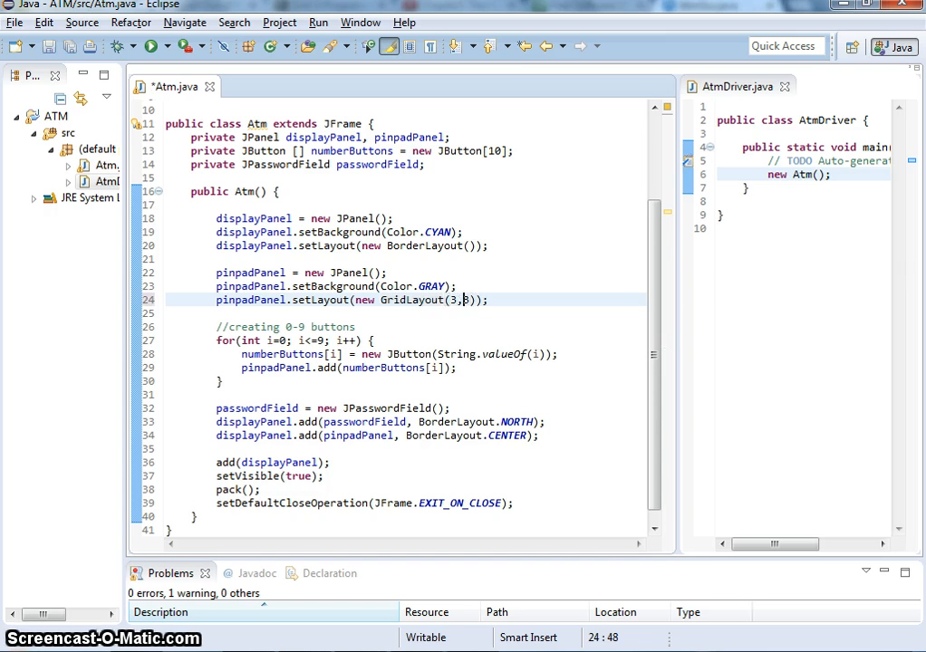
{"action": "type", "text": "4"}
{"action": "left_click", "coordinate": [802, 186]}
{"action": "type", "text": "//System.out.println();"}
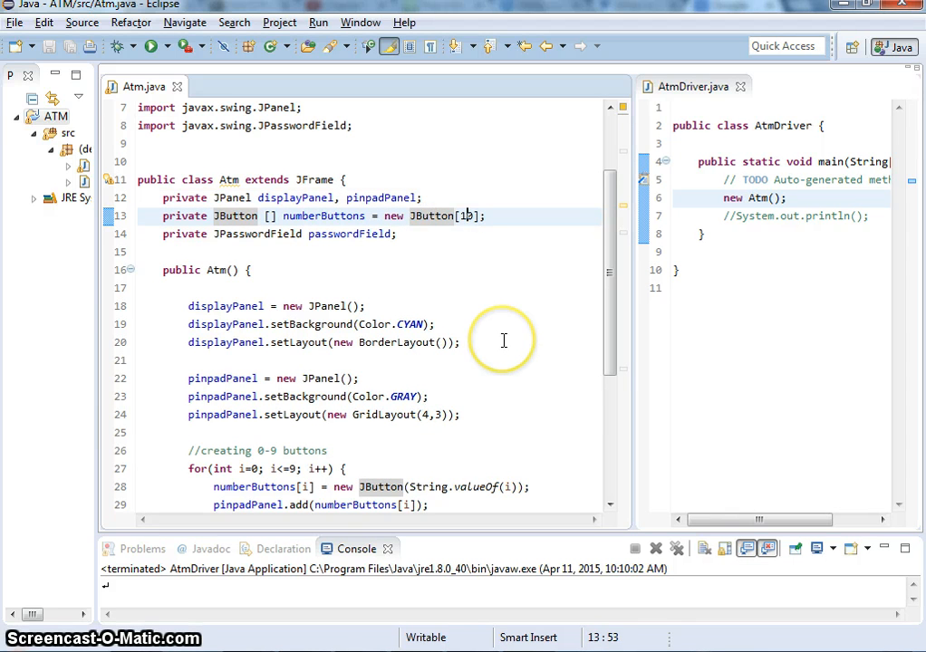
Declare the fields 'private JButton enterButton, clearButton;' in Atm.
{"action": "type", "text": "0"}
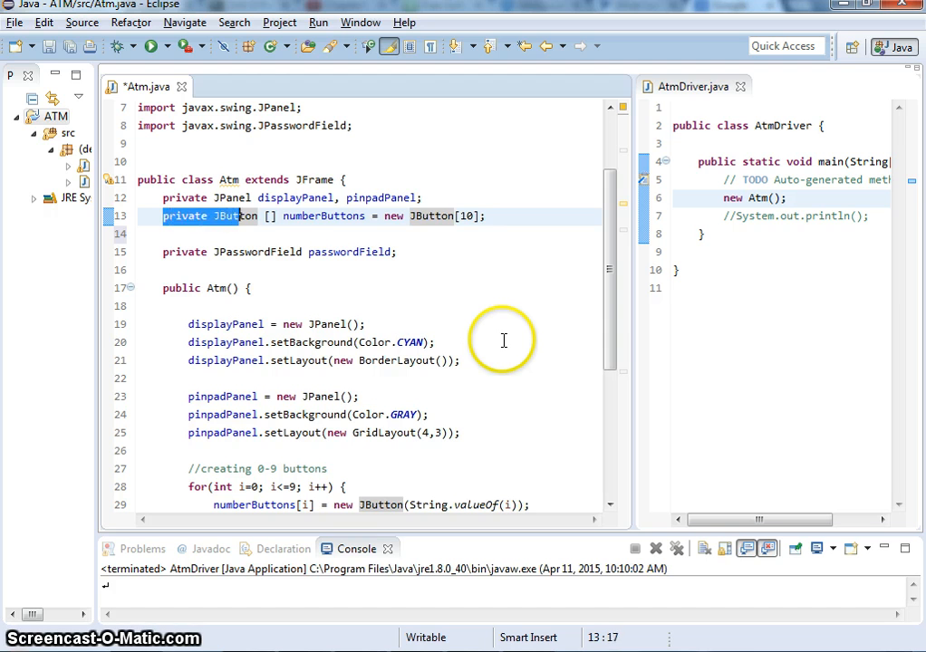
{"action": "type", "text": "private JButton"}
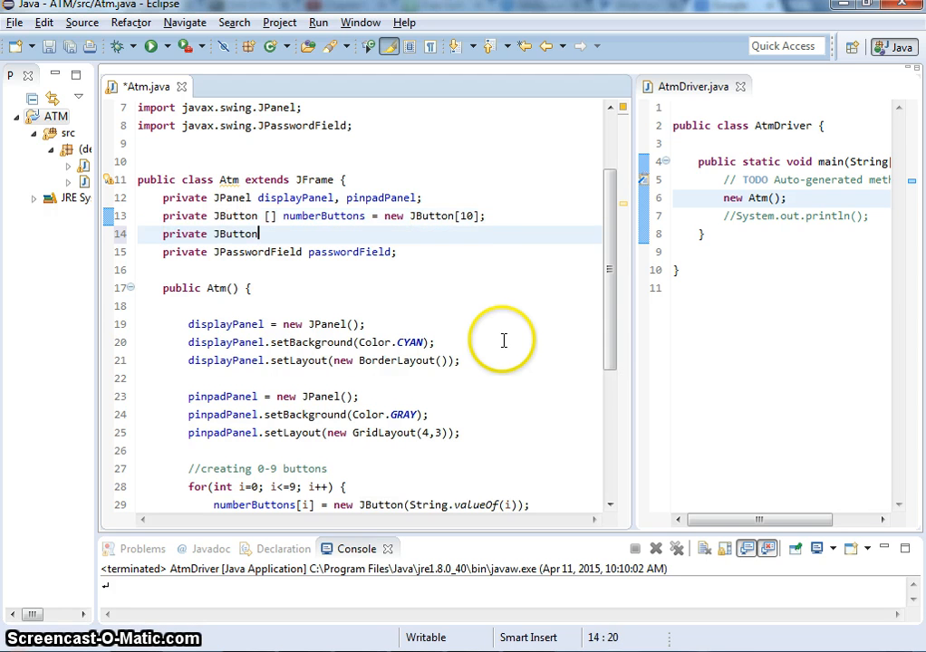
{"action": "type", "text": "enter"}
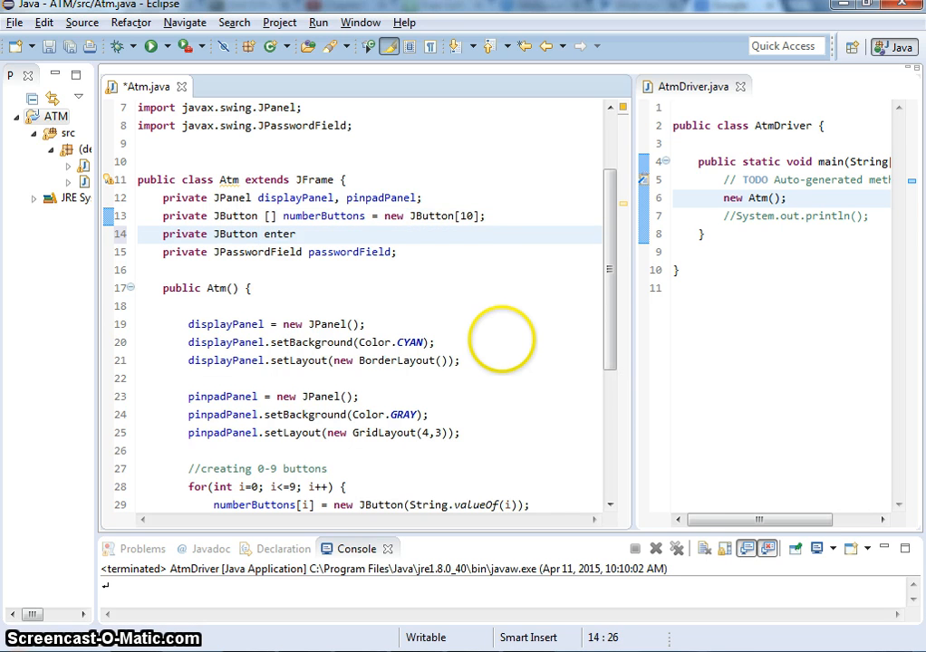
{"action": "type", "text": "Button, clear"}
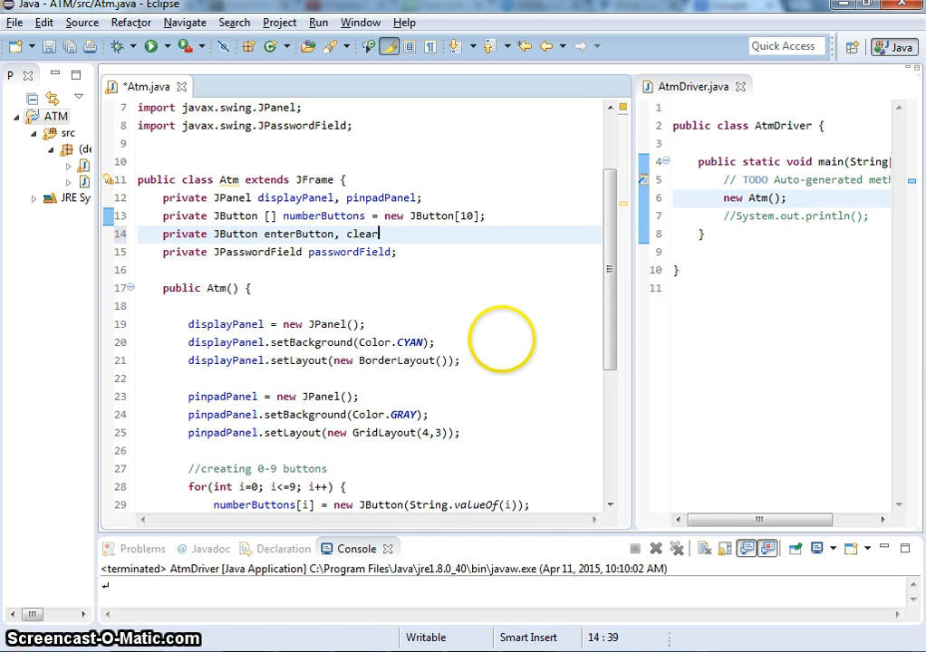
{"action": "type", "text": "B"}
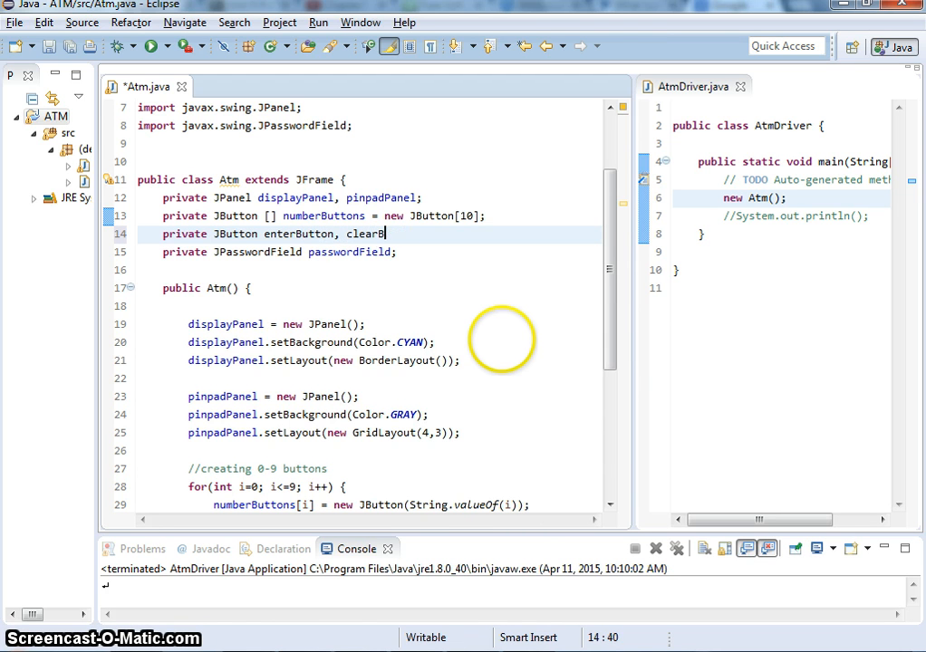
{"action": "type", "text": "utton;"}
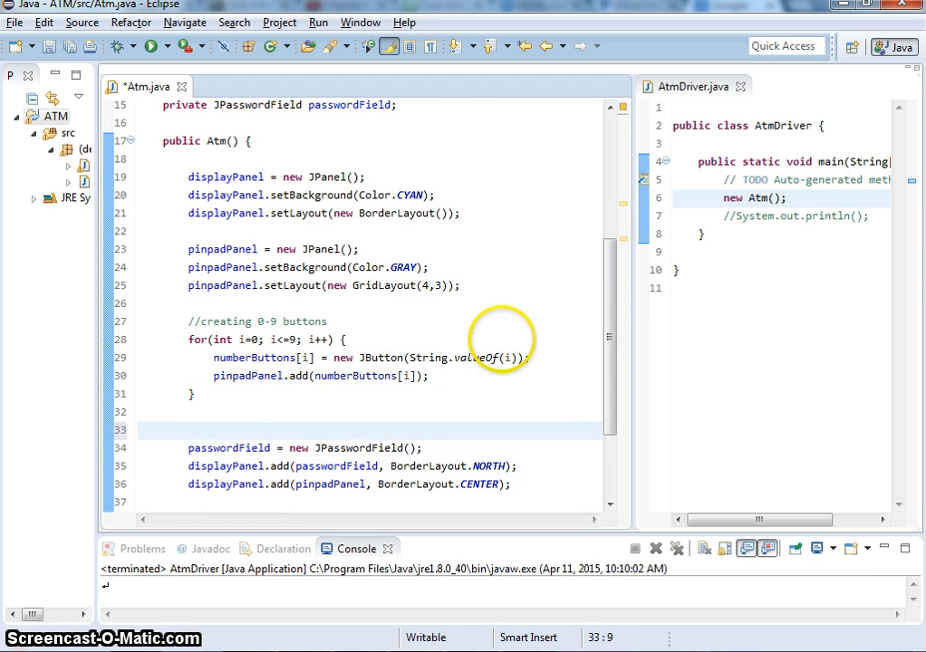
Begin assigning enterButton = new JButton with a '\u21…' unicode label in the constructor.
{"action": "type", "text": "enterButt"}
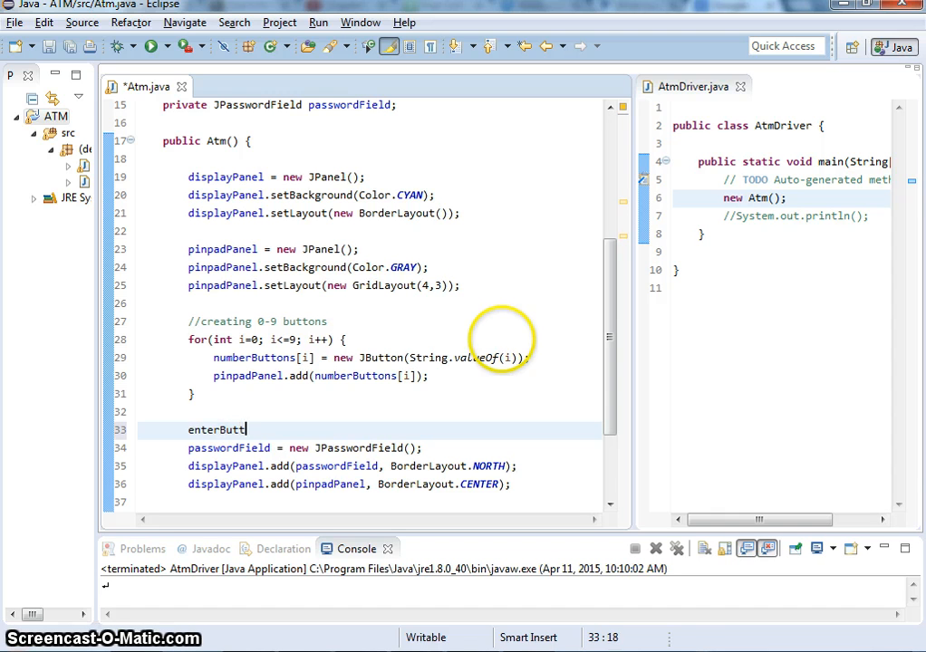
{"action": "type", "text": "on = new J"}
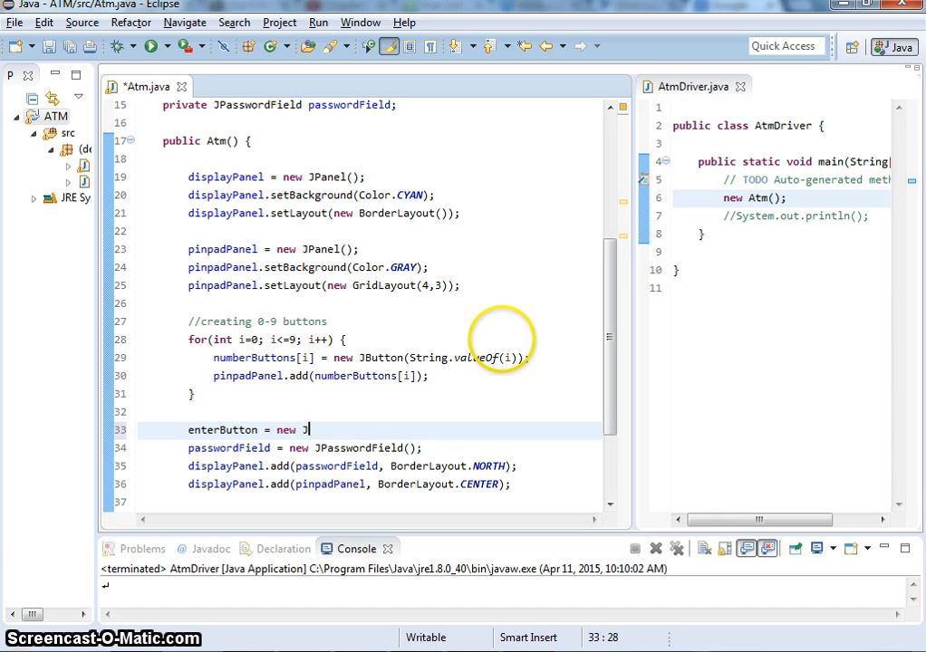
{"action": "type", "text": "Button();"}
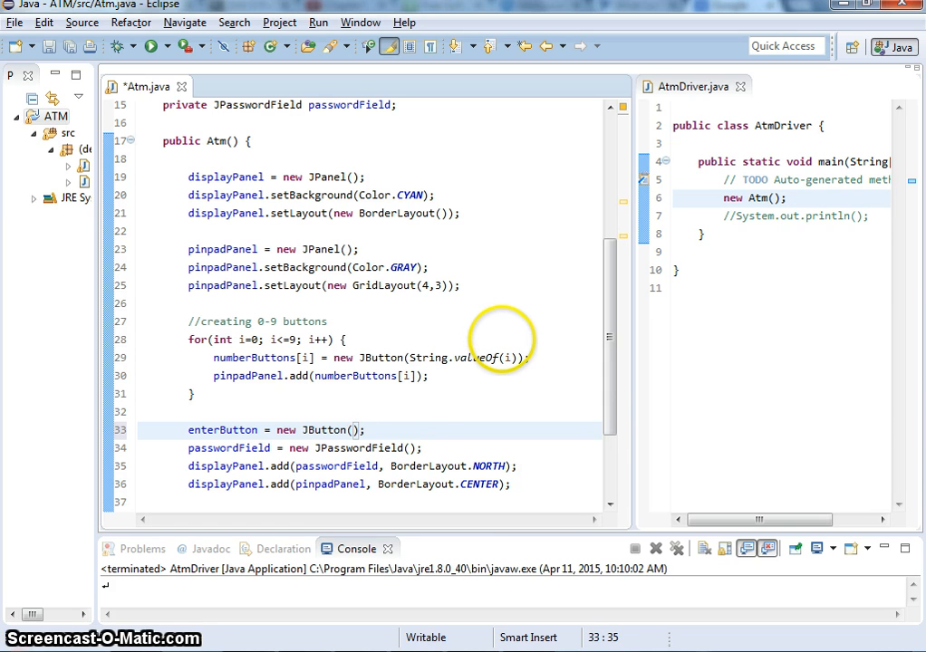
{"action": "type", "text": "pri"}
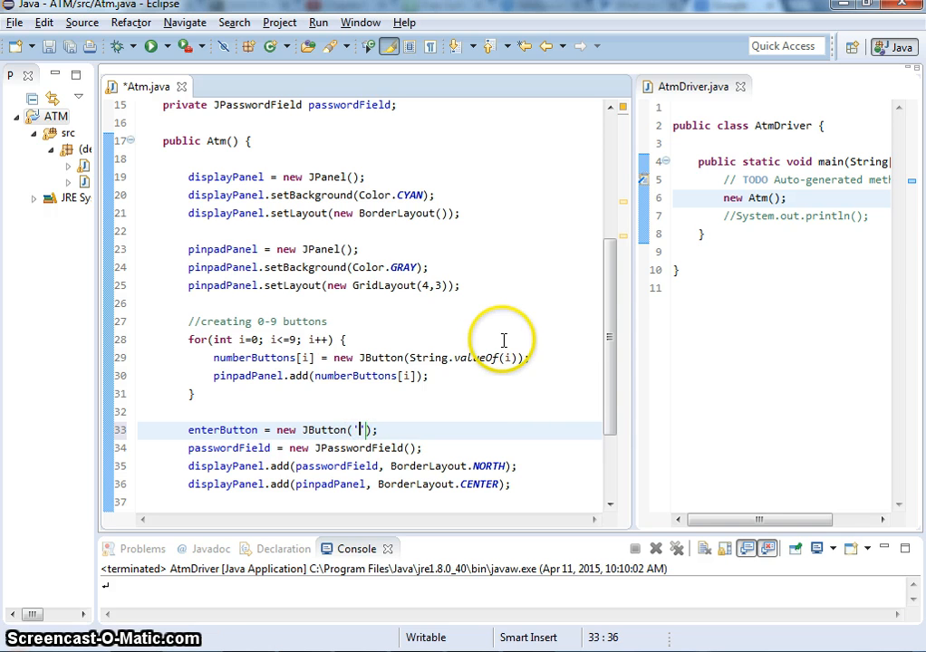
{"action": "type", "text": "u"}
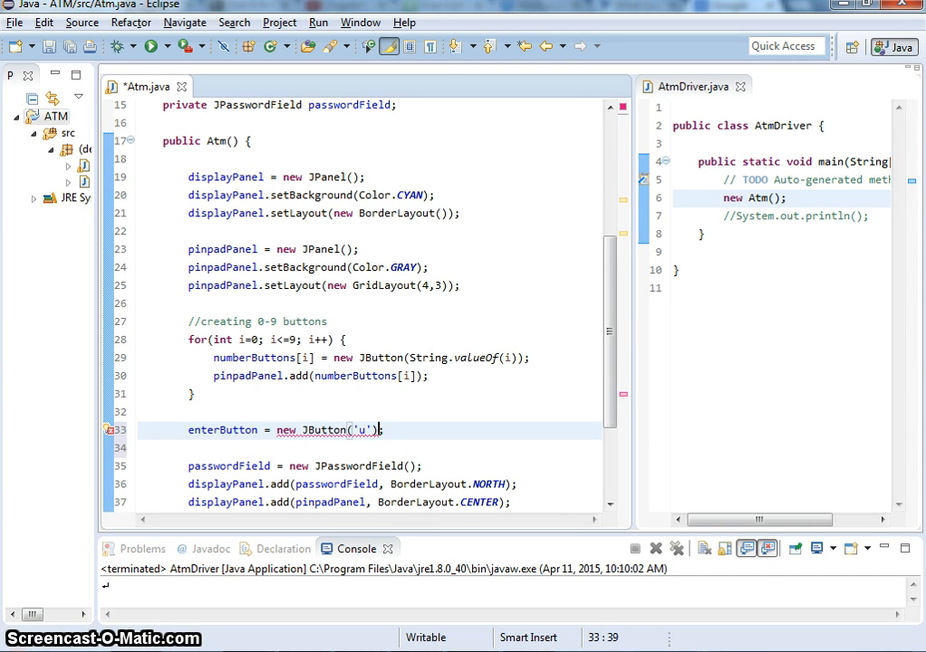
{"action": "type", "text": "21"}
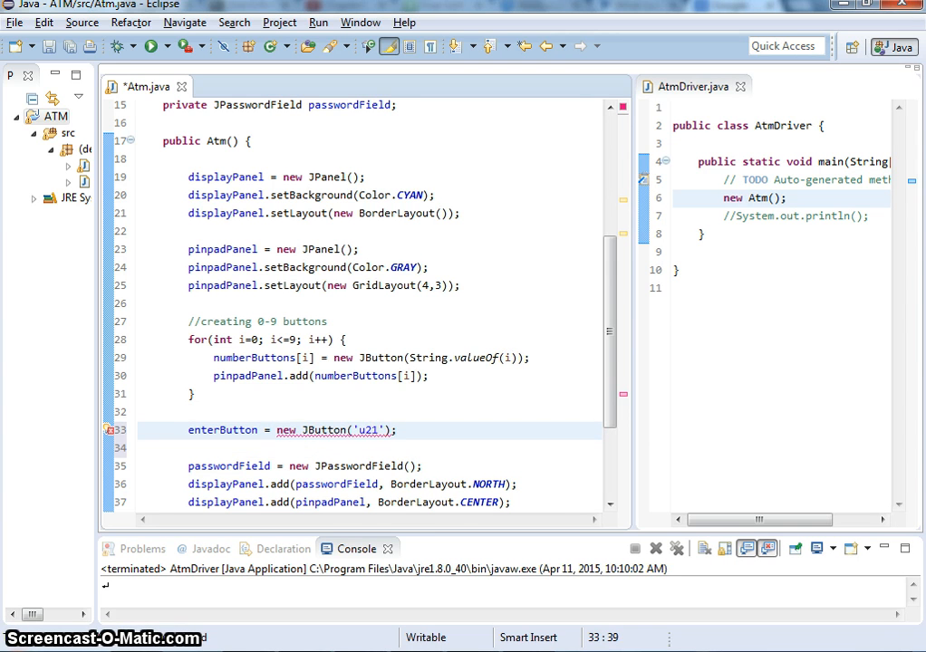